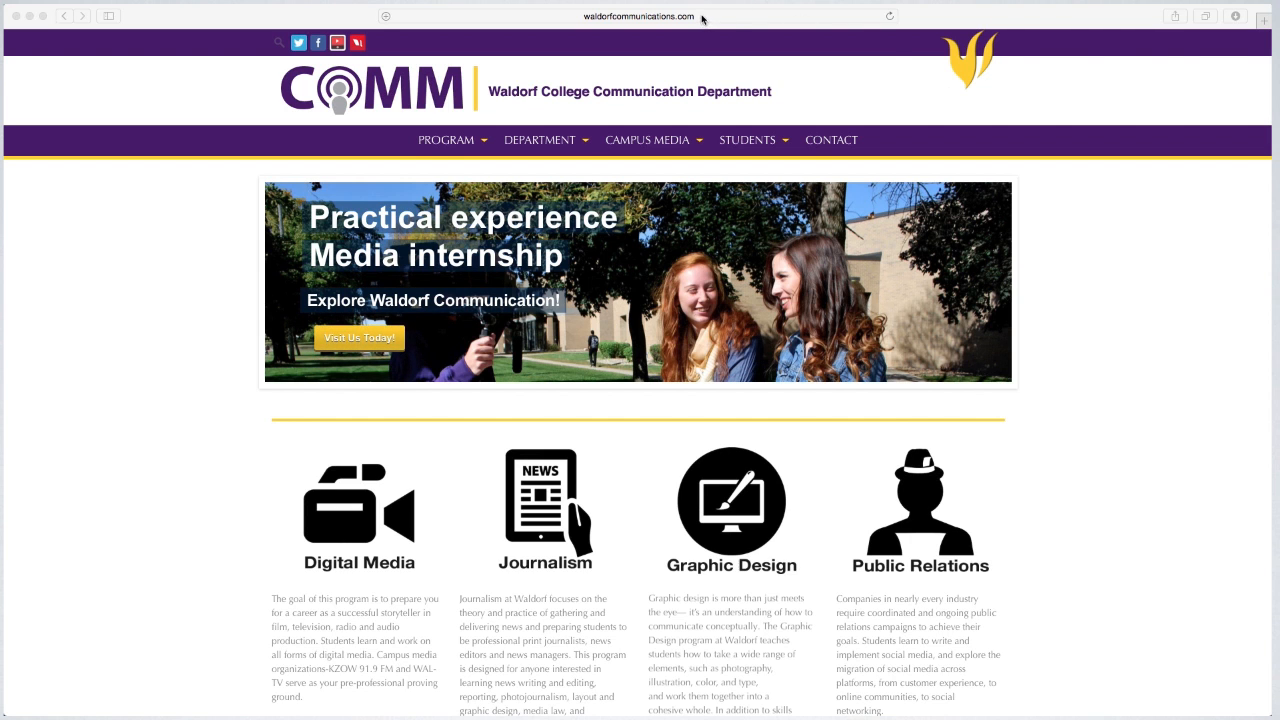
- Go to flickr.com from the address bar and glance at the Explore menu
left_click(640, 16)
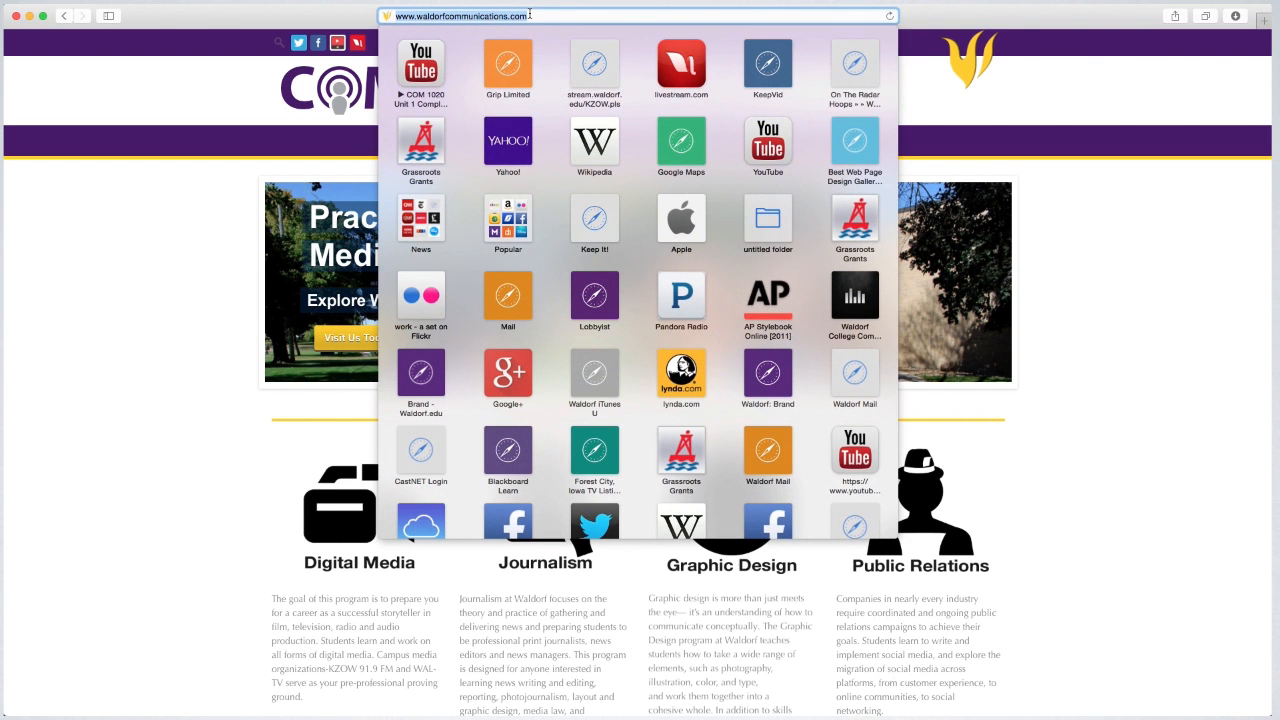
type("flickr.com")
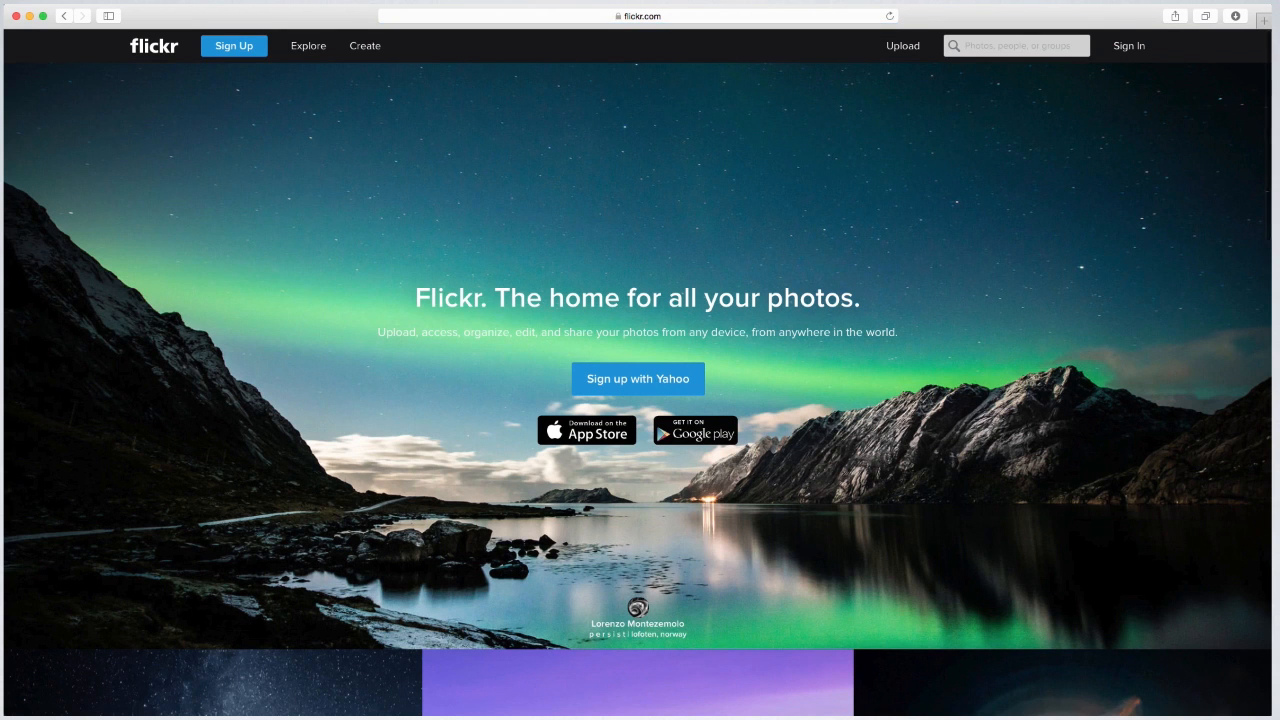
mouse_move(316, 166)
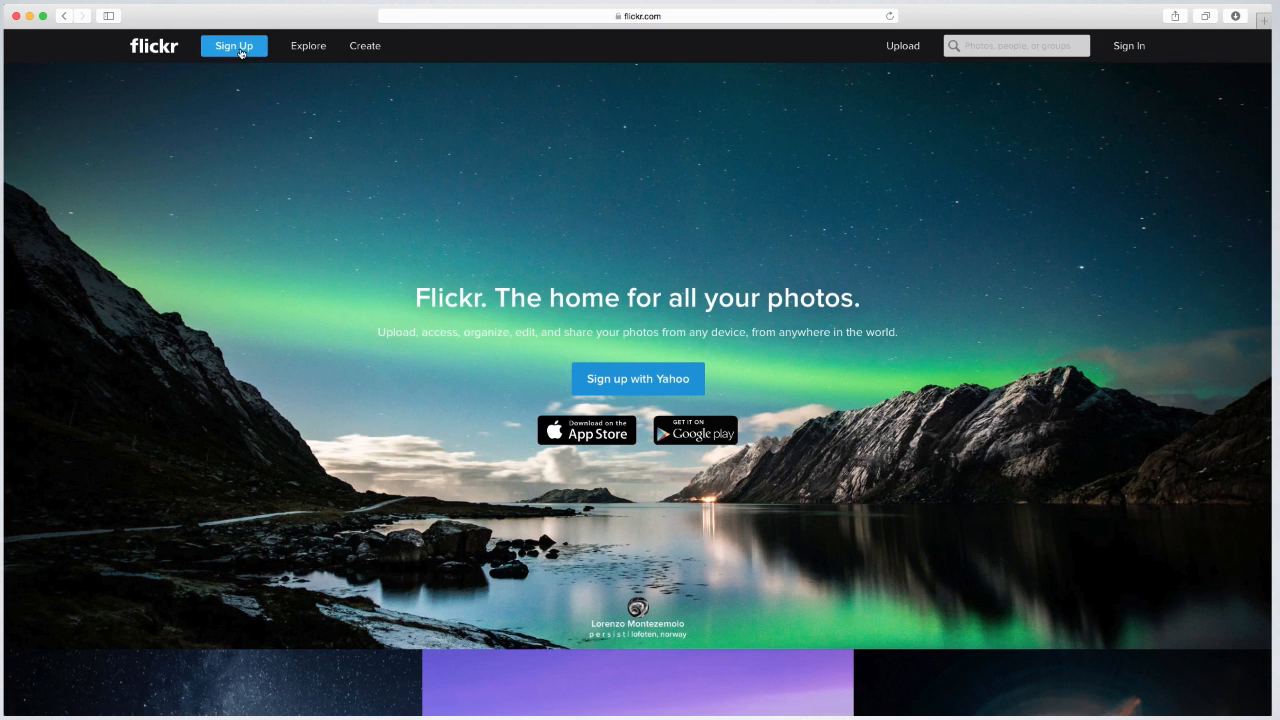
left_click(308, 44)
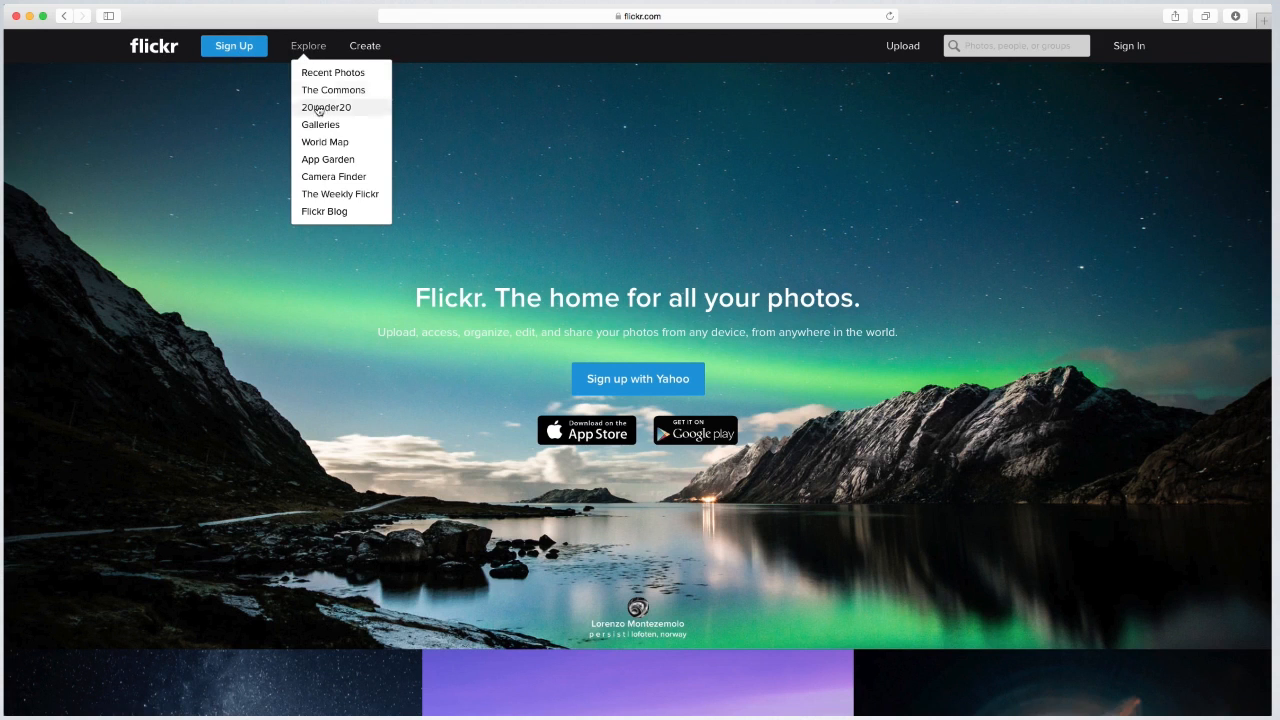
mouse_move(344, 60)
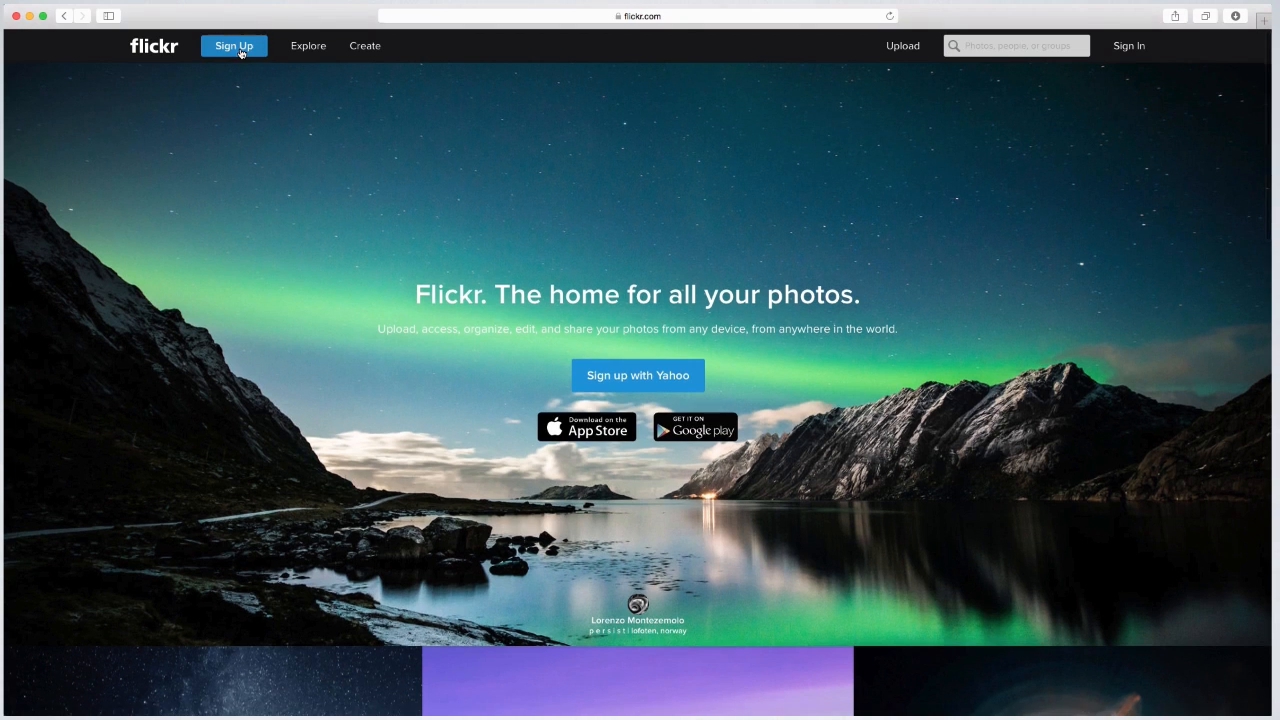
- Start a new Yahoo sign-up and enter the name Digital Core
left_click(232, 46)
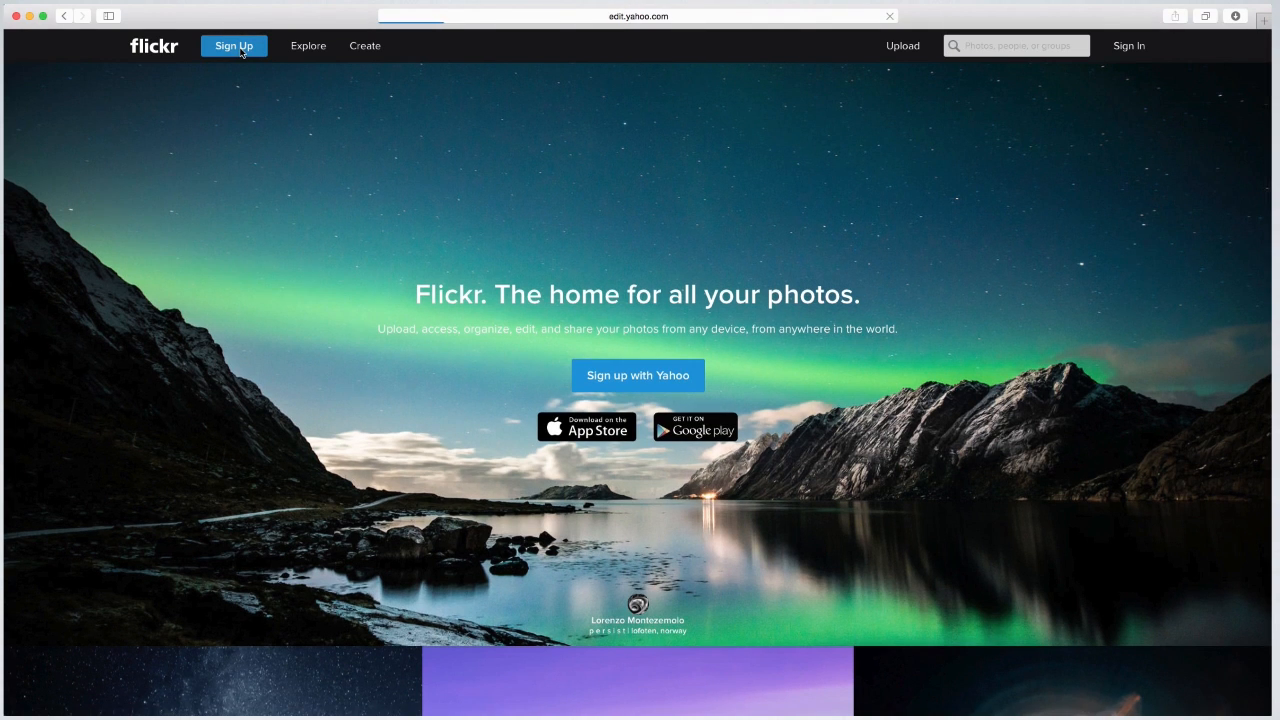
left_click(234, 44)
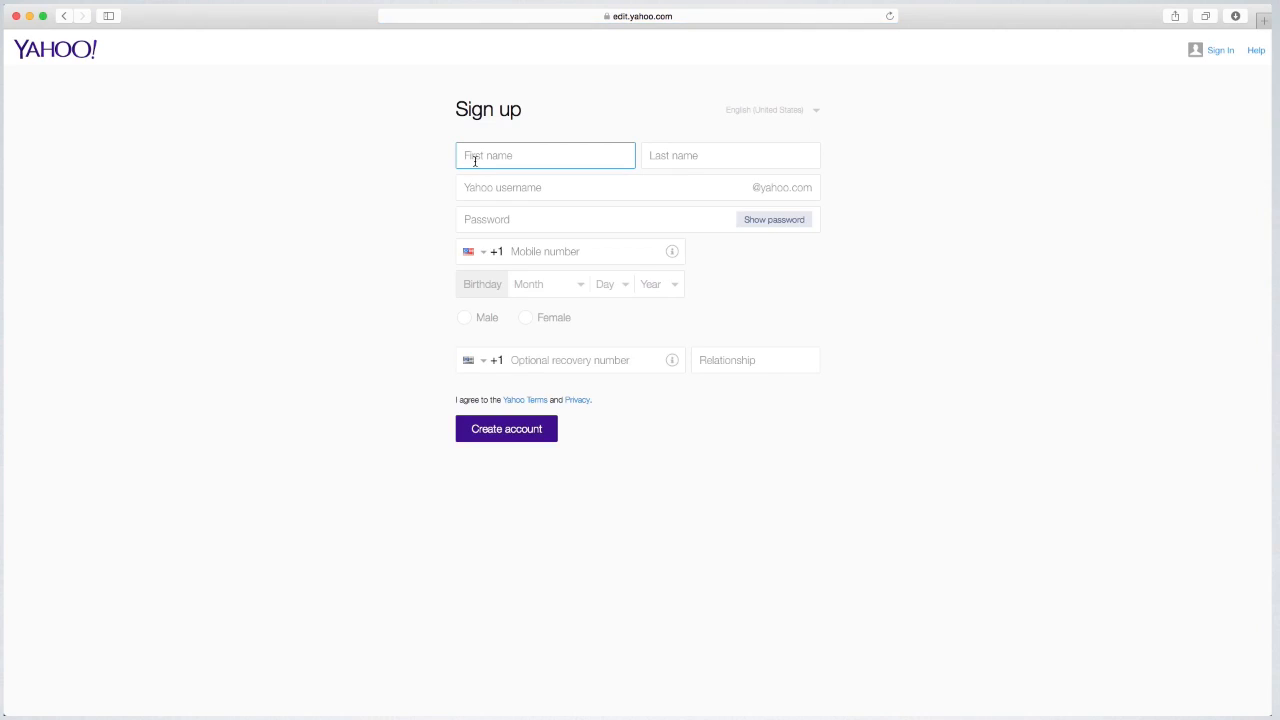
type("Digit")
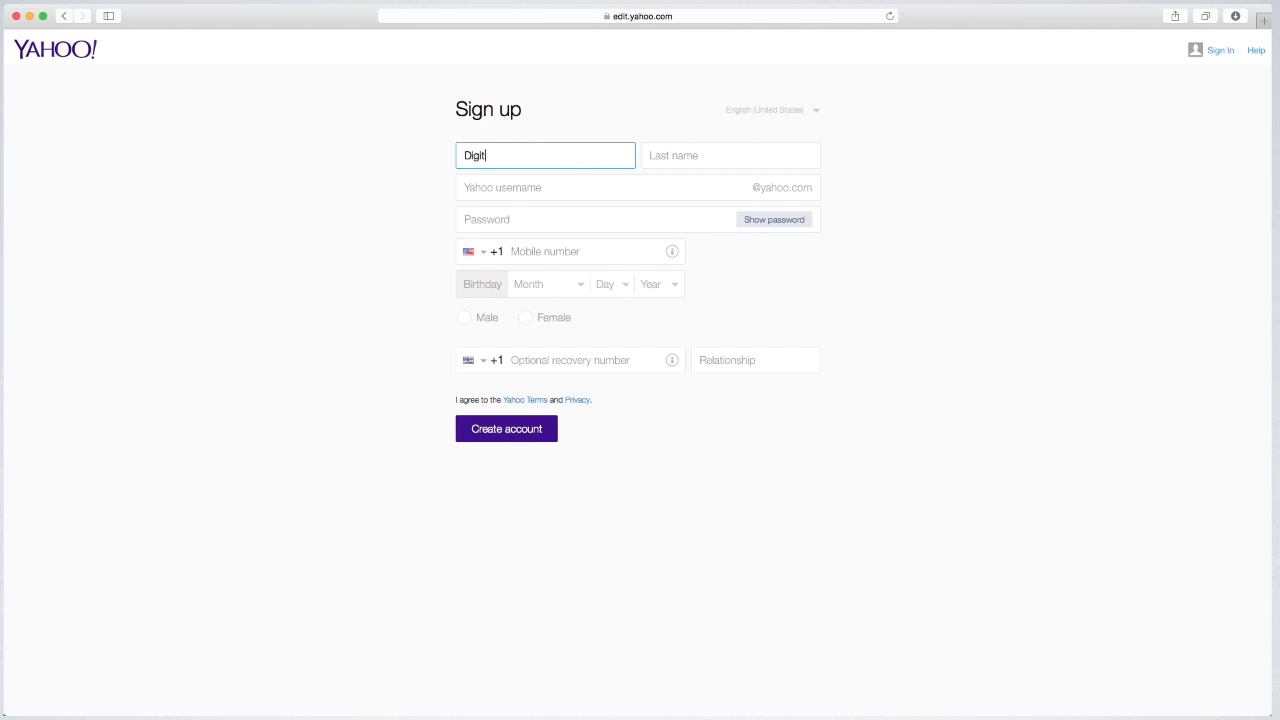
left_click(730, 156)
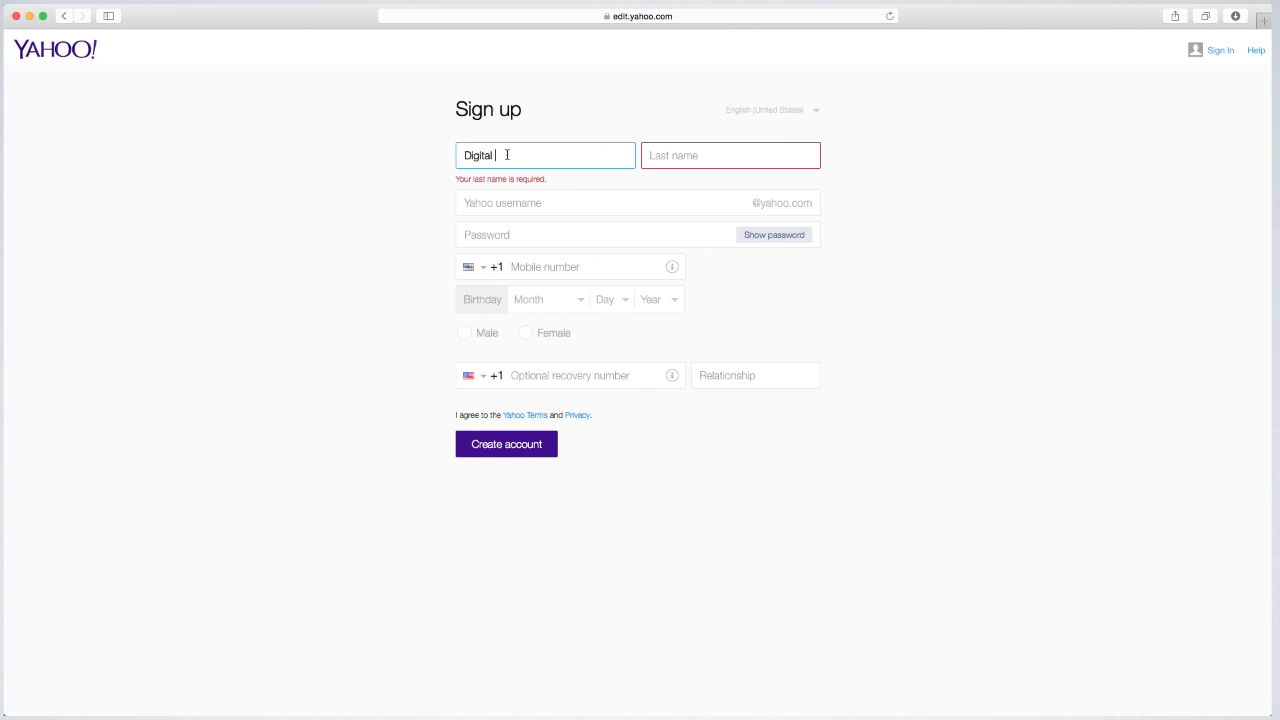
key("Backspace")
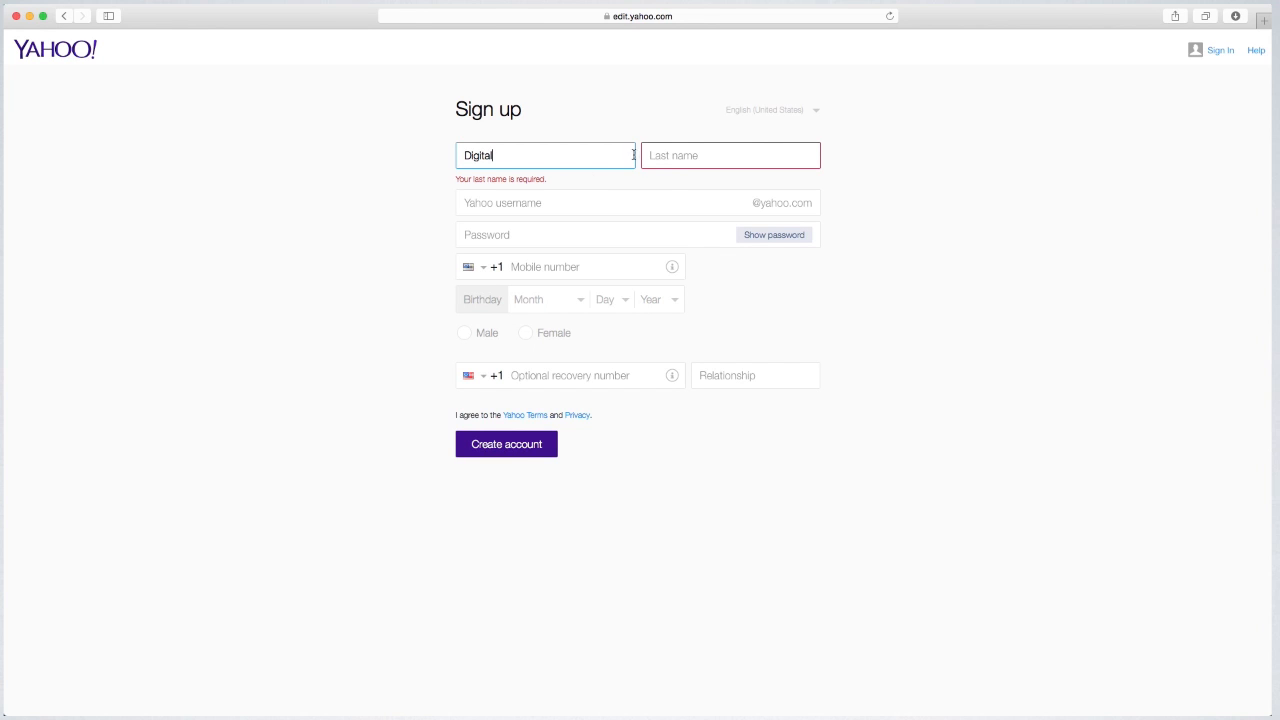
left_click(730, 156)
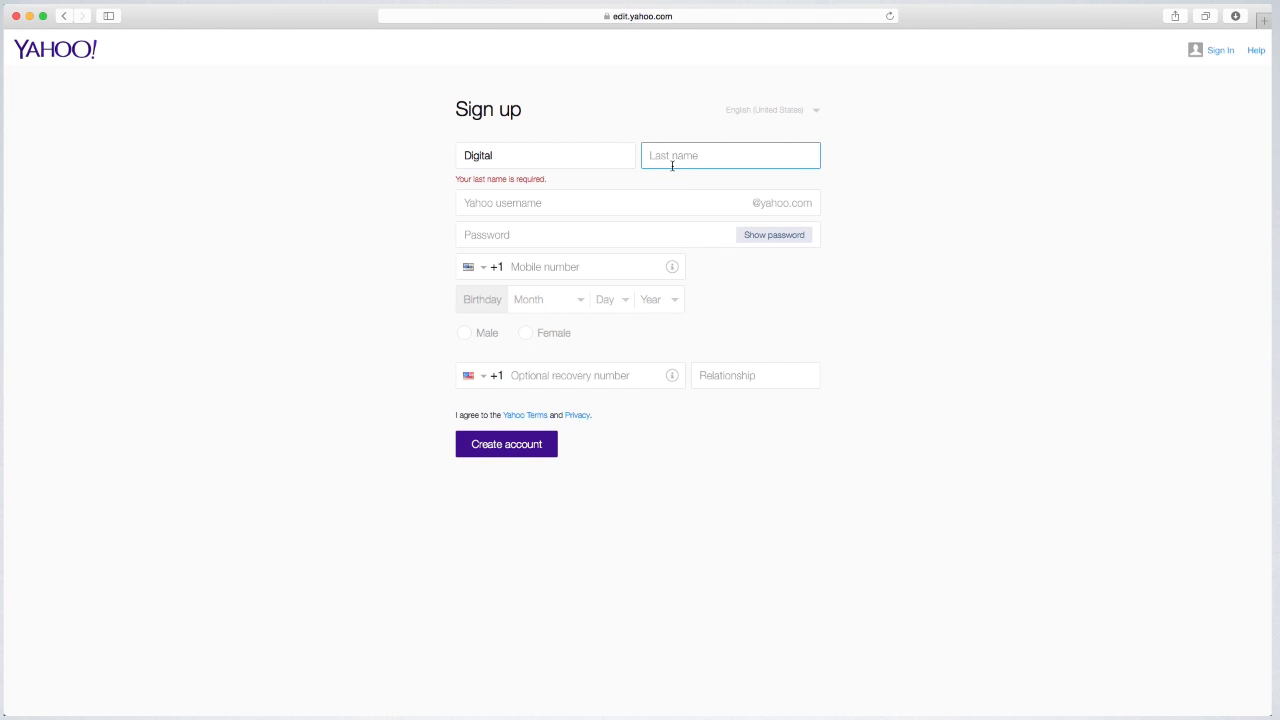
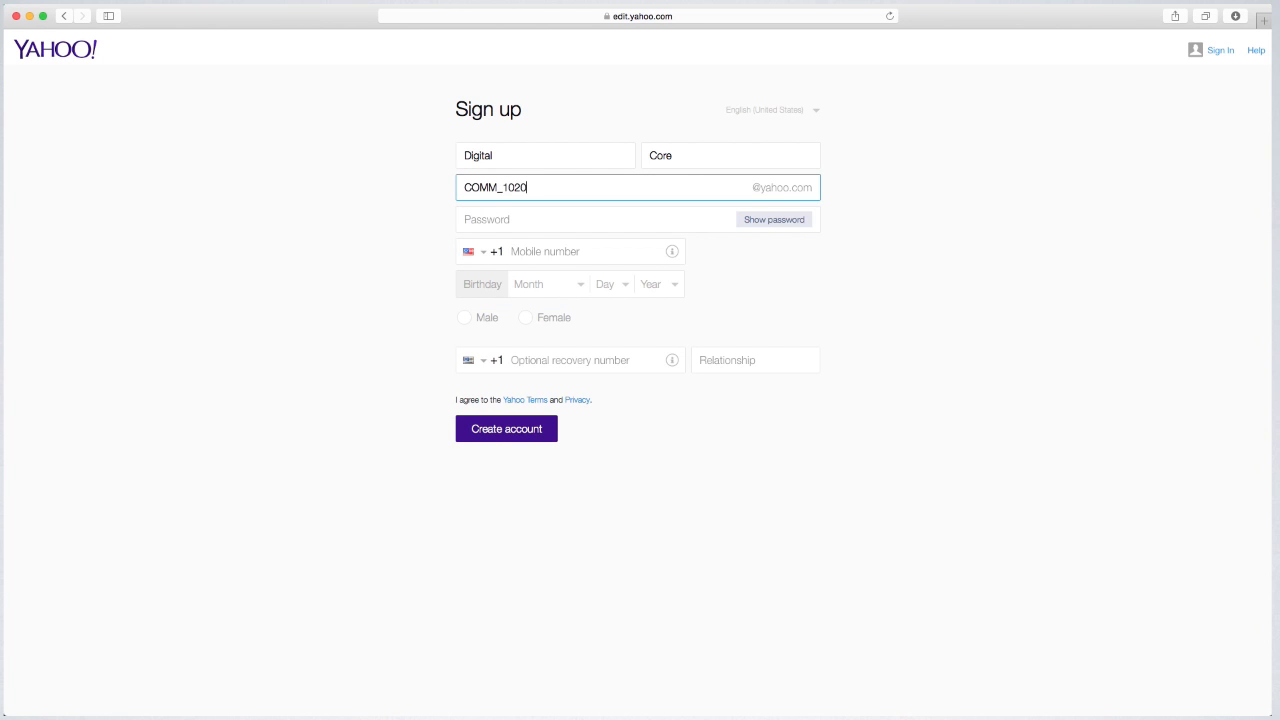
left_click(590, 218)
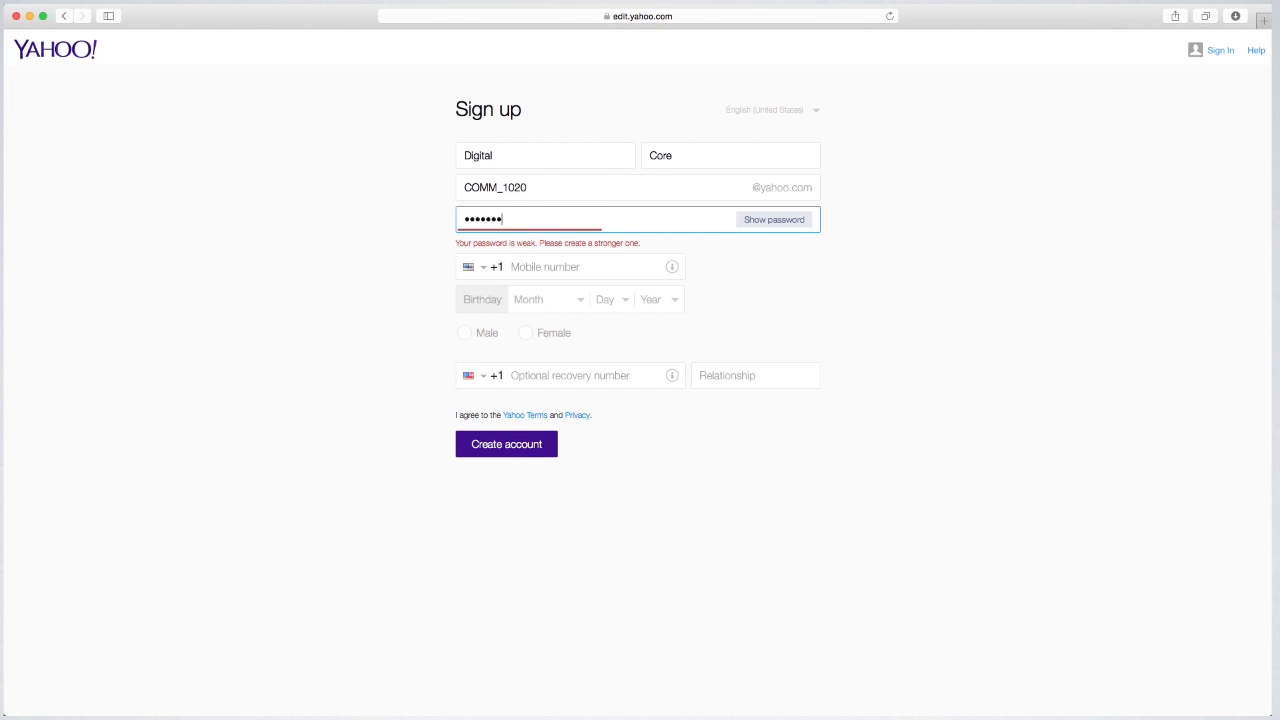
left_click(570, 252)
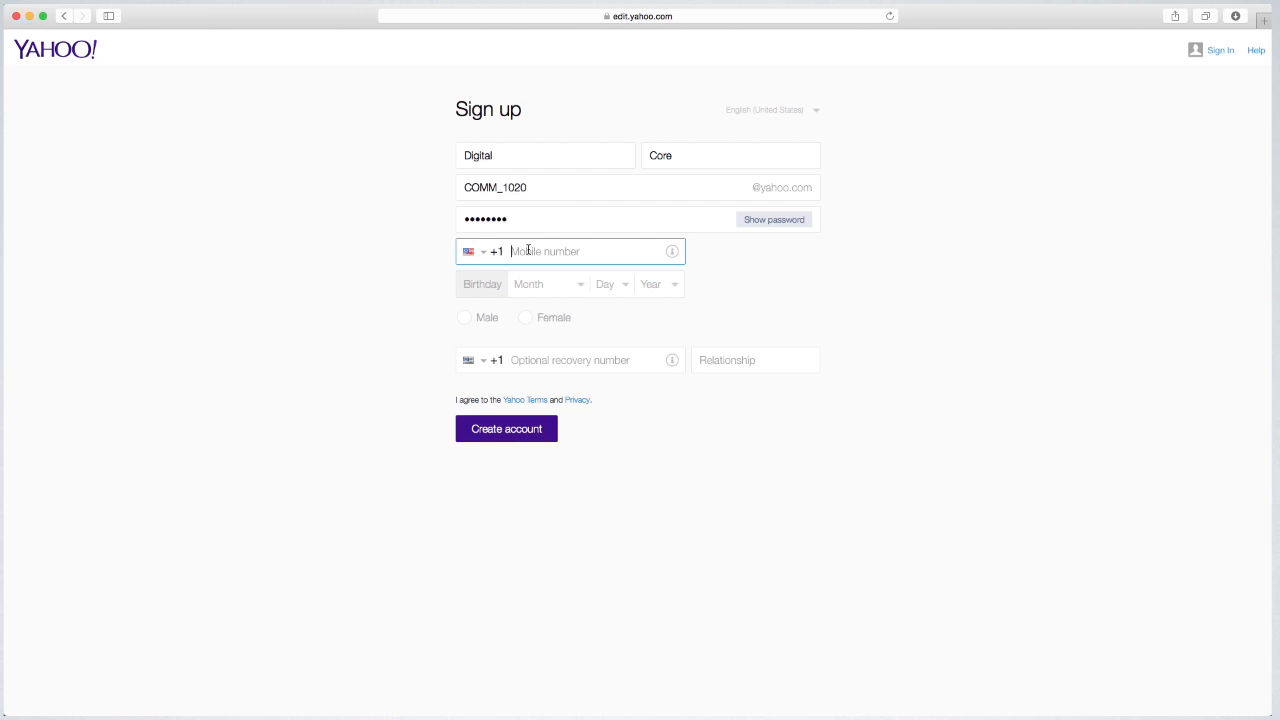
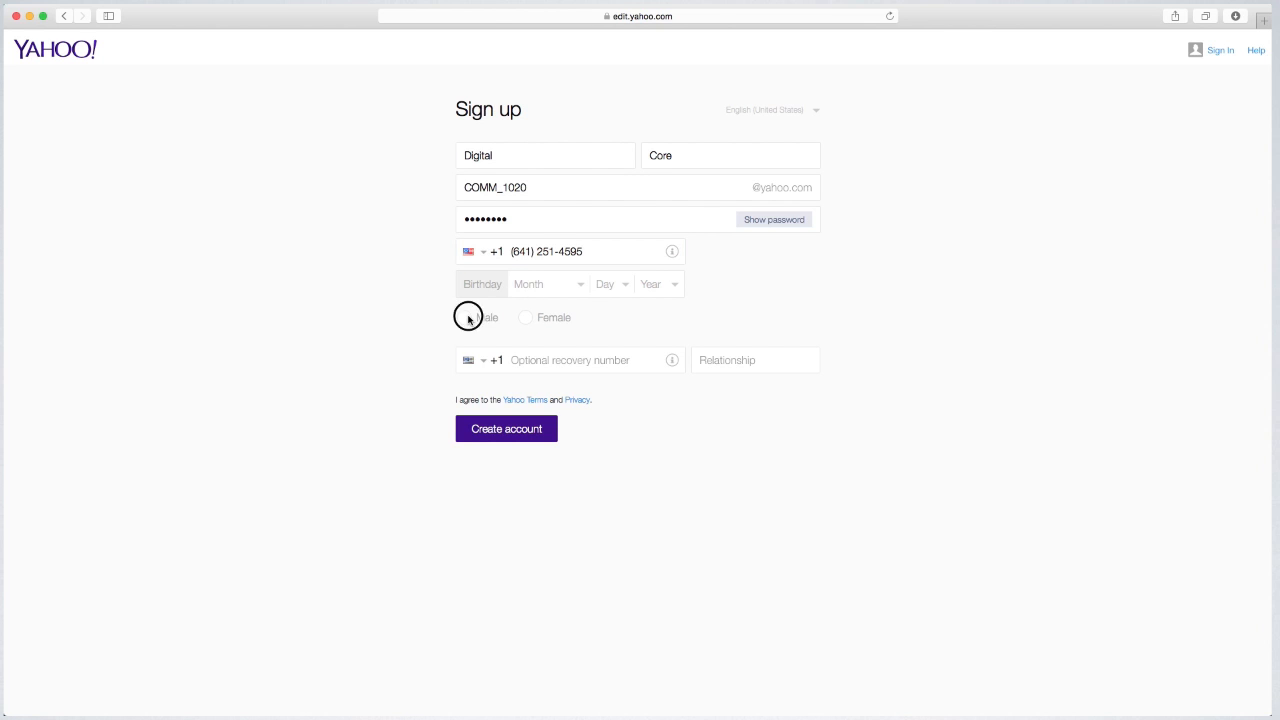
- Set gender Male, birthday January 15 1903, and enter a recovery number
left_click(548, 284)
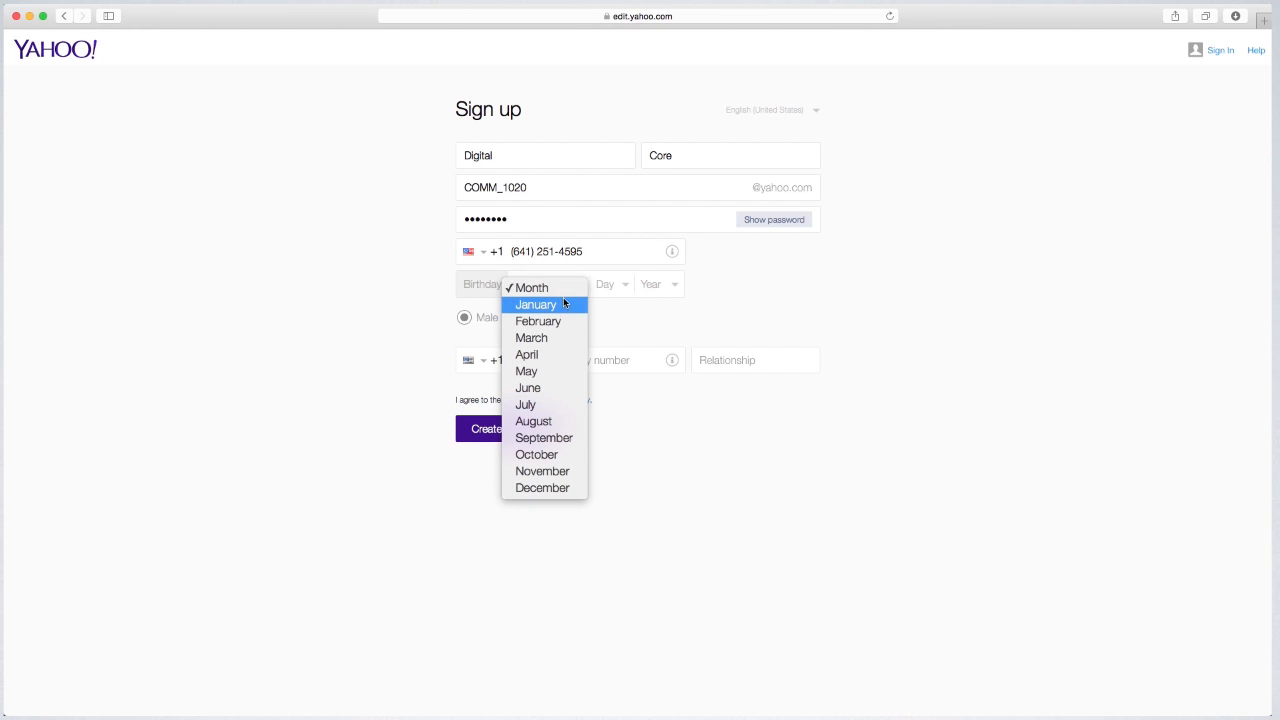
left_click(536, 304)
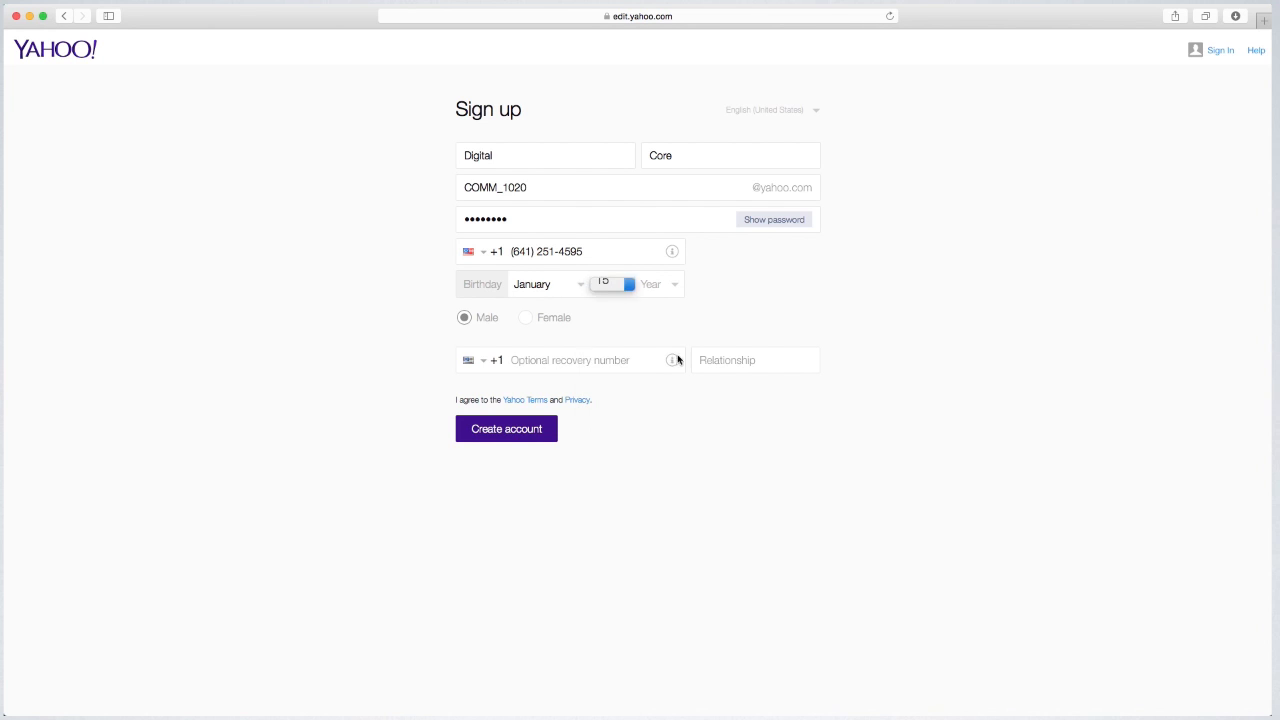
left_click(656, 284)
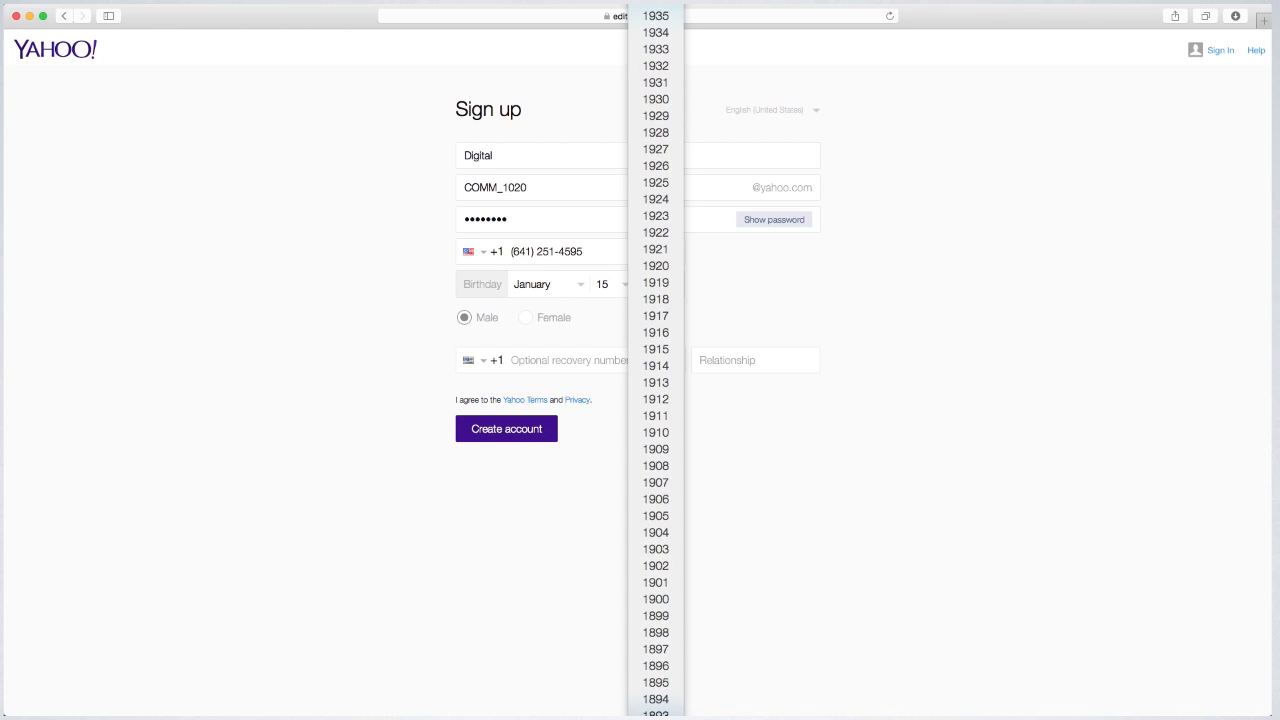
mouse_move(656, 548)
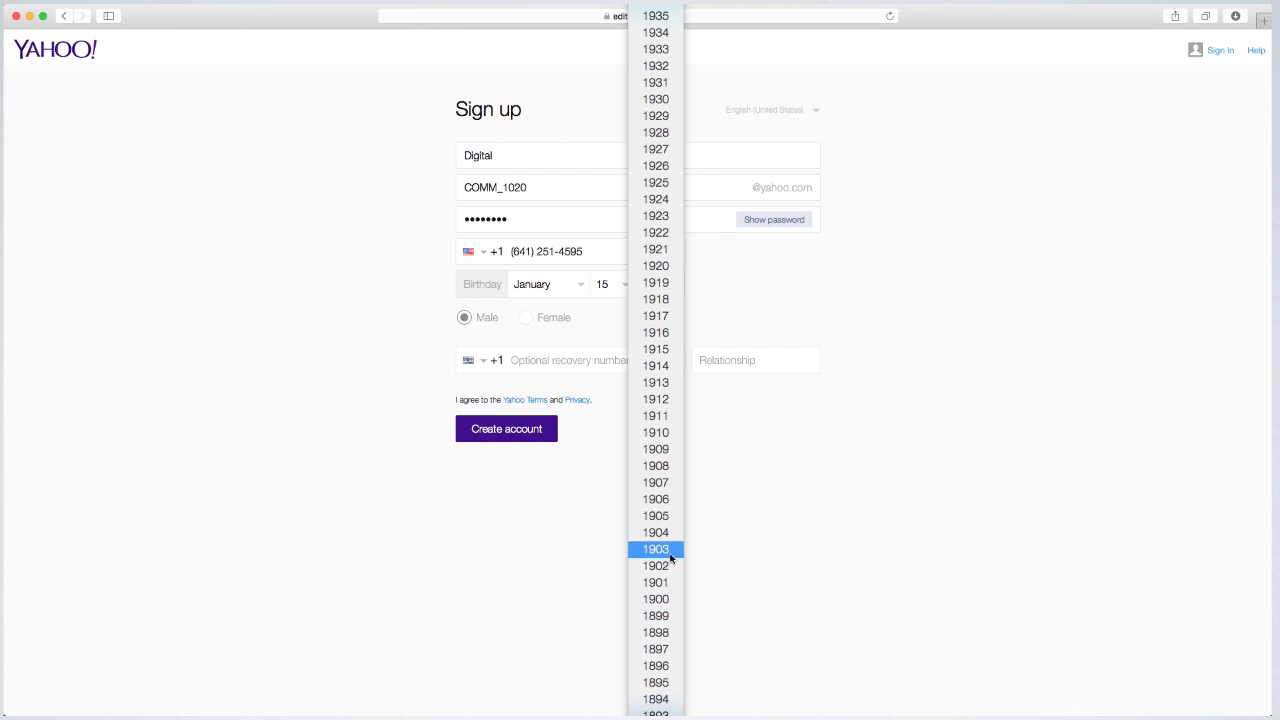
left_click(656, 548)
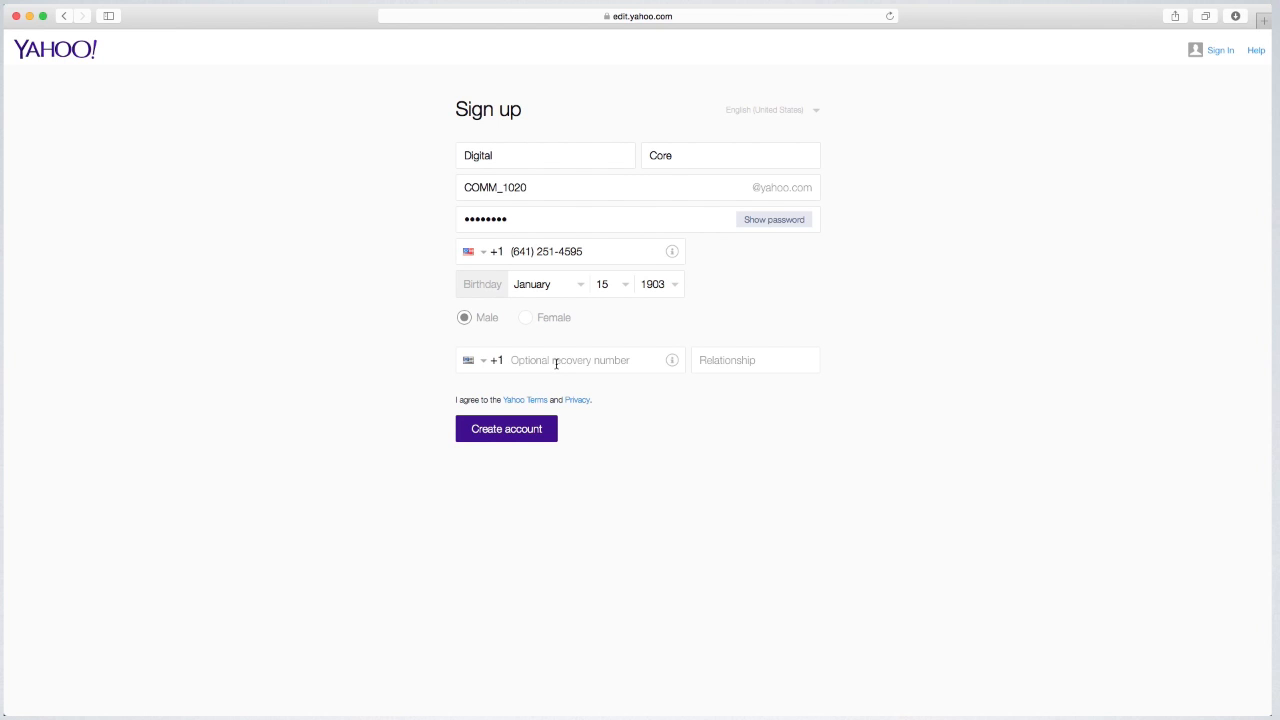
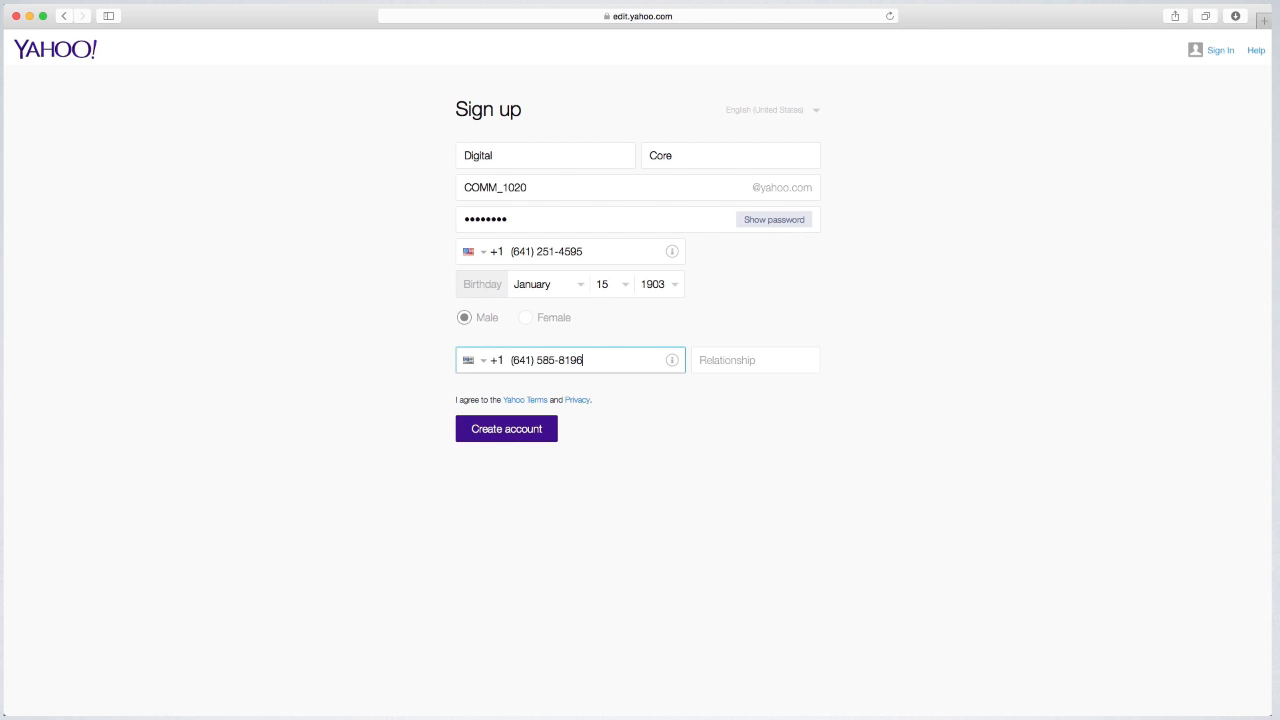
mouse_move(732, 408)
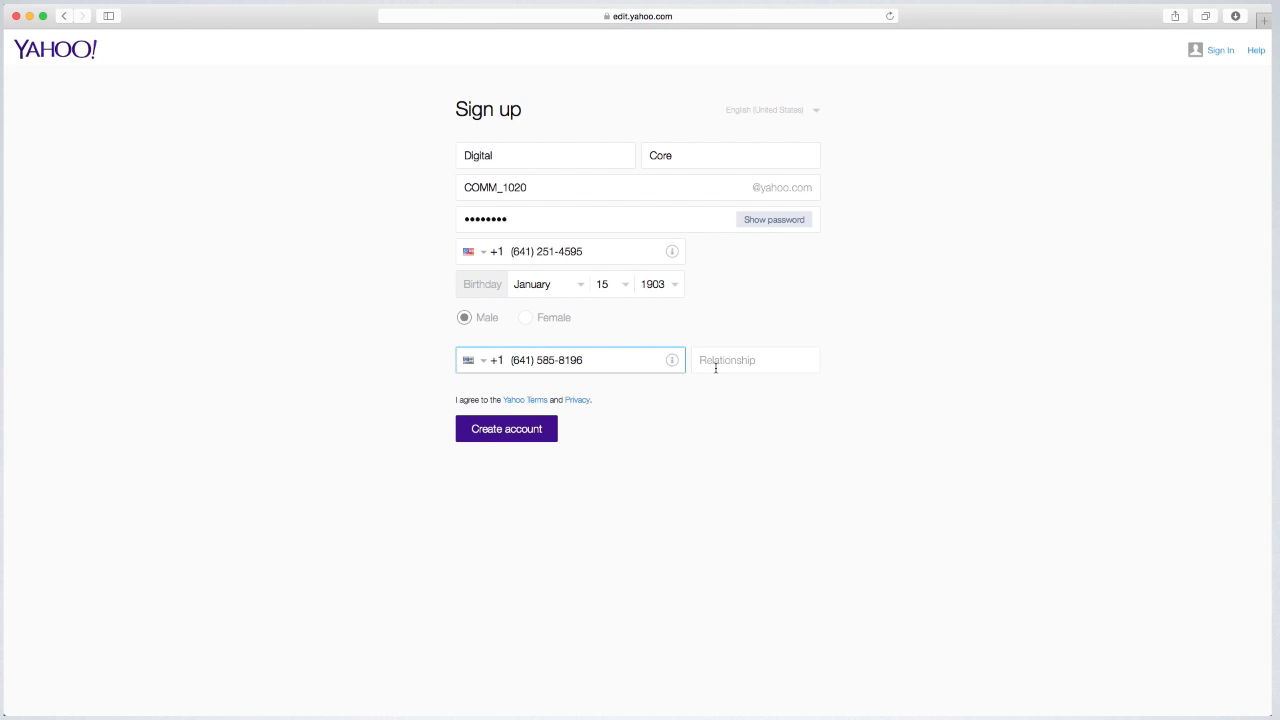
mouse_move(506, 452)
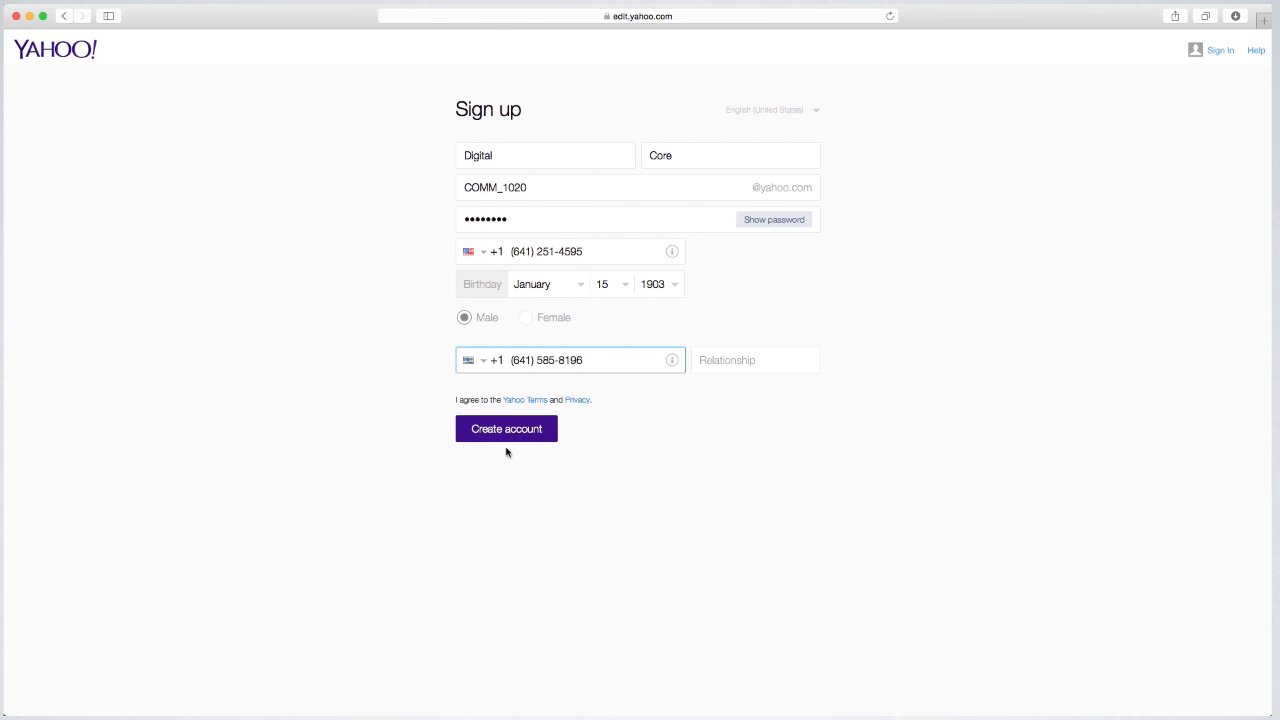
- Submit the sign-up form and enter the captcha code pyyuuer for verification
left_click(506, 428)
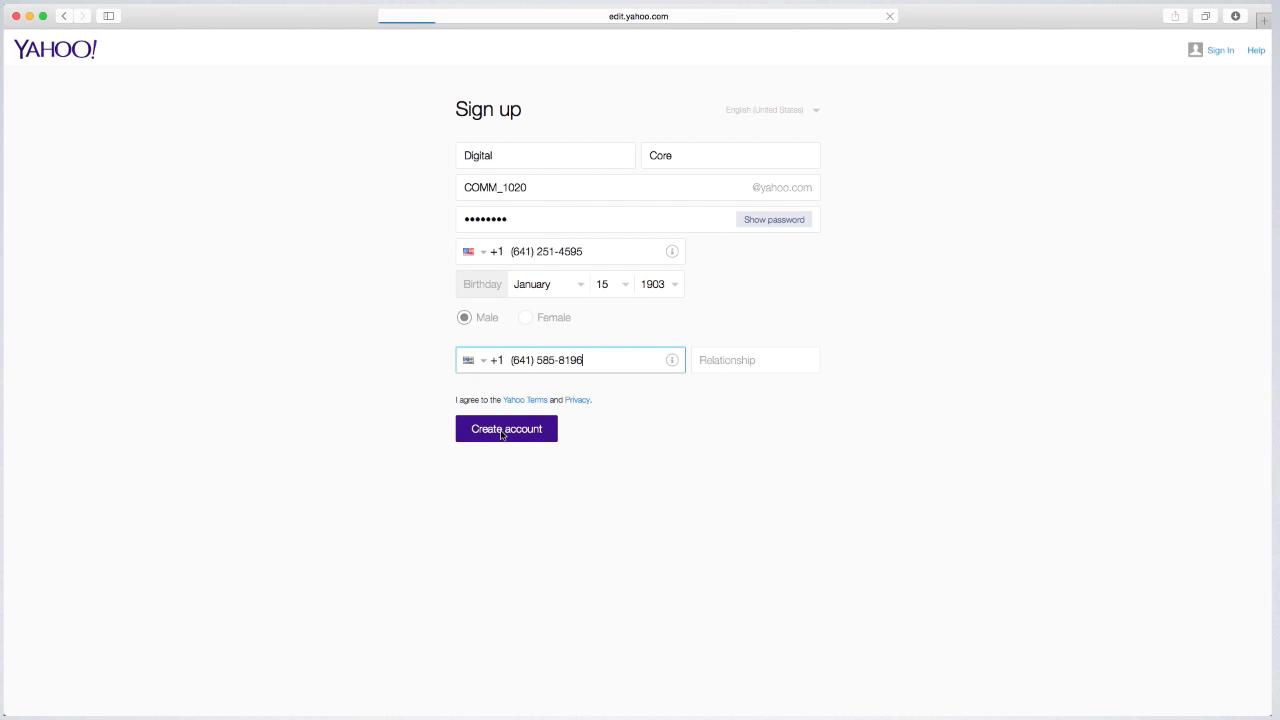
left_click(506, 428)
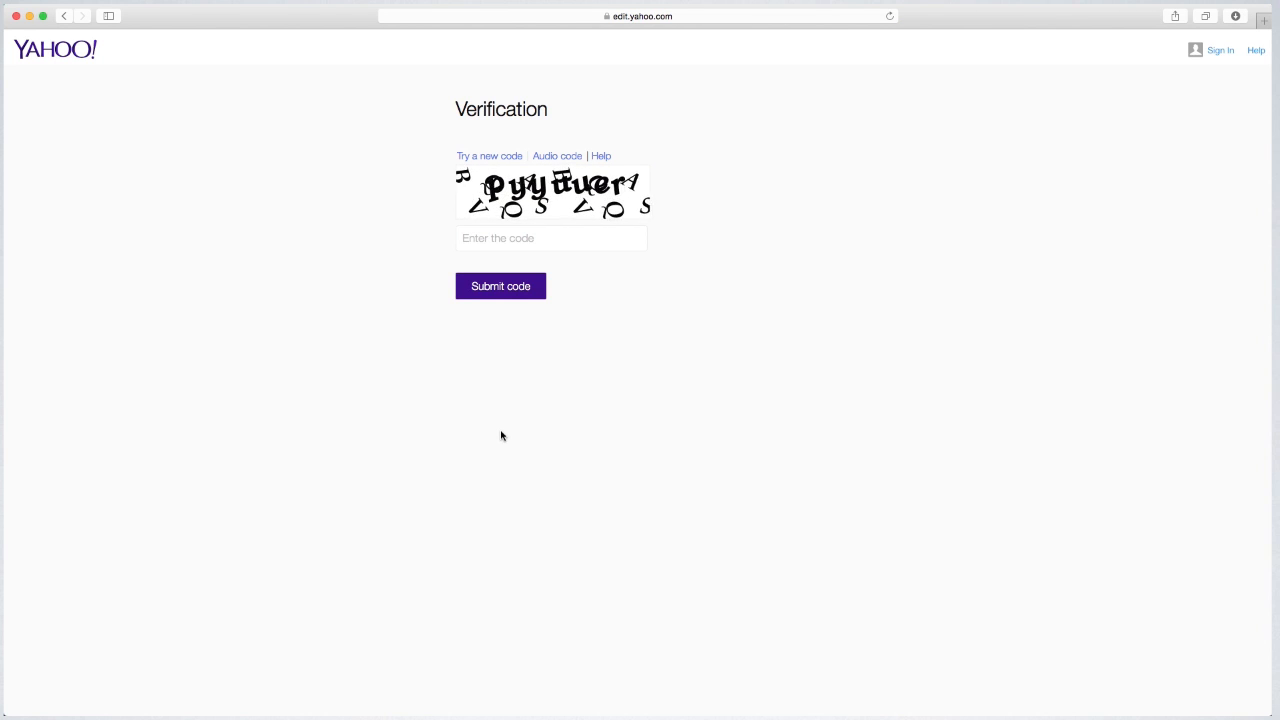
left_click(488, 156)
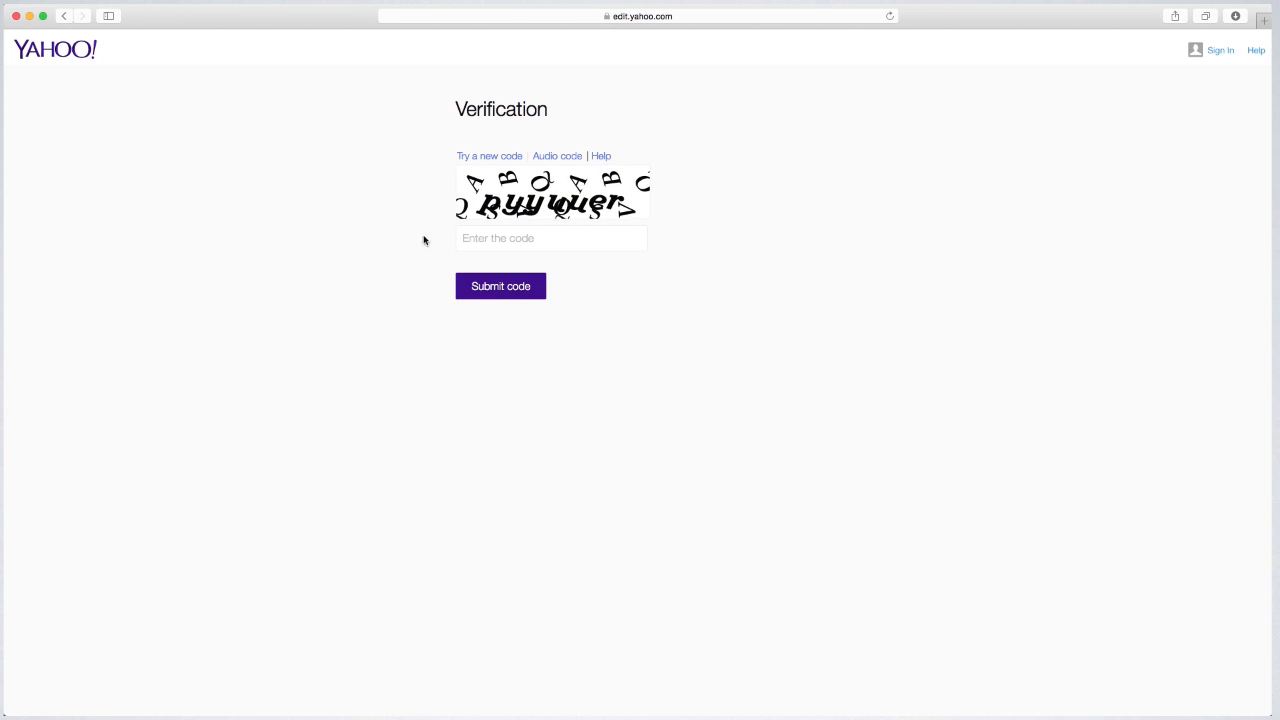
left_click(552, 238)
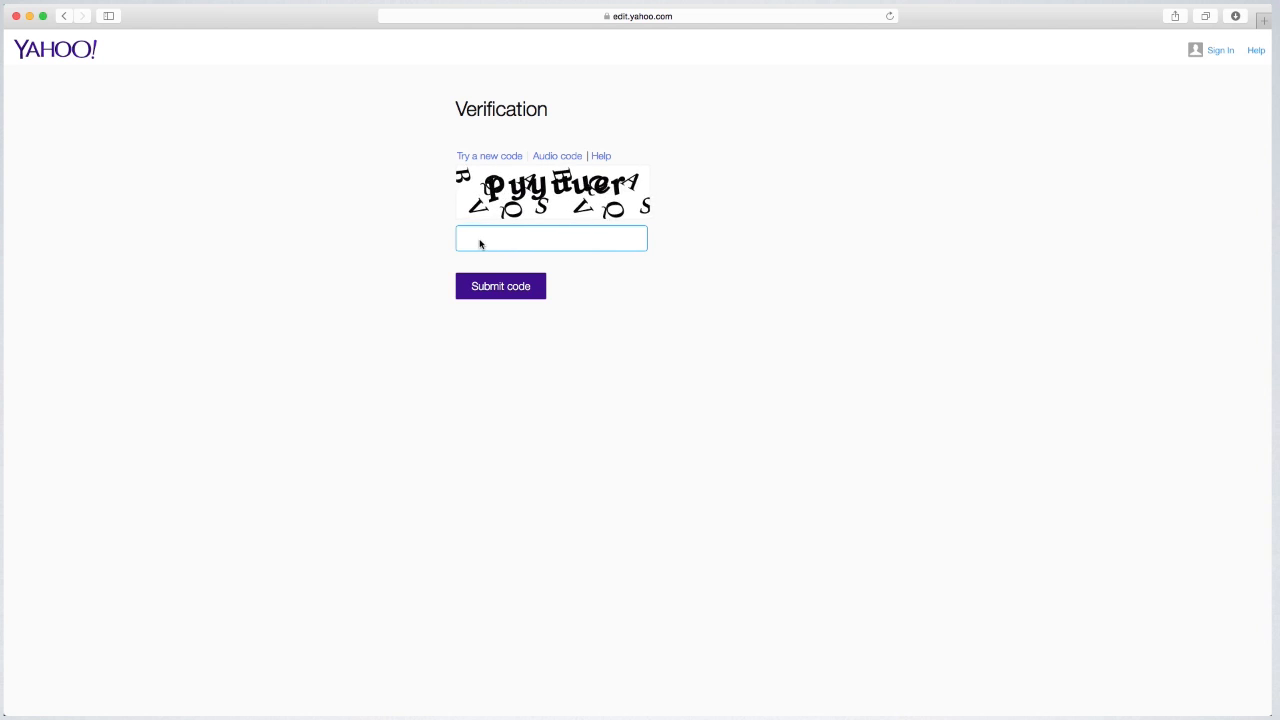
type("pyyuuer")
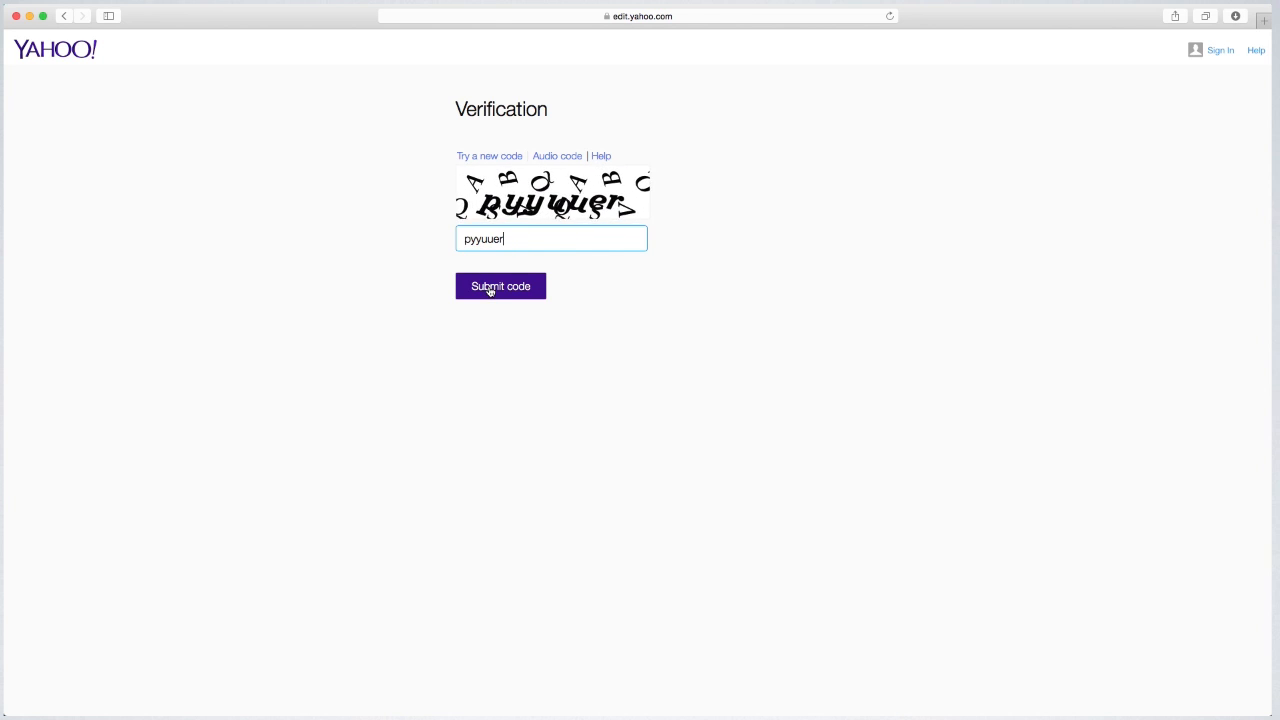
left_click(500, 286)
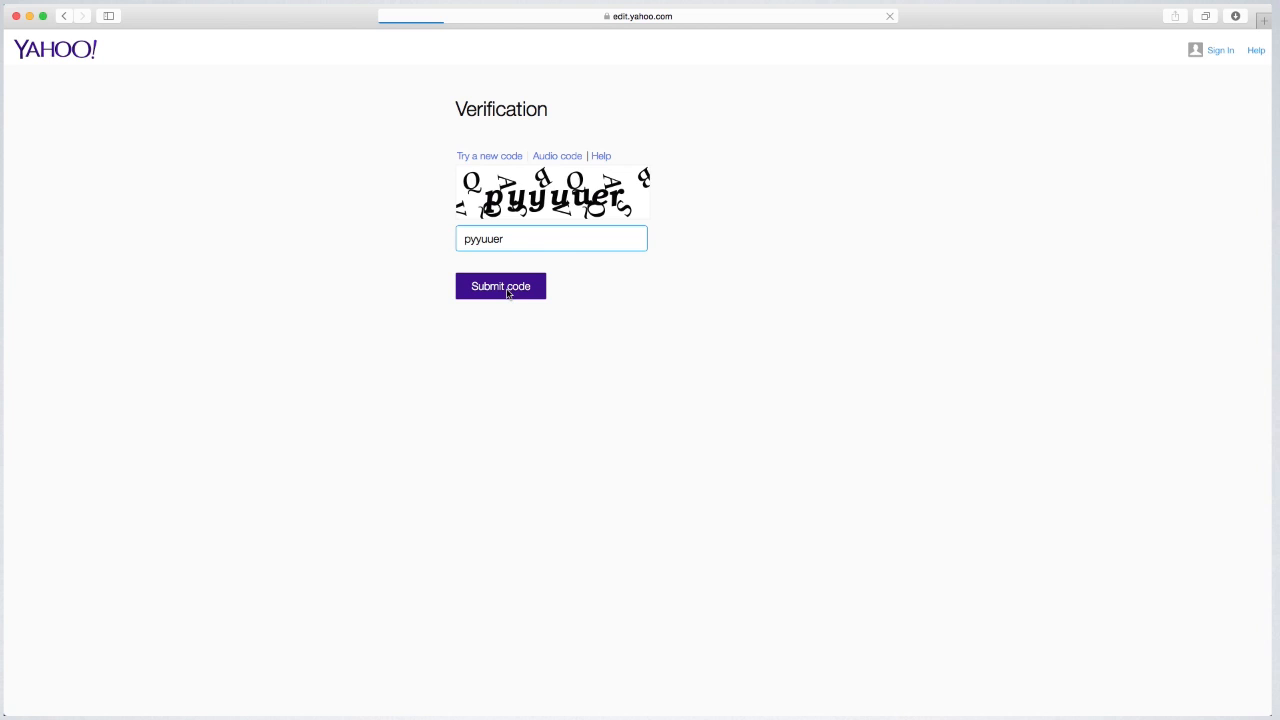
- Confirm the verification and continue past Flickr's pre-filled Digital Core account details
left_click(500, 286)
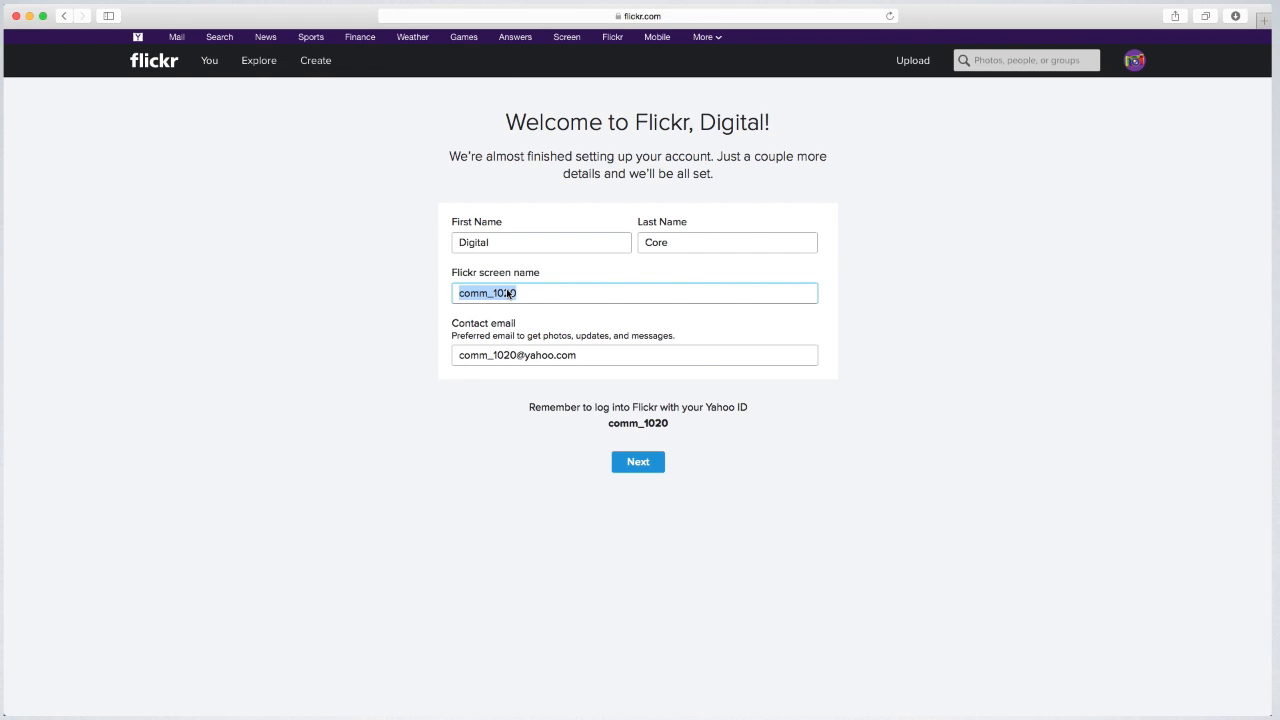
mouse_move(560, 372)
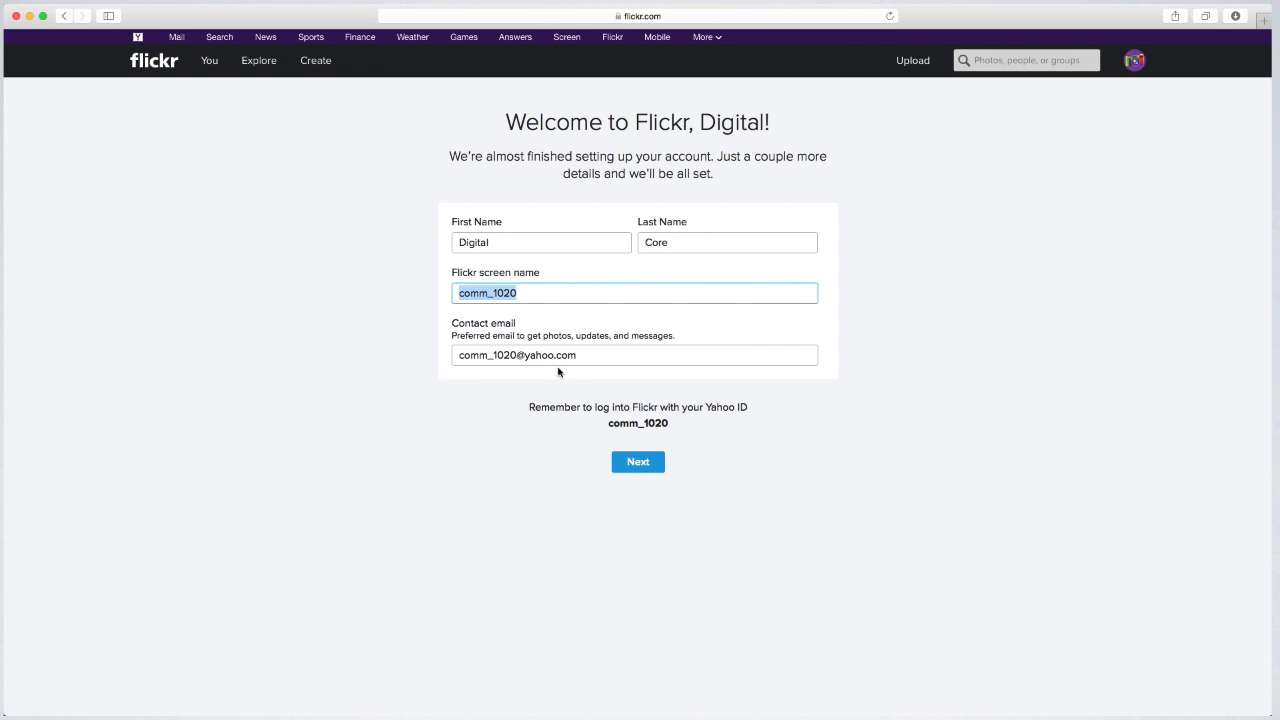
mouse_move(924, 480)
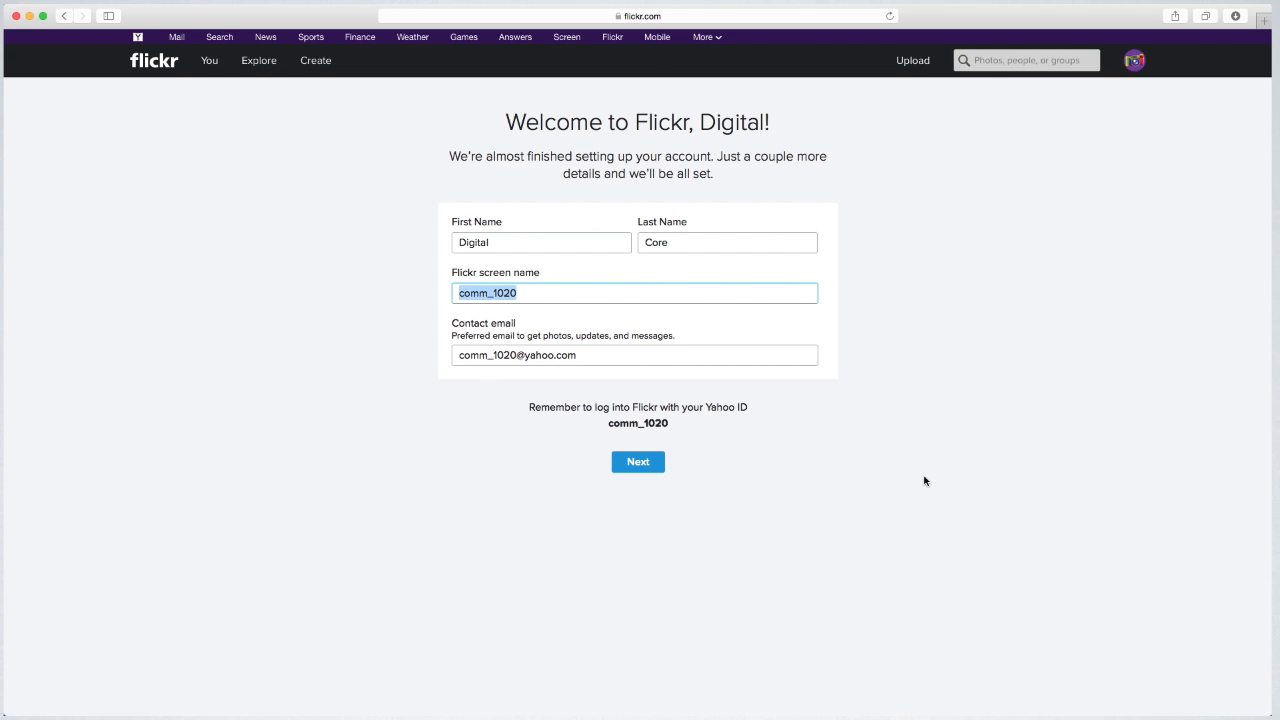
mouse_move(548, 304)
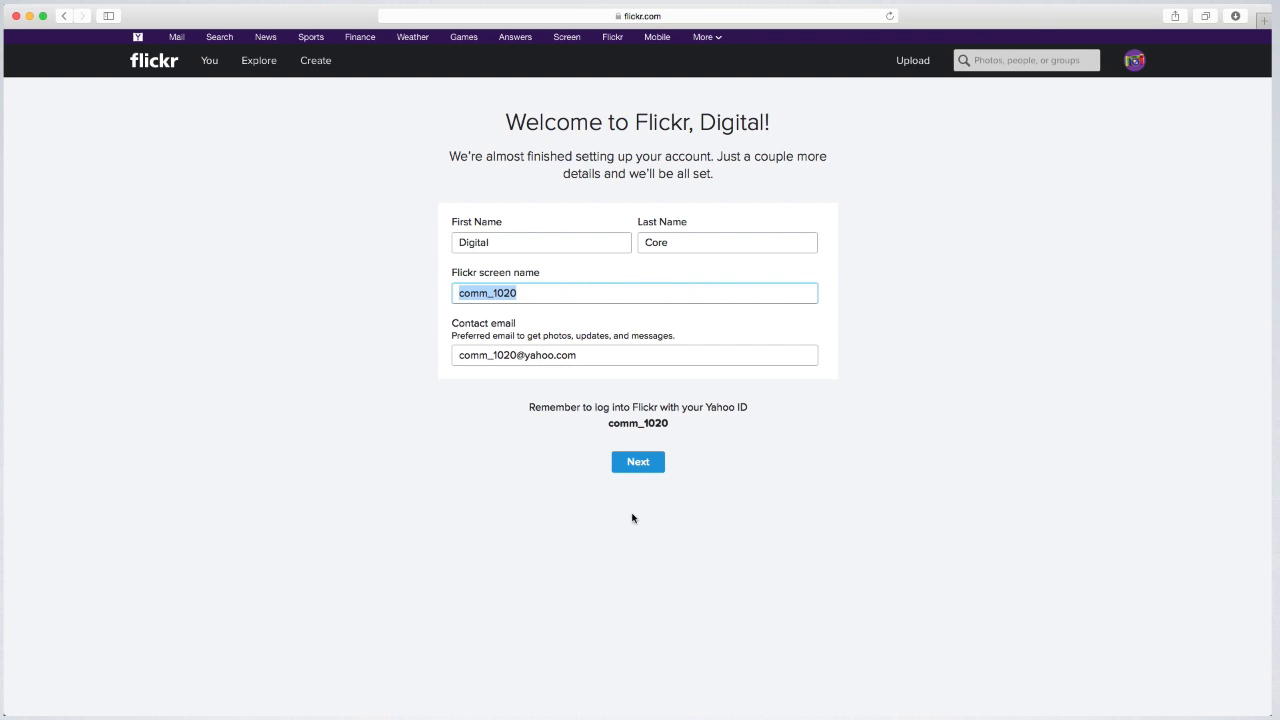
left_click(636, 462)
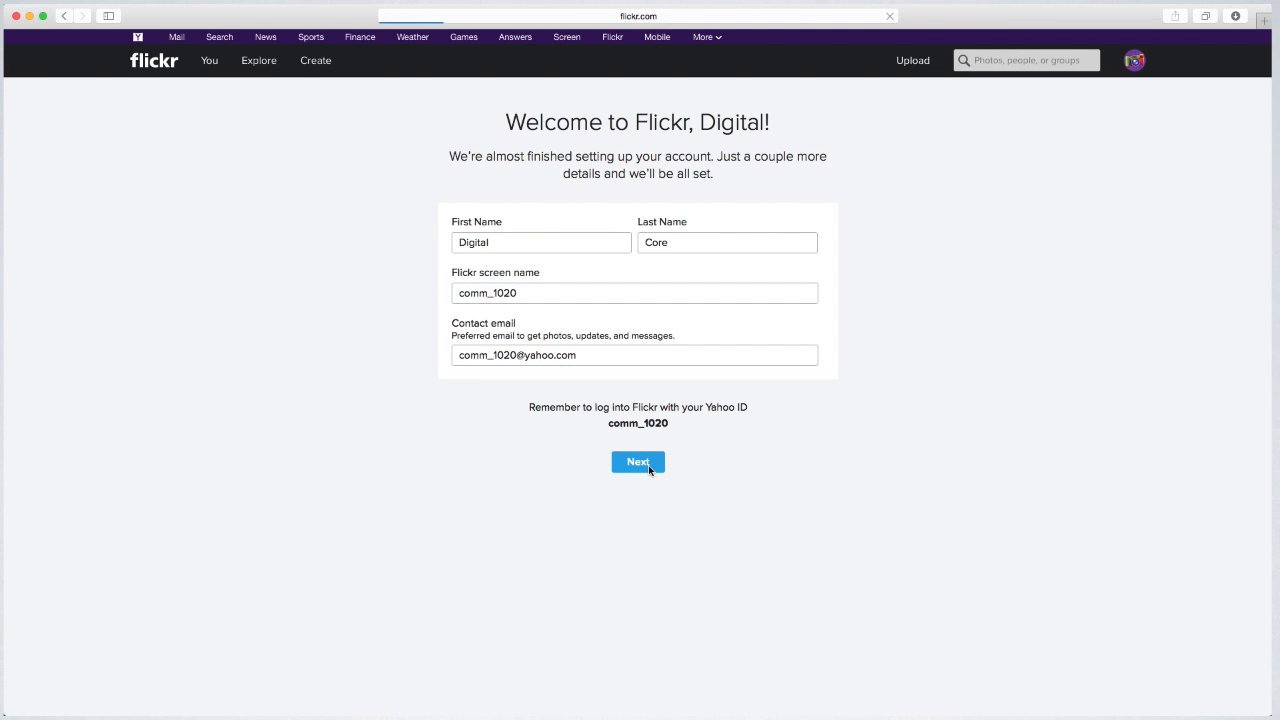
- Play the Camera Roll intro video and dismiss the welcome with Got it
left_click(636, 462)
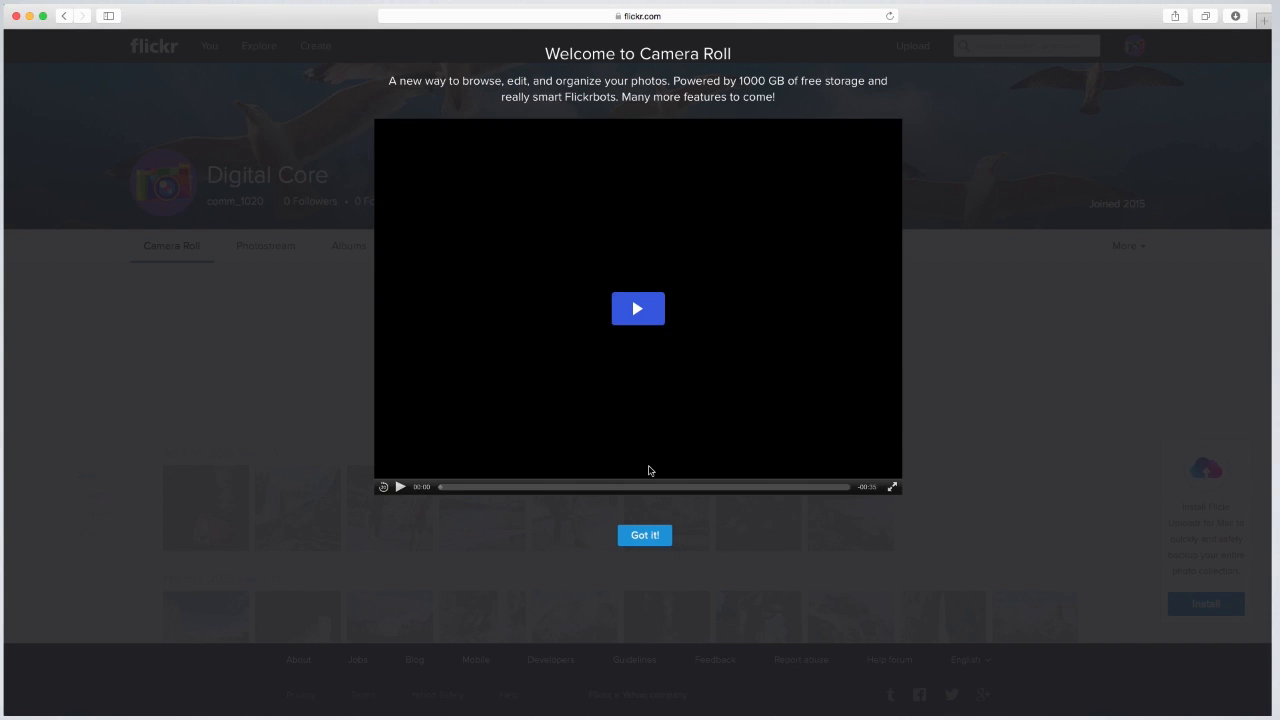
left_click(638, 308)
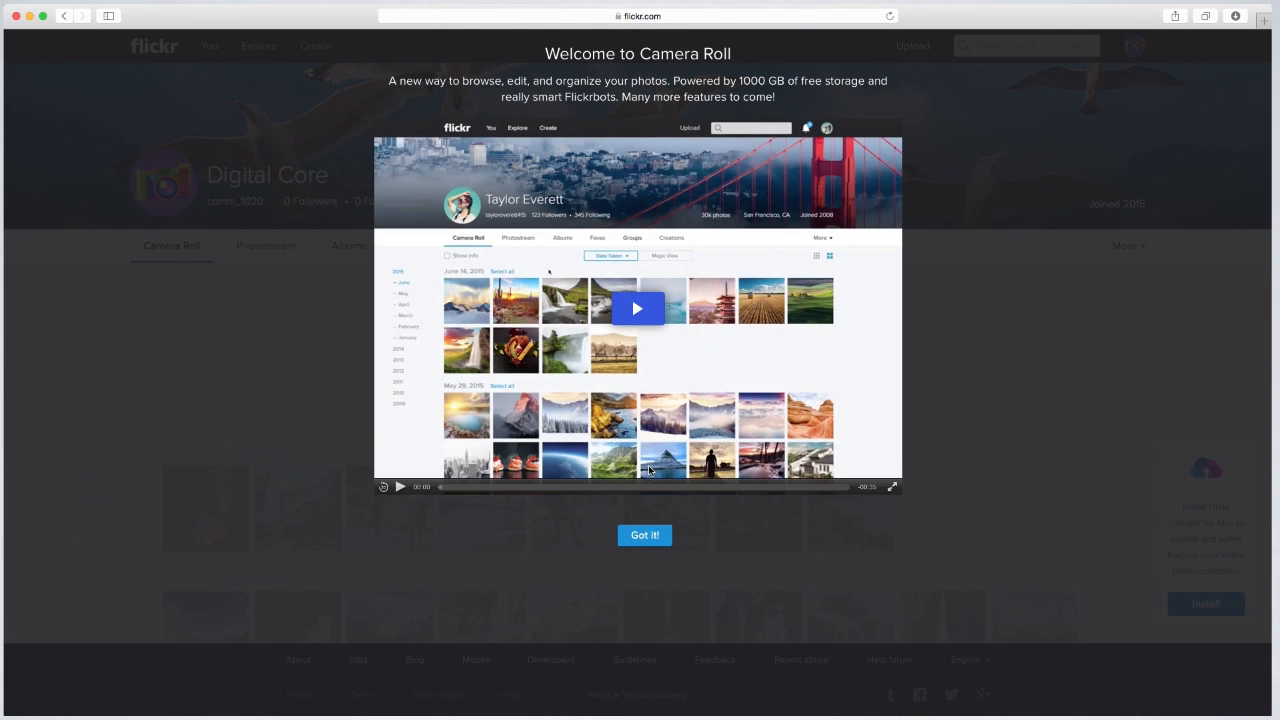
mouse_move(644, 536)
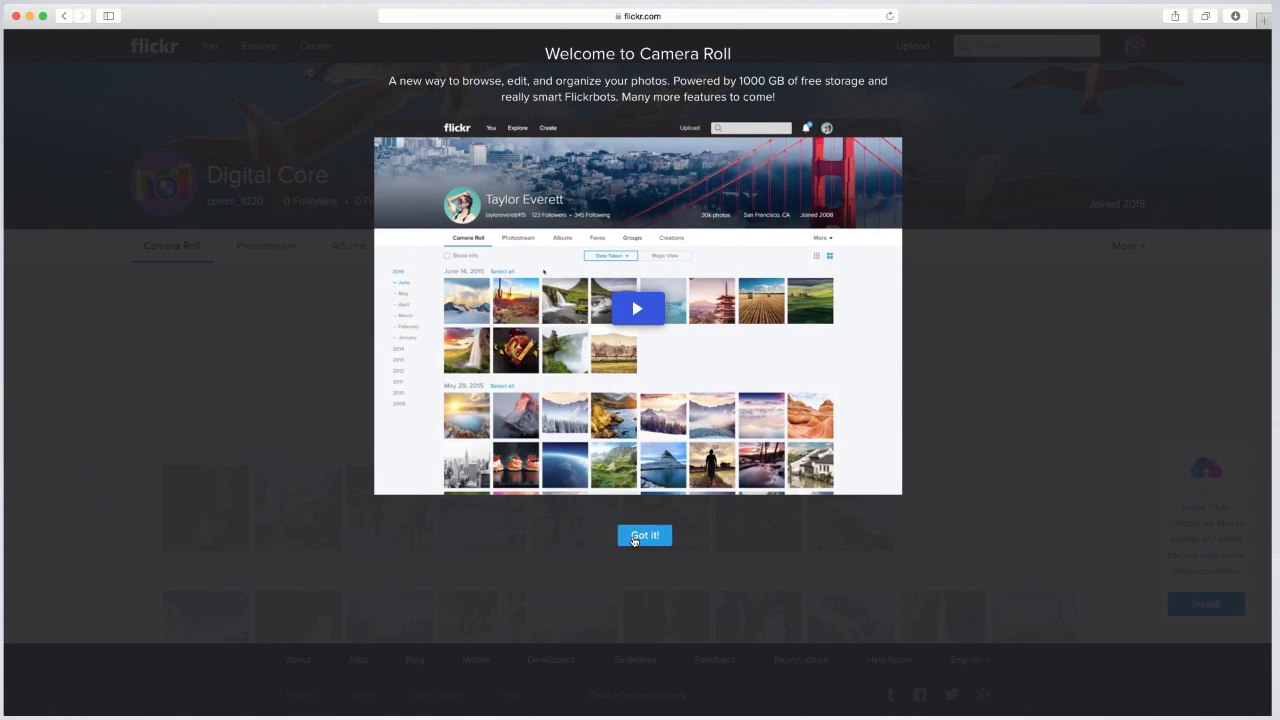
left_click(644, 536)
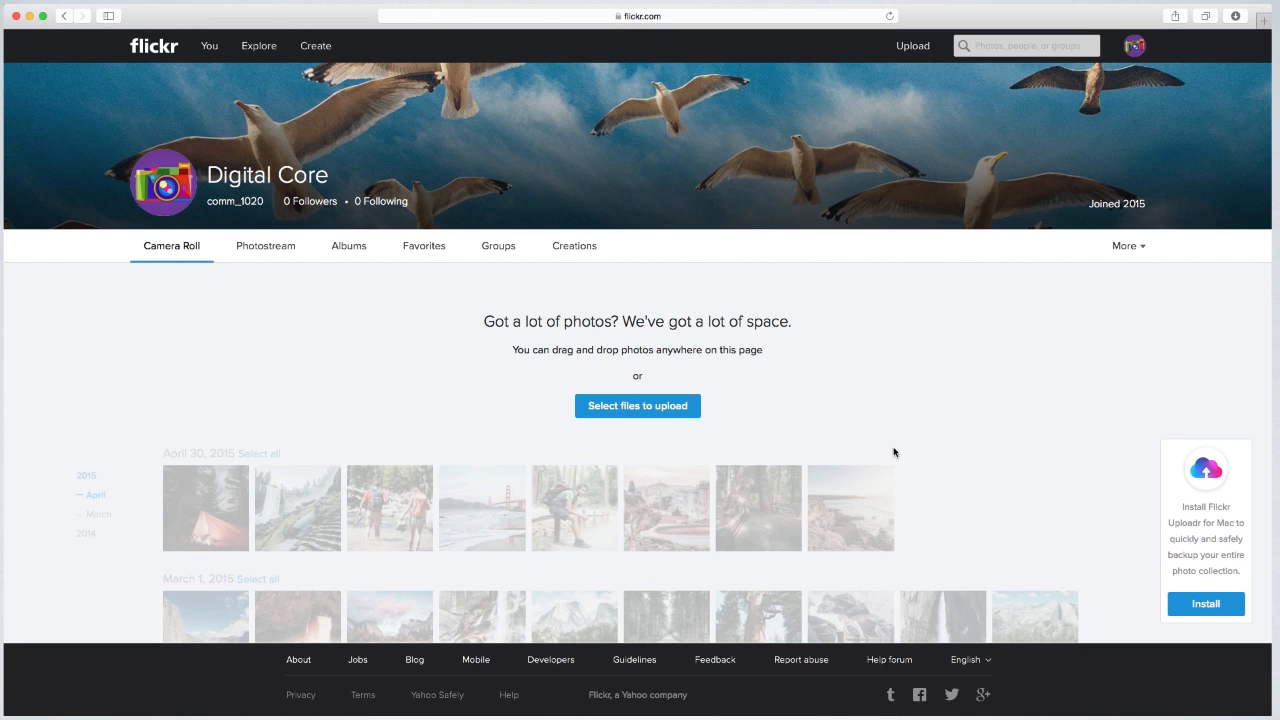
- Browse the CU folders and choose the four CU Smile photos for upload
left_click(636, 404)
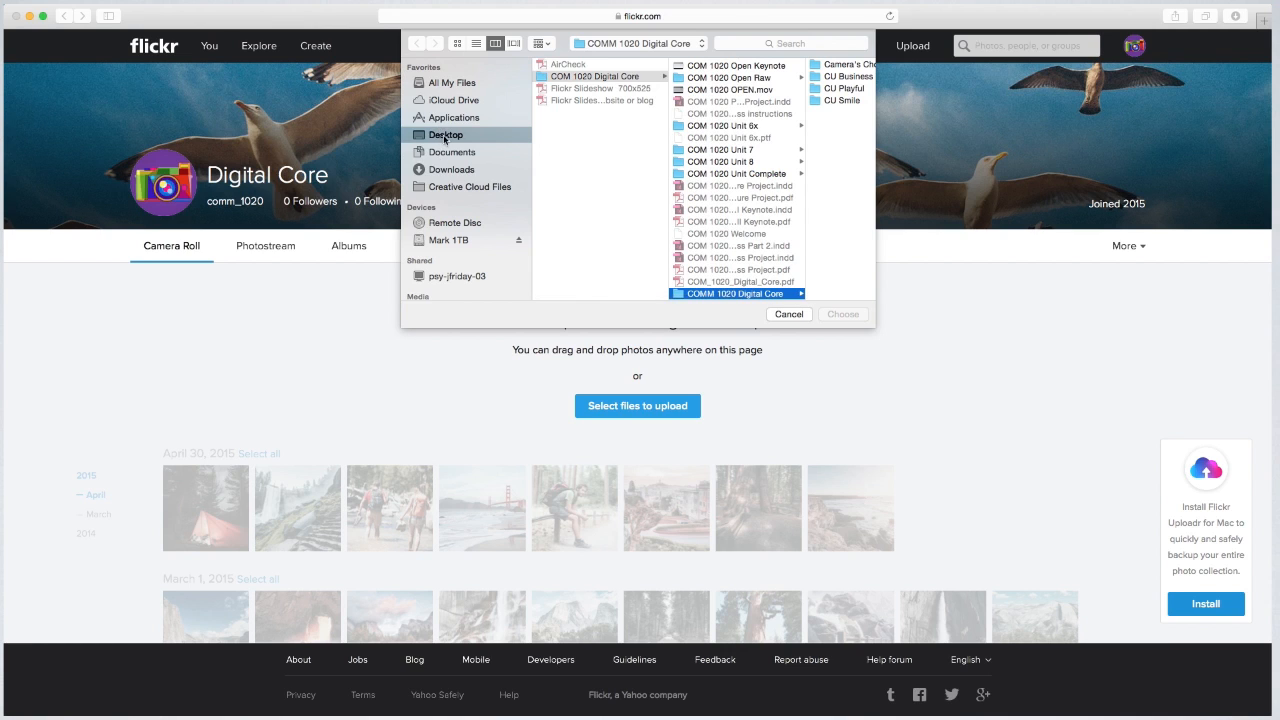
mouse_move(752, 150)
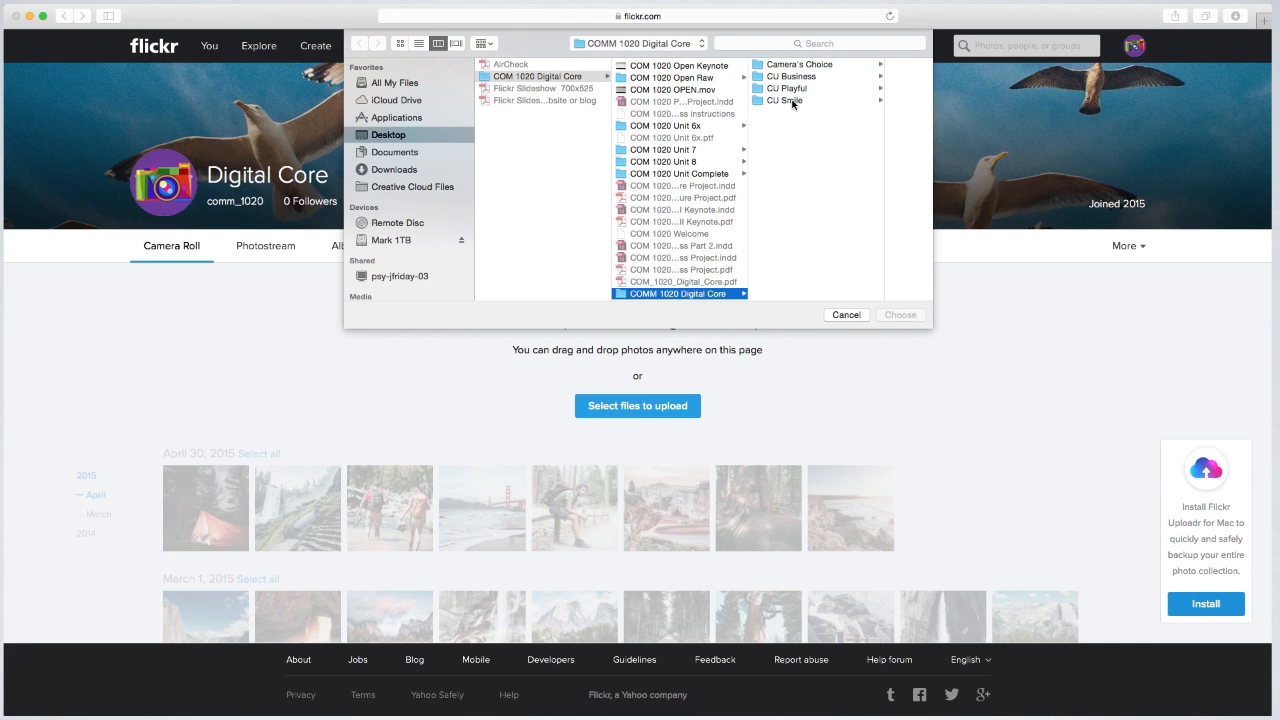
left_click(784, 100)
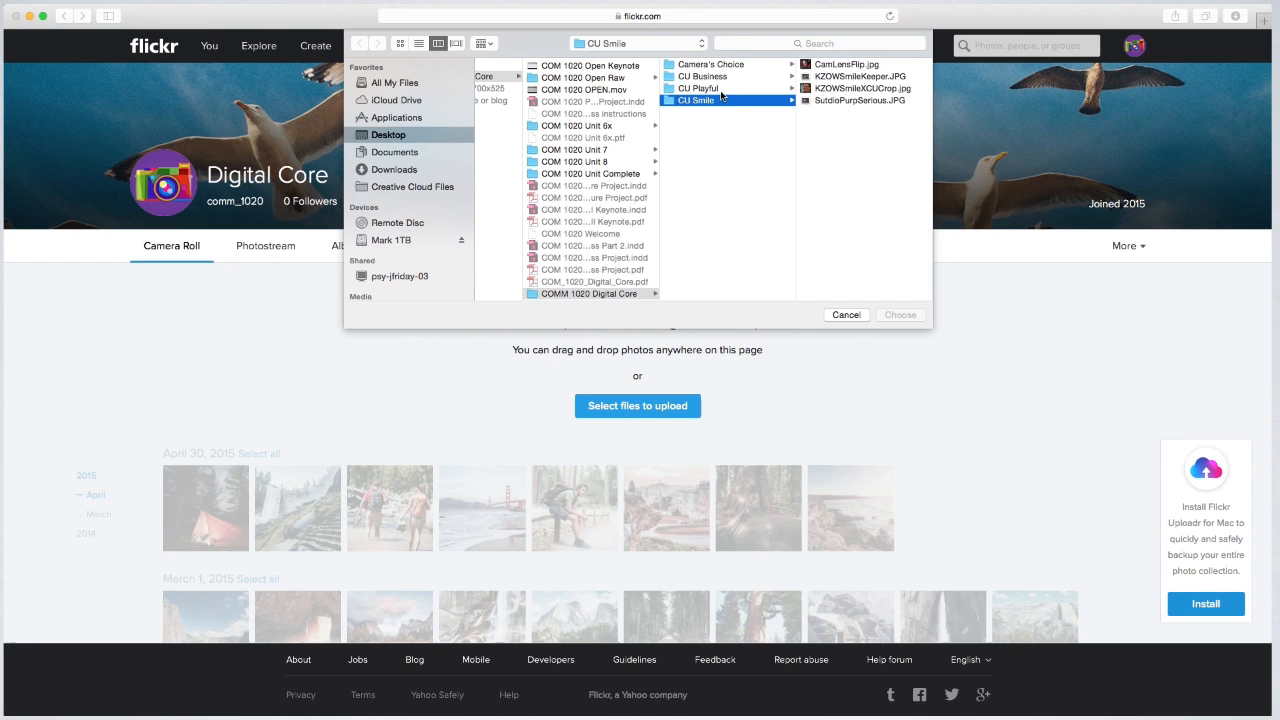
left_click(696, 88)
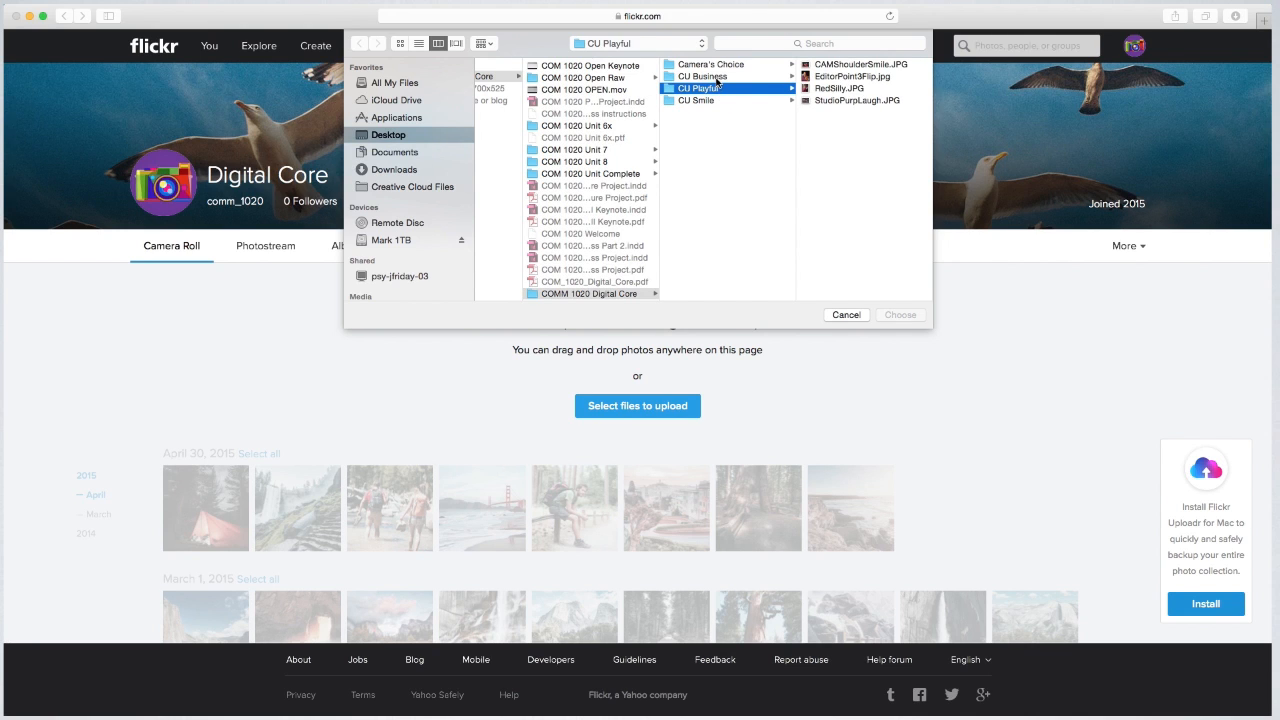
left_click(704, 76)
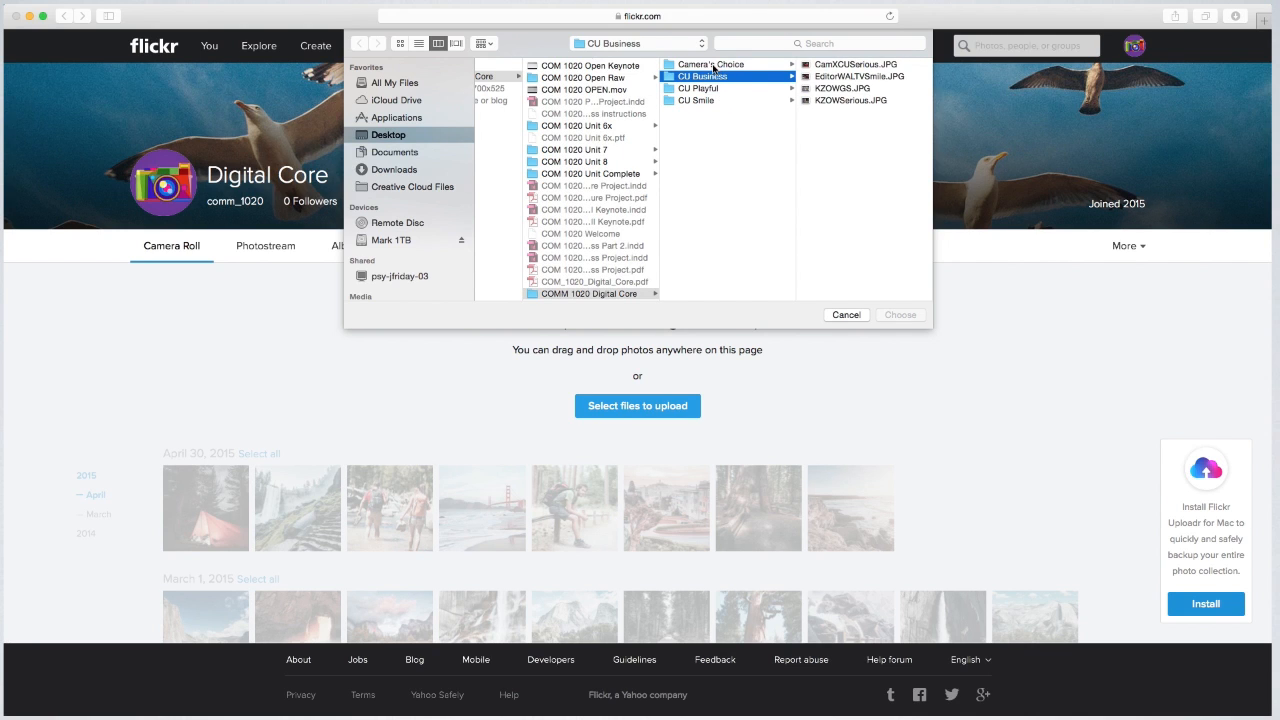
left_click(710, 64)
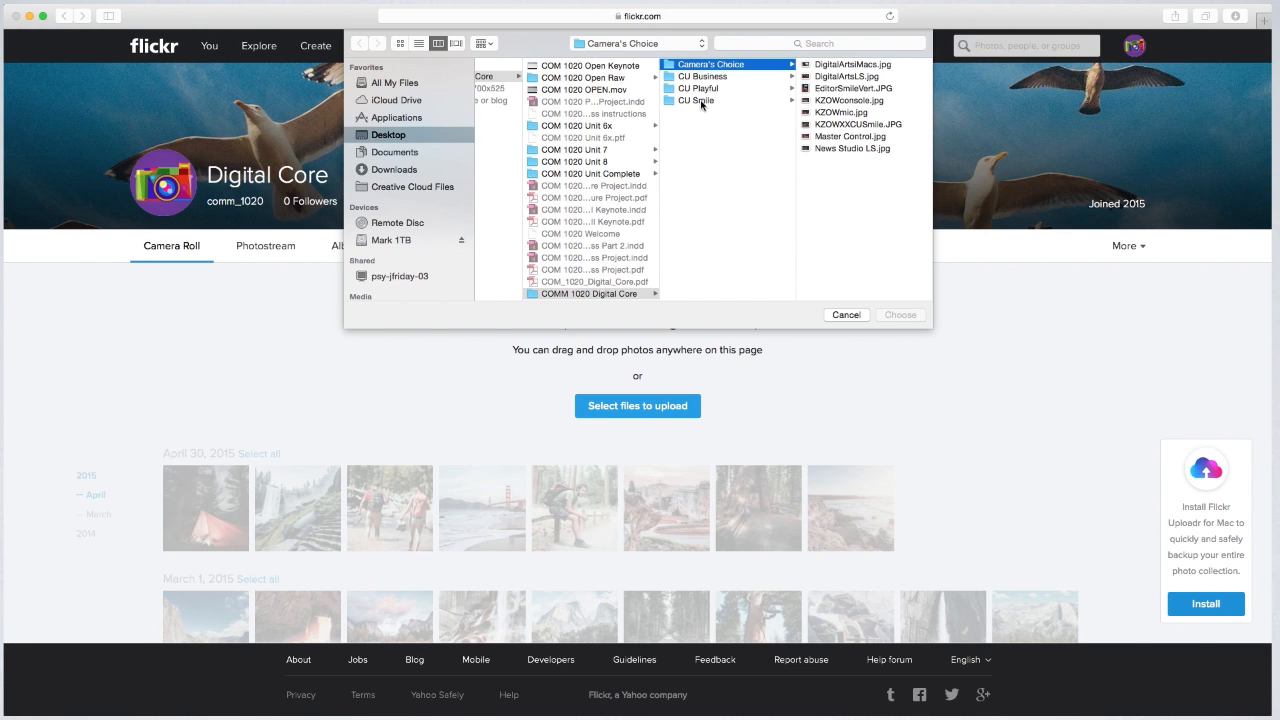
mouse_move(704, 112)
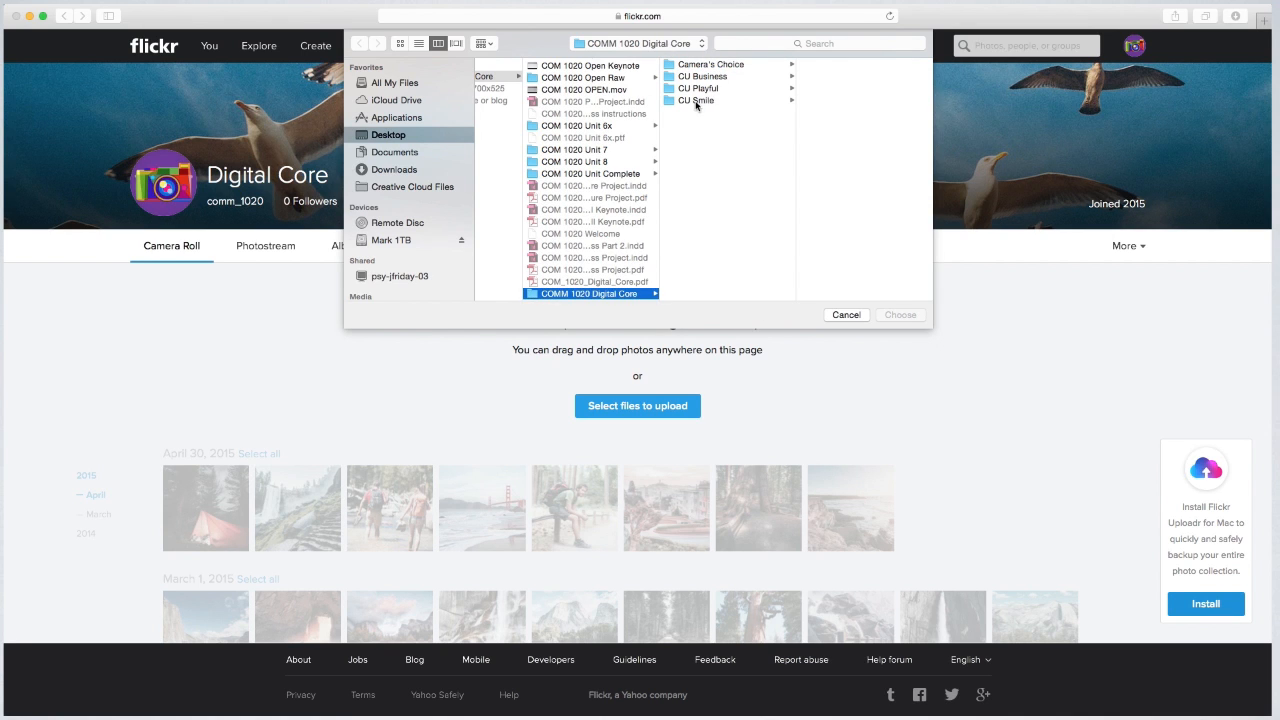
left_click(696, 100)
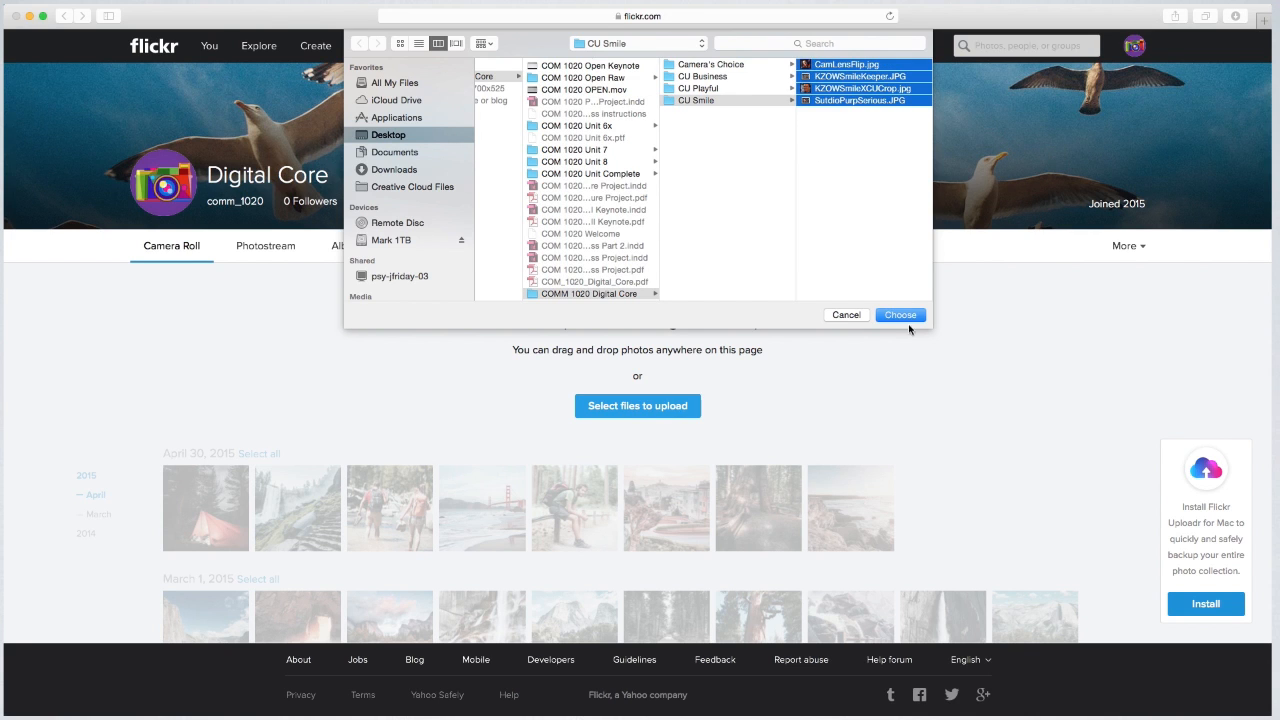
left_click(900, 316)
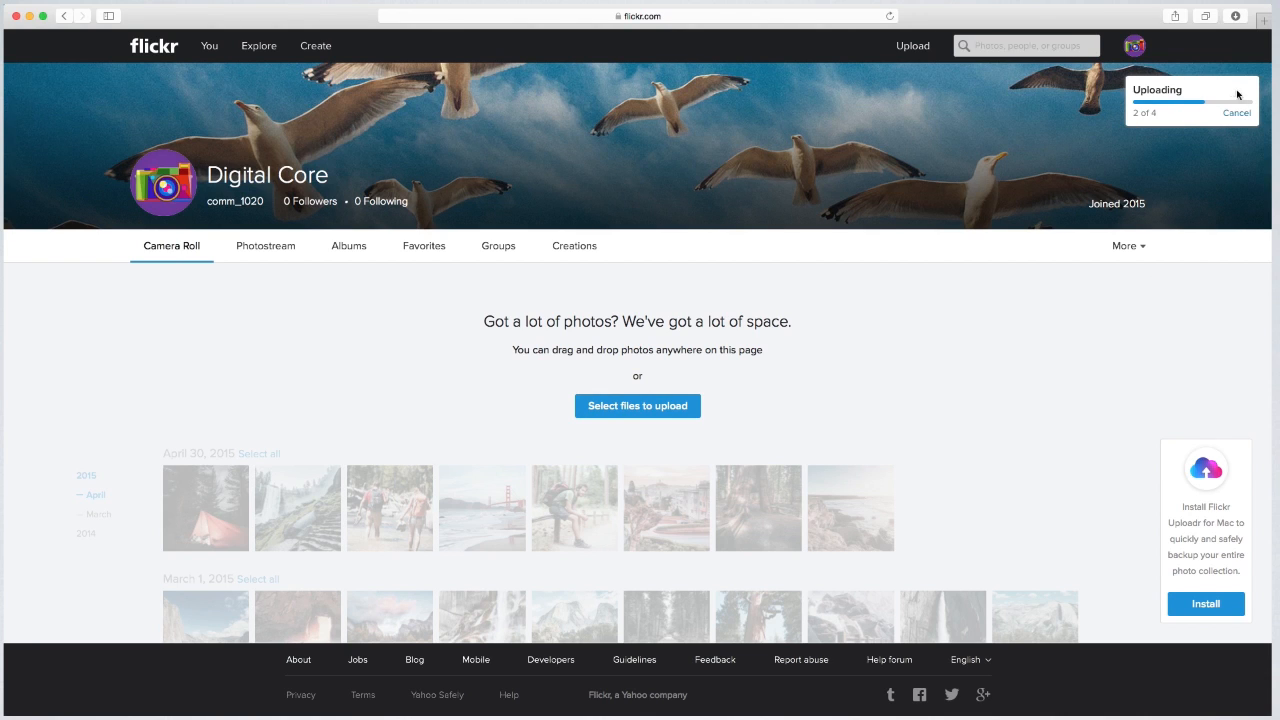
mouse_move(1188, 150)
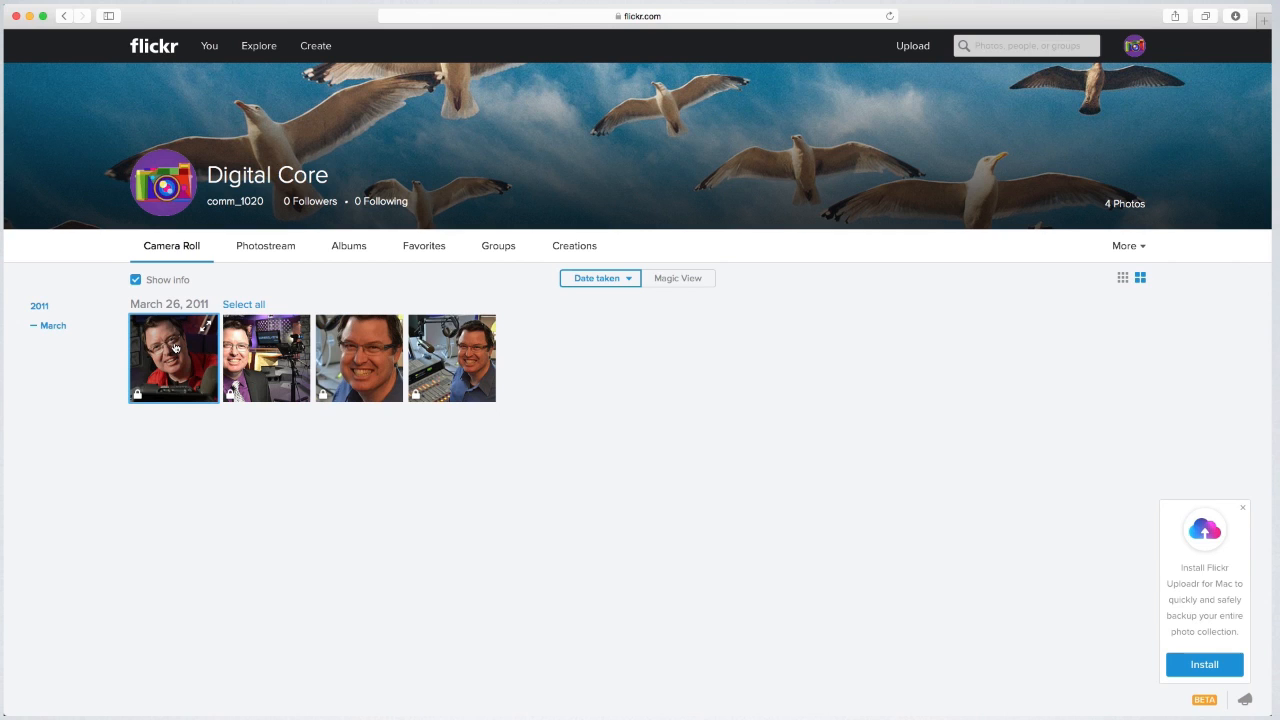
- Select all four uploaded March 26, 2011 photos in the Camera Roll
left_click(244, 304)
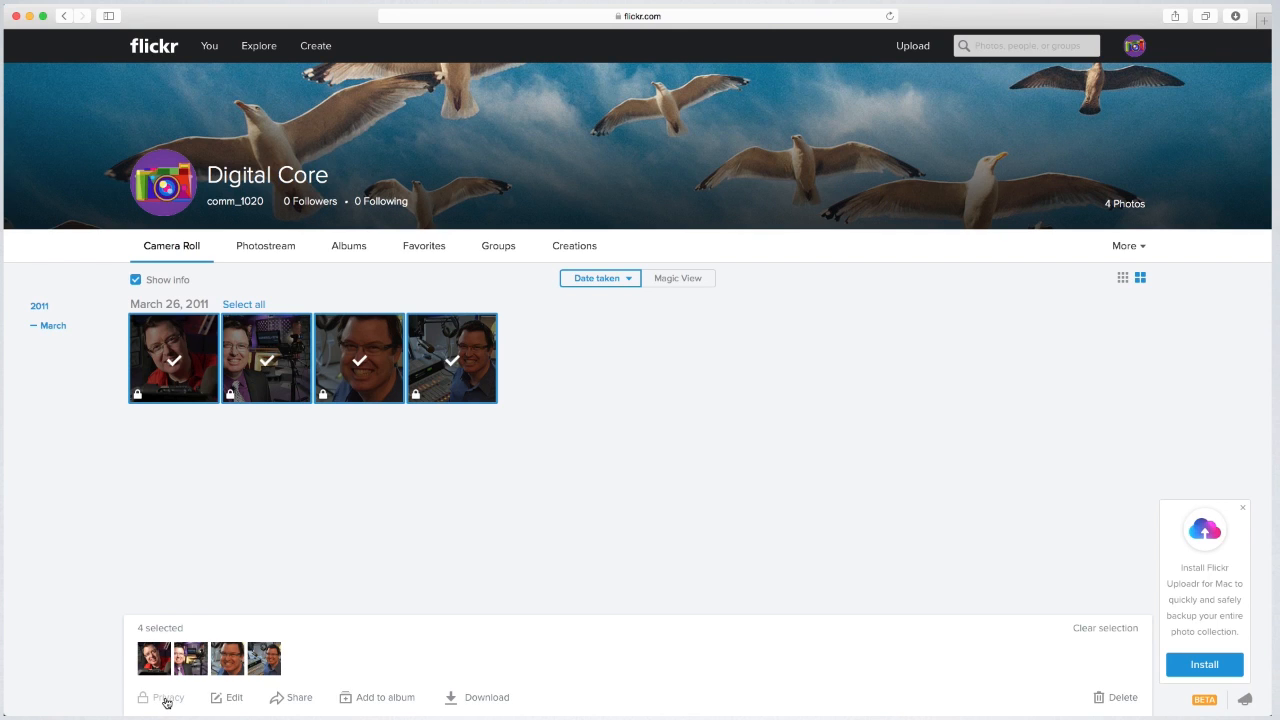
- Change the selected photos' privacy to Public
left_click(170, 696)
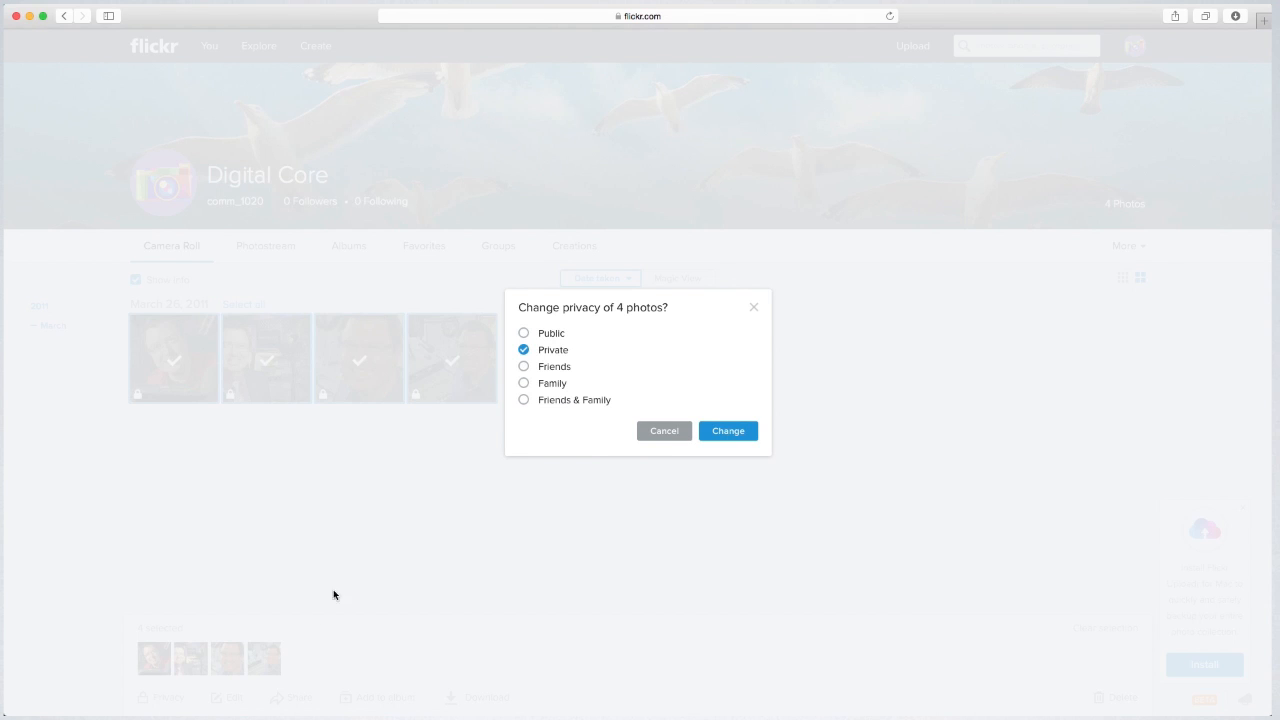
left_click(524, 332)
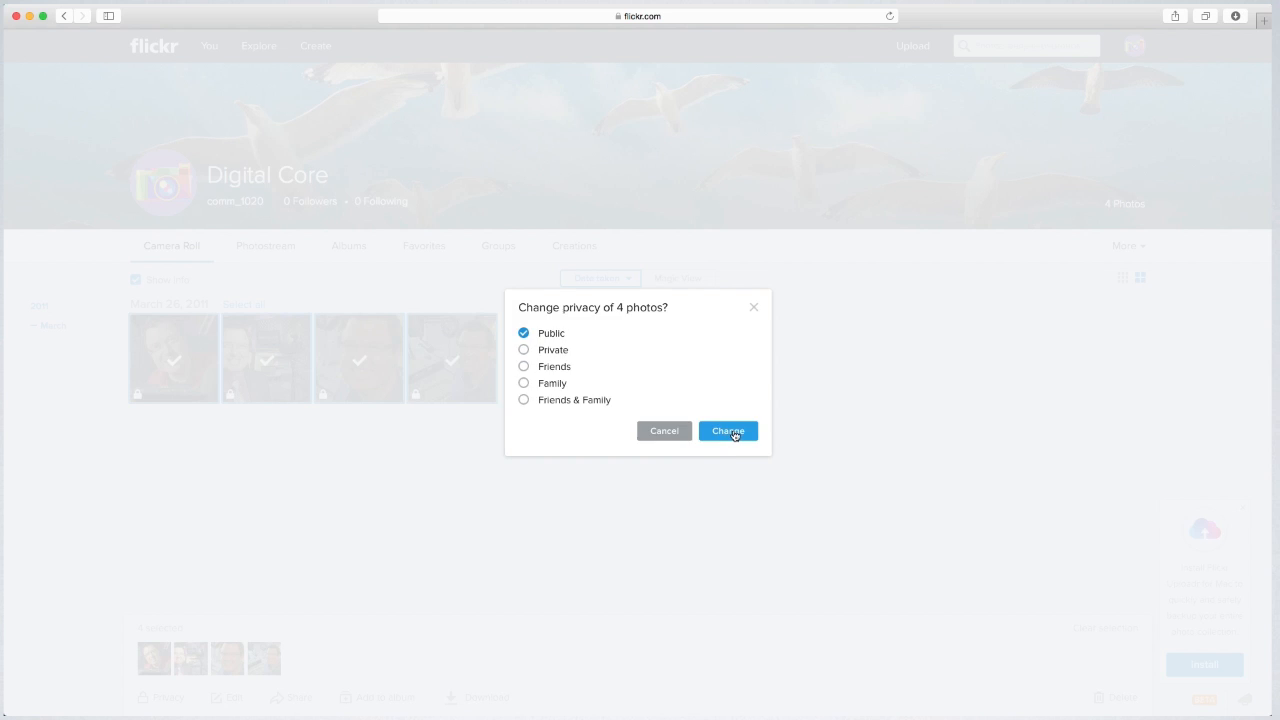
left_click(728, 430)
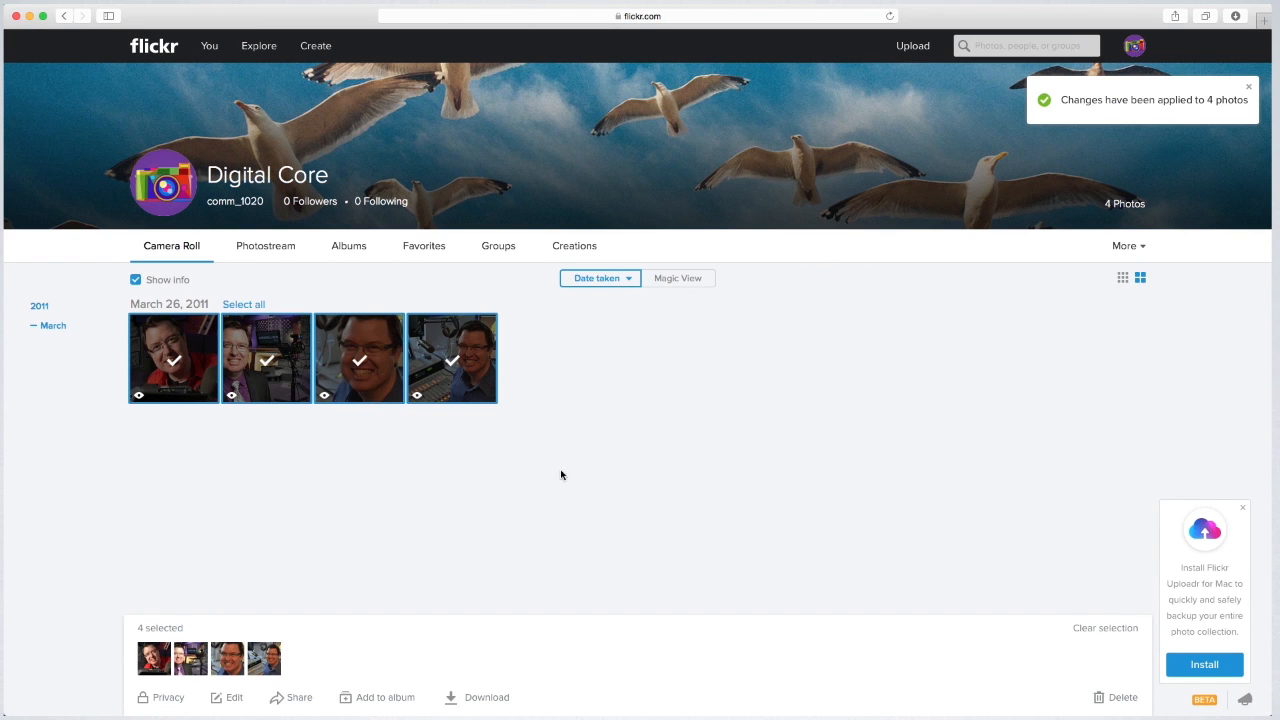
mouse_move(358, 358)
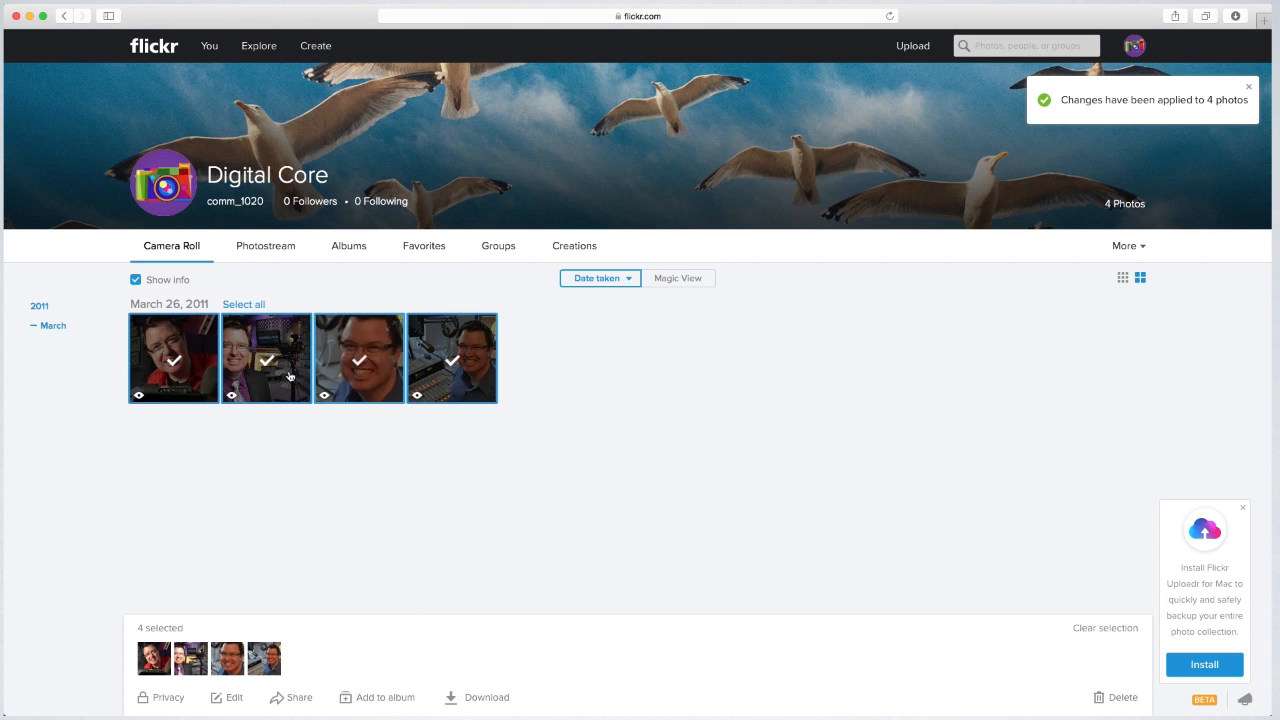
mouse_move(296, 548)
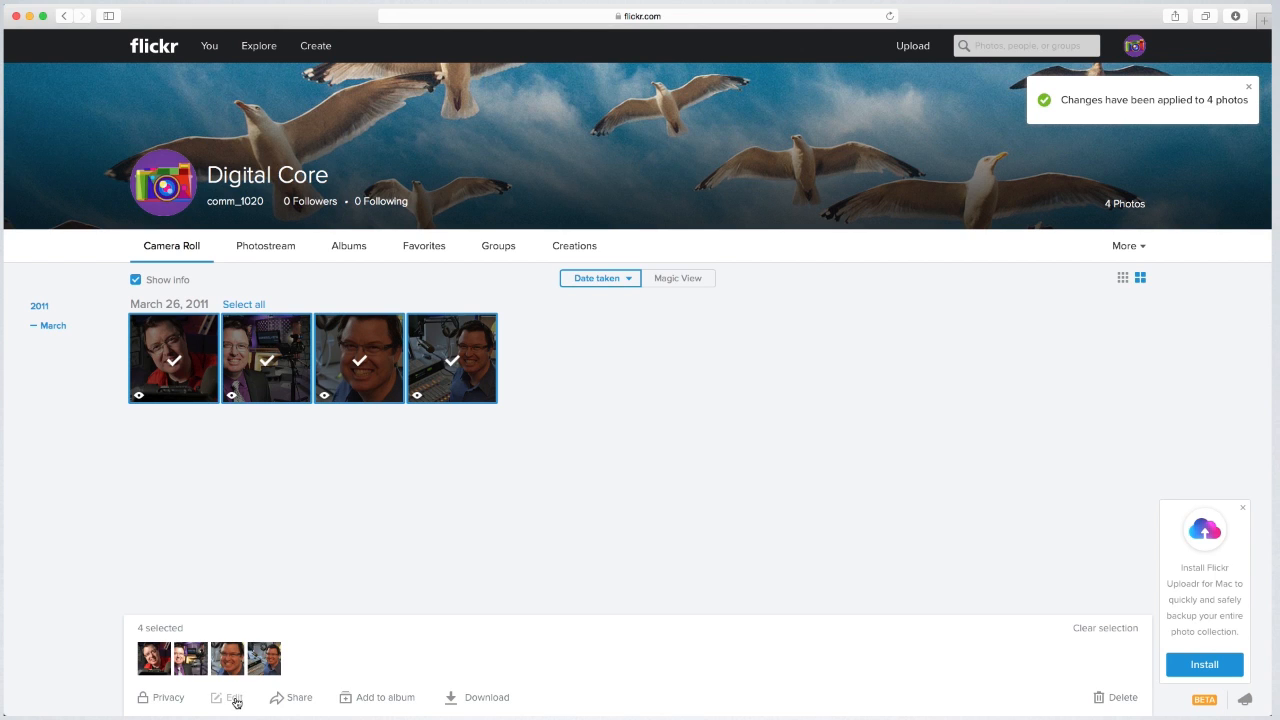
- Title the photos CU Smile with an Attribution-NonCommercial license and save
left_click(232, 696)
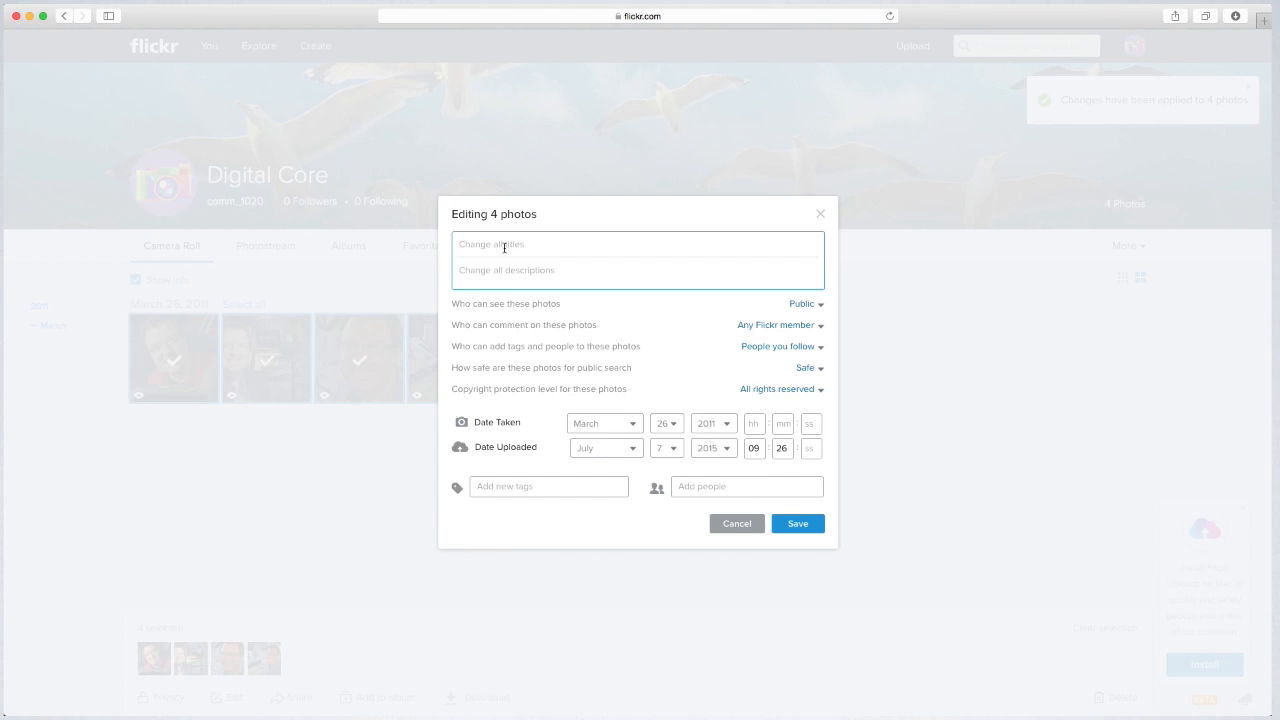
type("CU Smi")
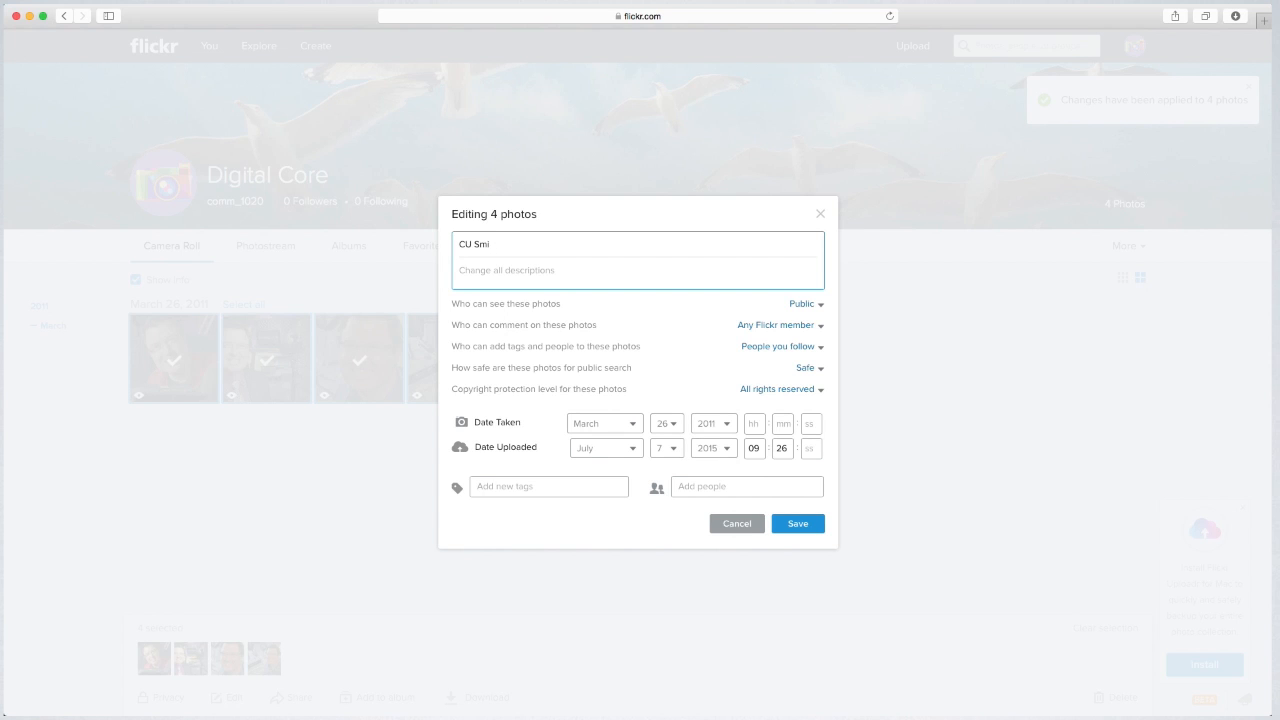
type("le")
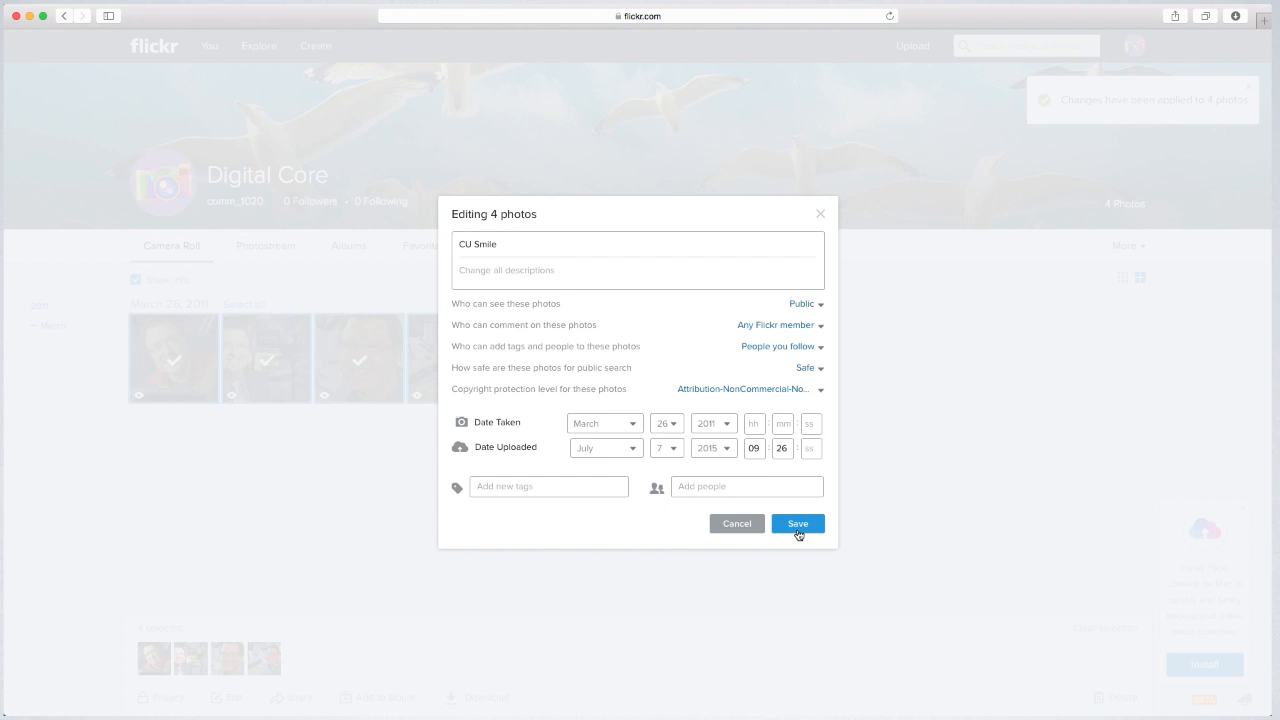
left_click(796, 524)
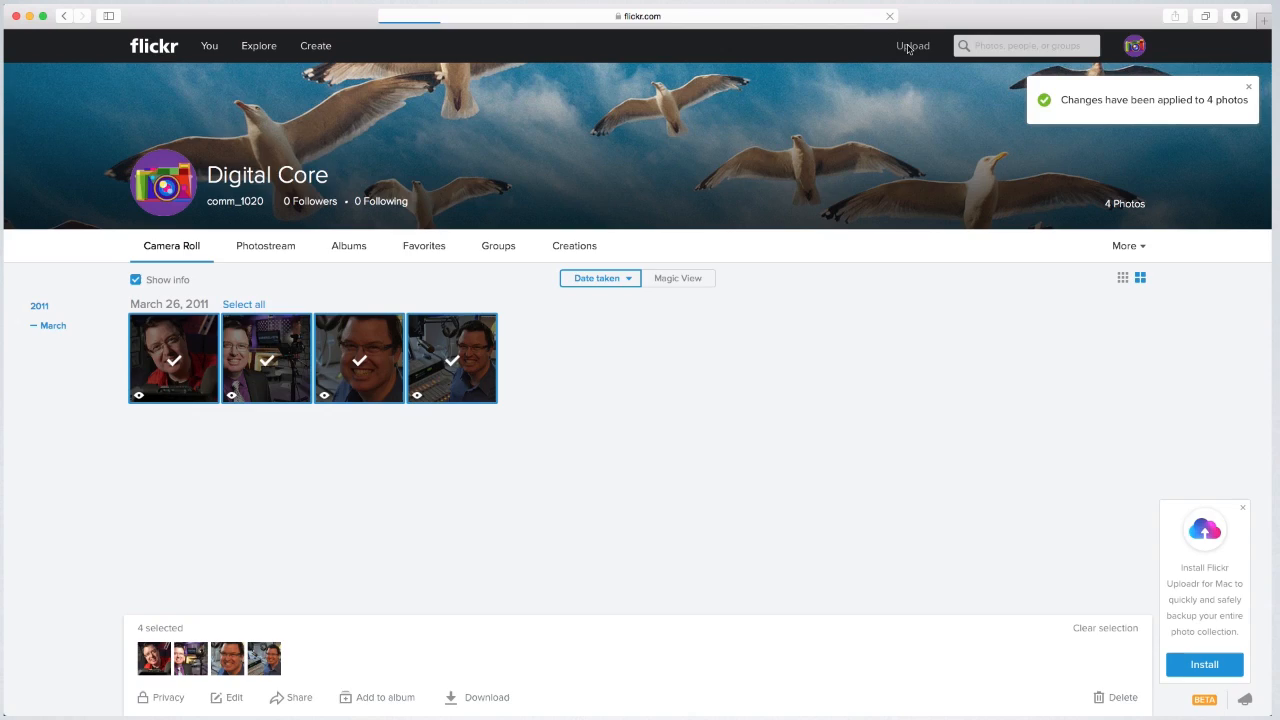
- Choose the four CU Playful photos and upload them publicly
left_click(912, 46)
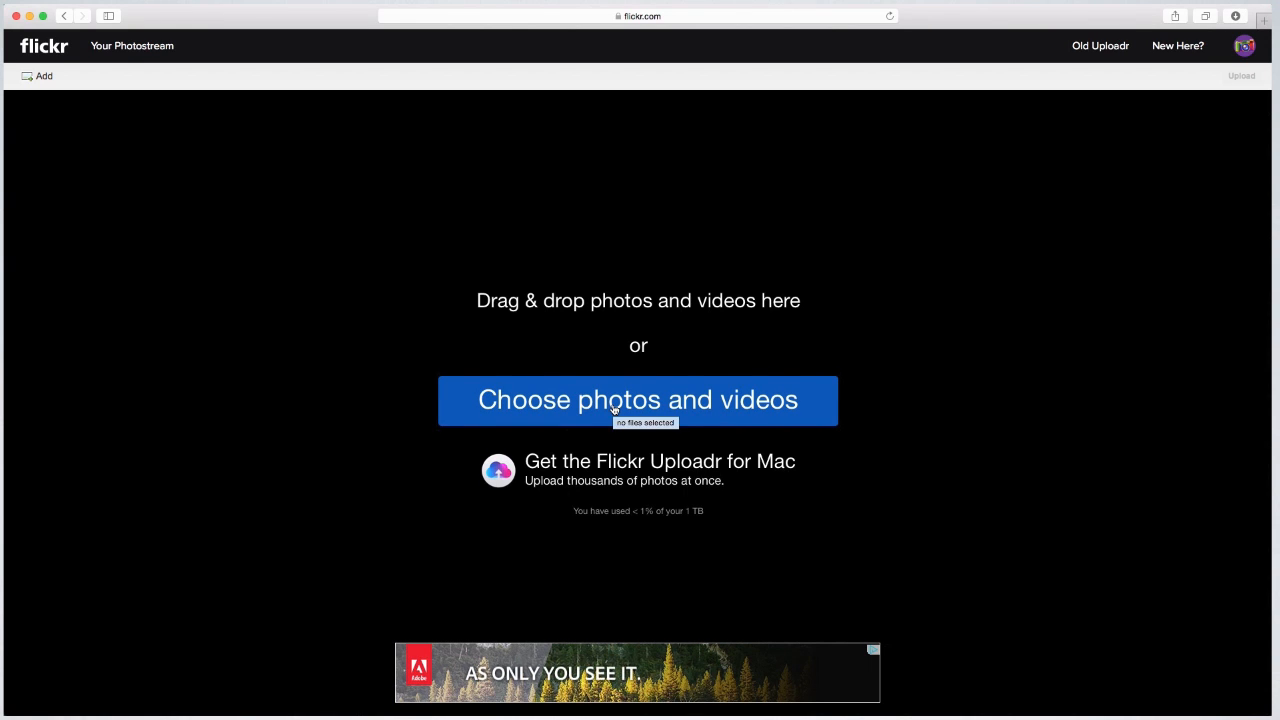
left_click(638, 400)
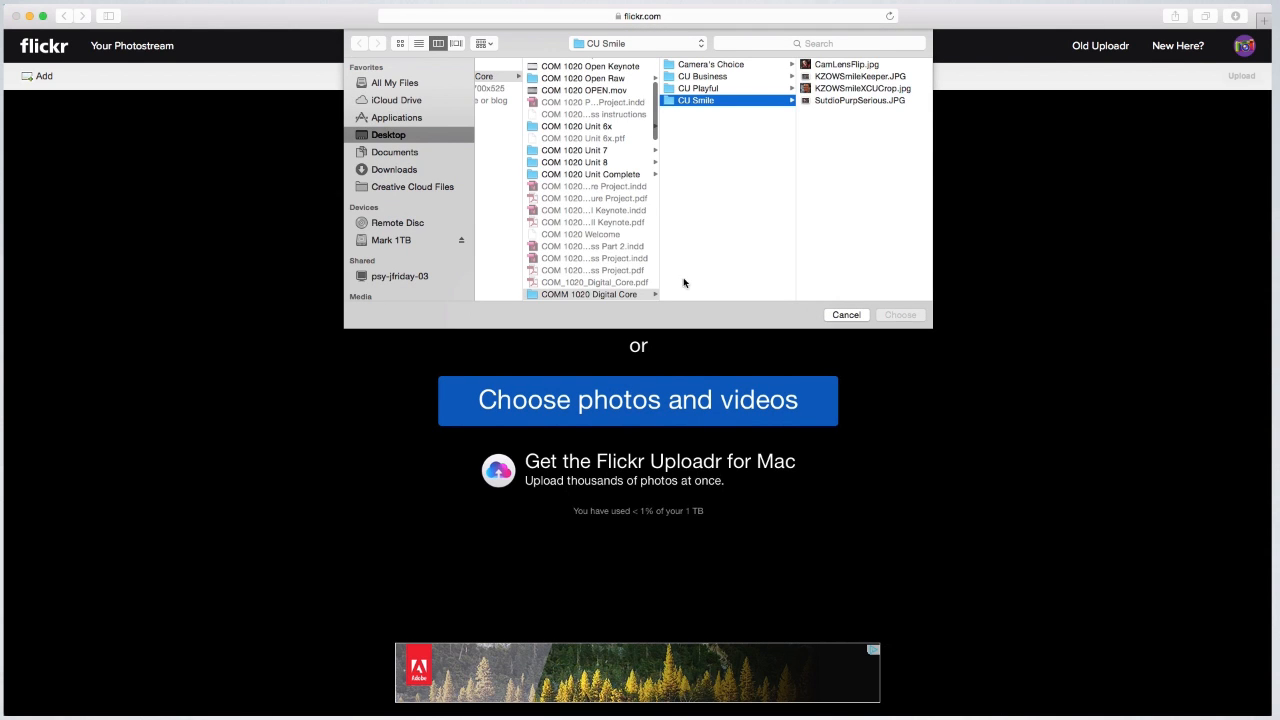
left_click(698, 88)
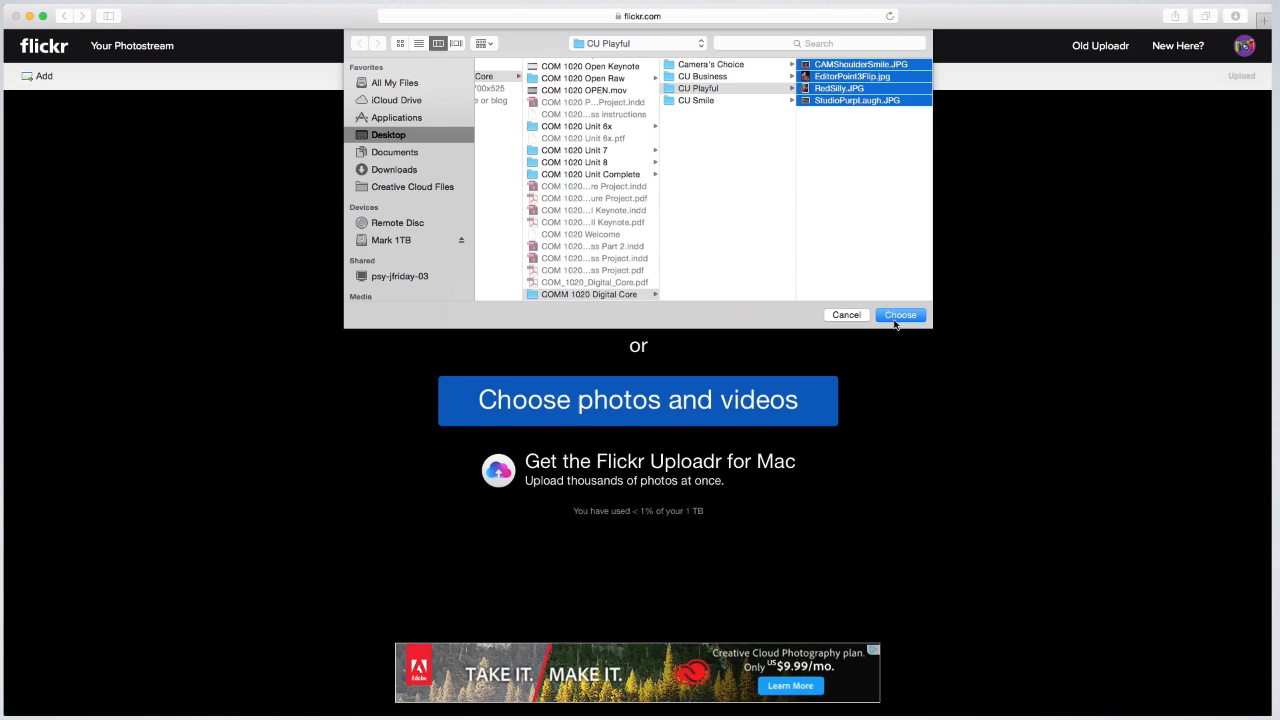
left_click(900, 314)
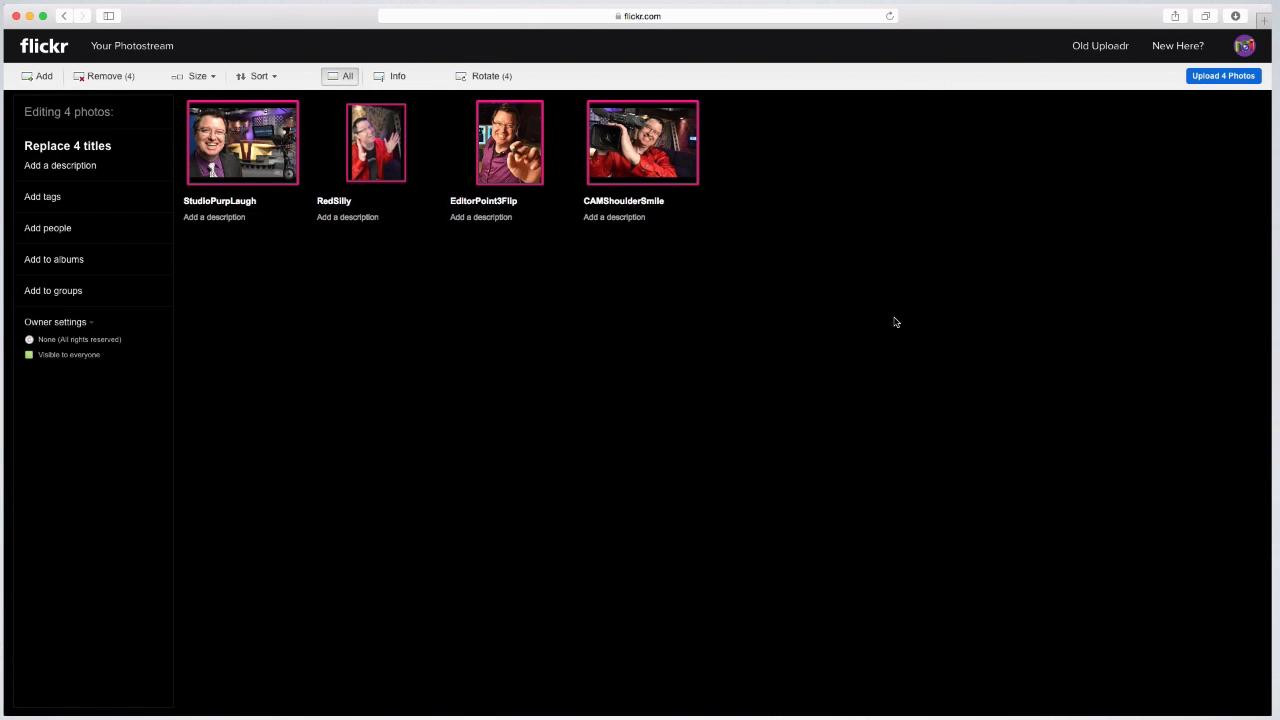
mouse_move(724, 156)
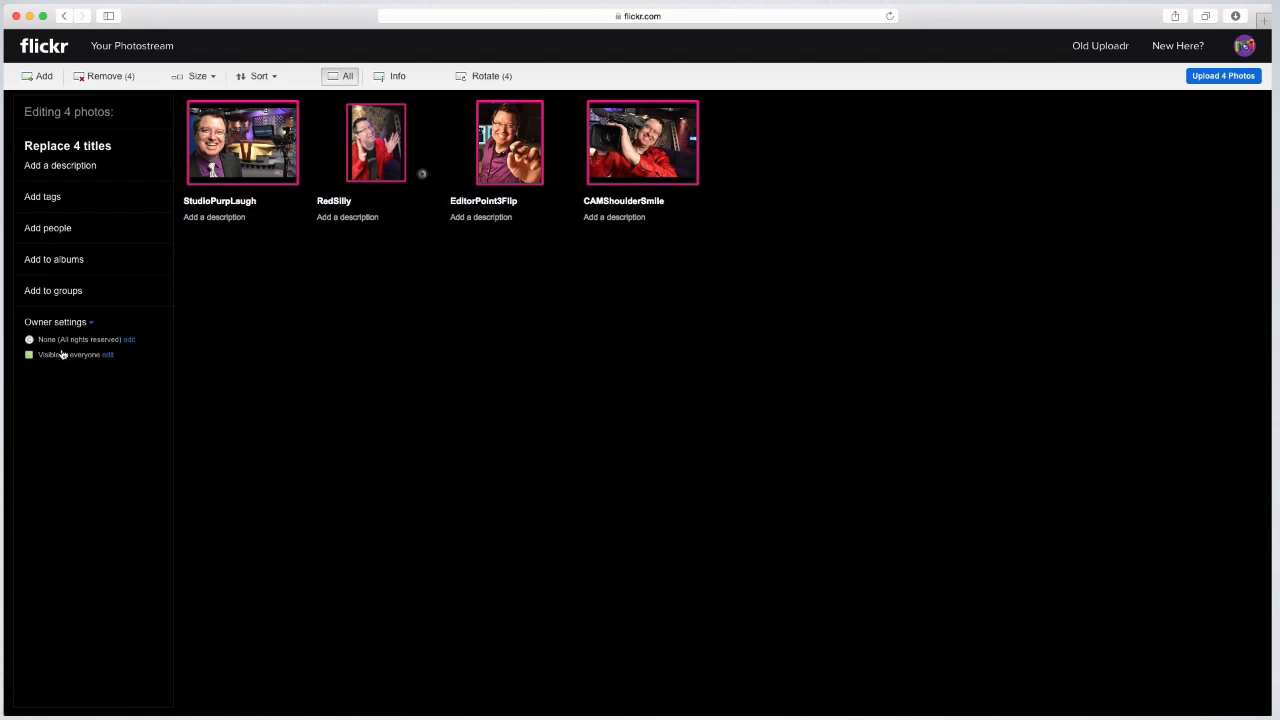
mouse_move(120, 344)
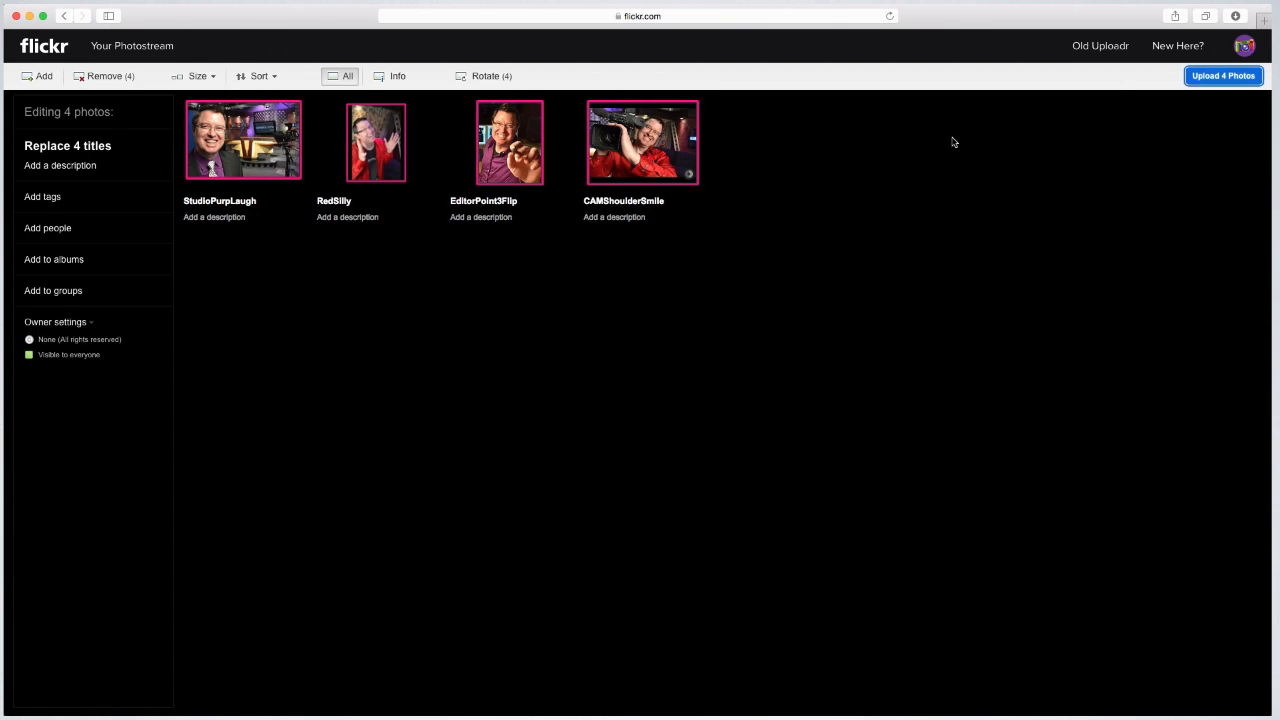
left_click(1224, 76)
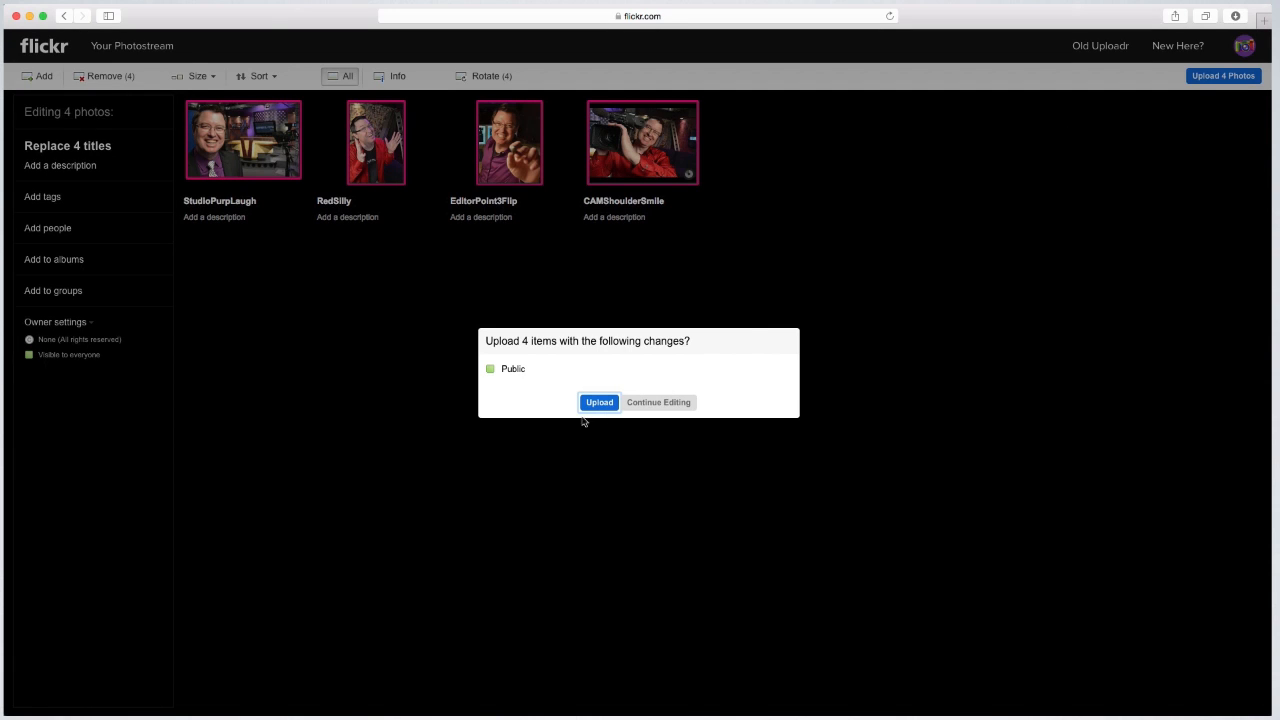
left_click(598, 402)
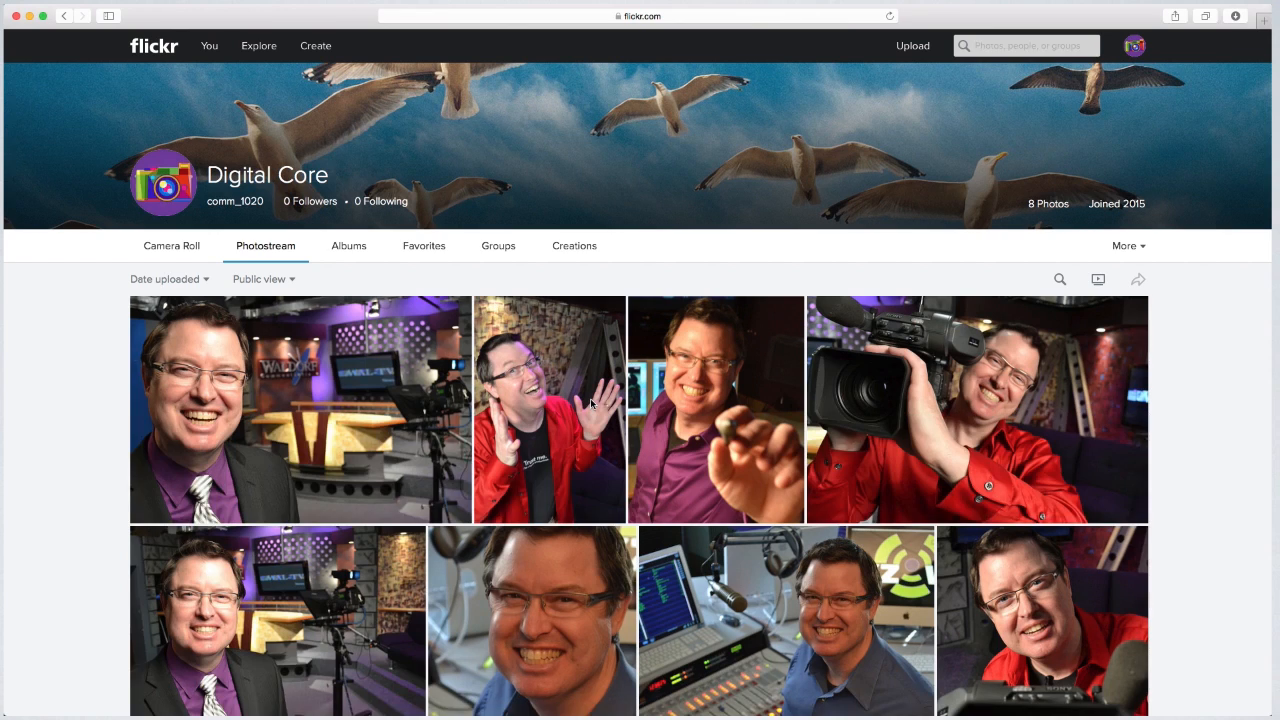
- Scroll down through the eight-photo Photostream to review the CU Smile uploads
scroll("down", 3)
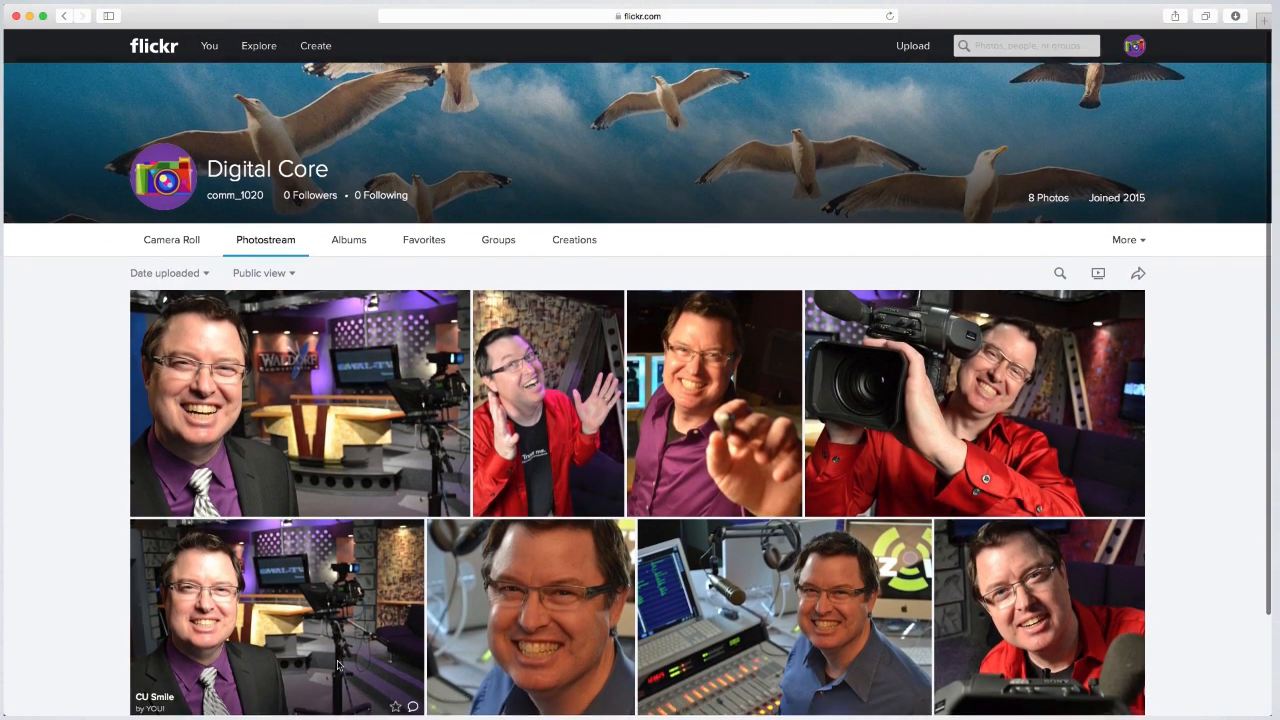
scroll("down", 3)
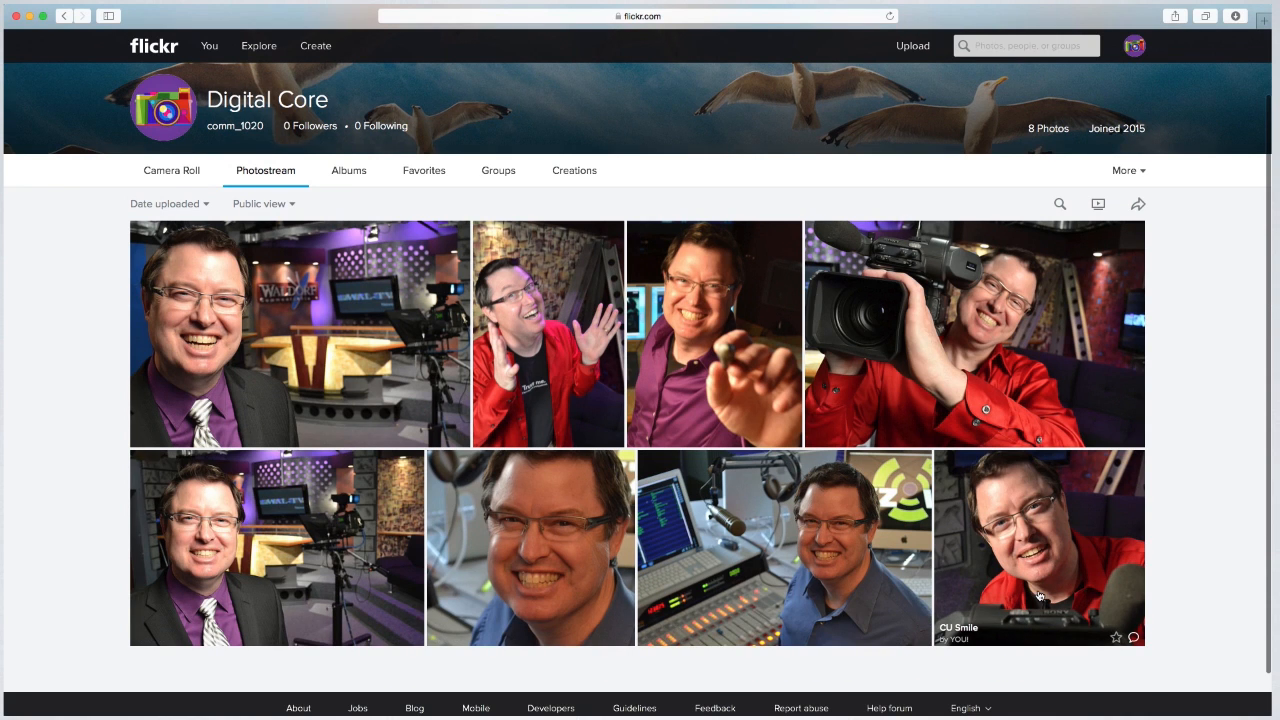
mouse_move(332, 342)
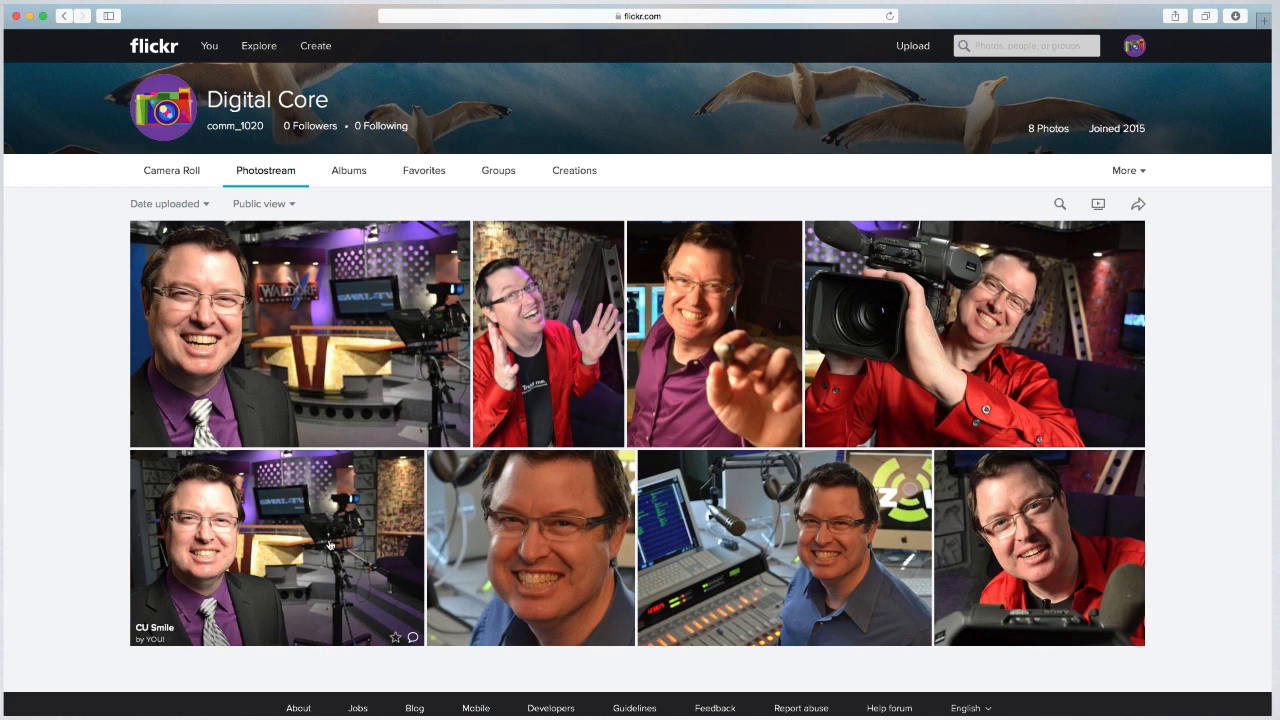
mouse_move(980, 232)
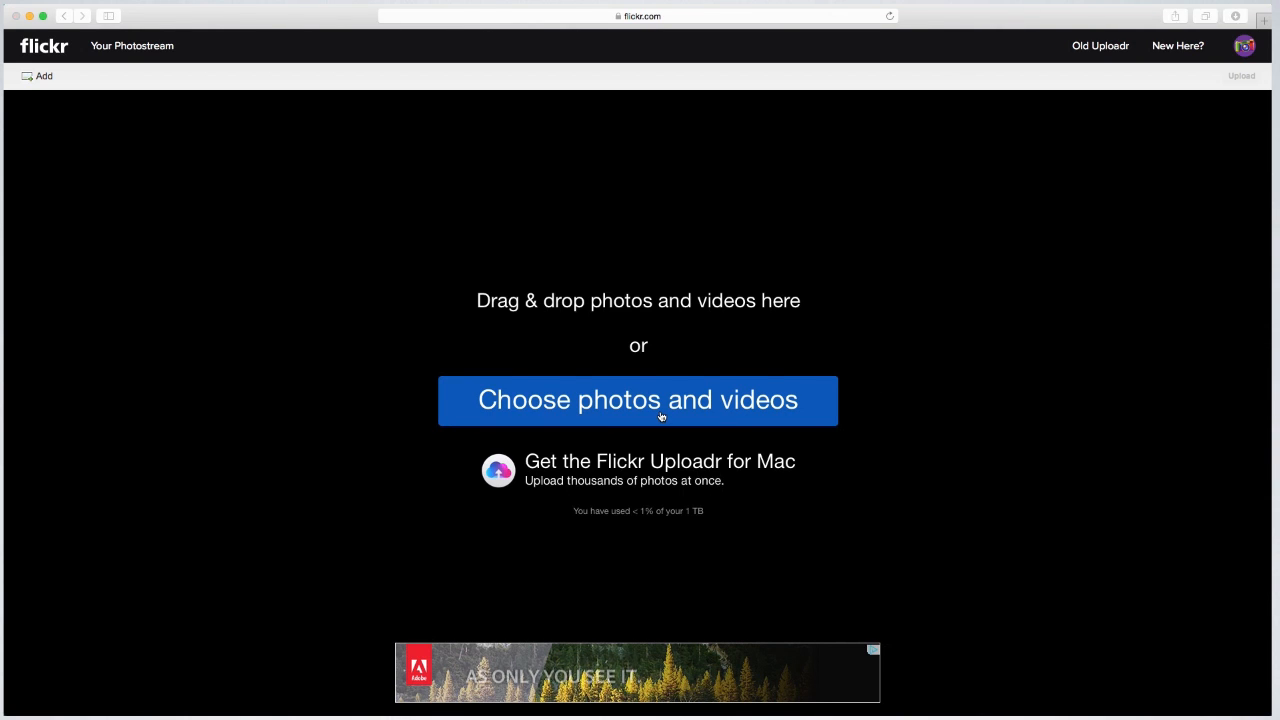
- Upload the four CU Business photos publicly to the photostream
left_click(638, 400)
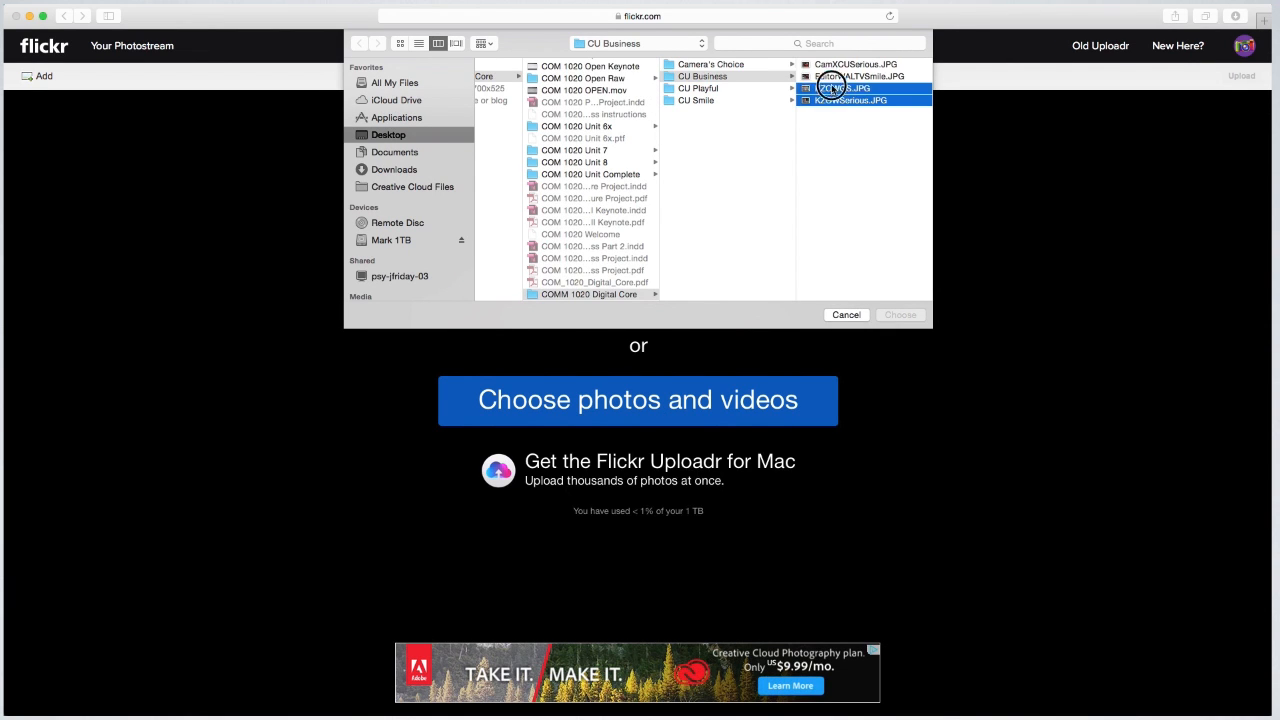
left_click(900, 314)
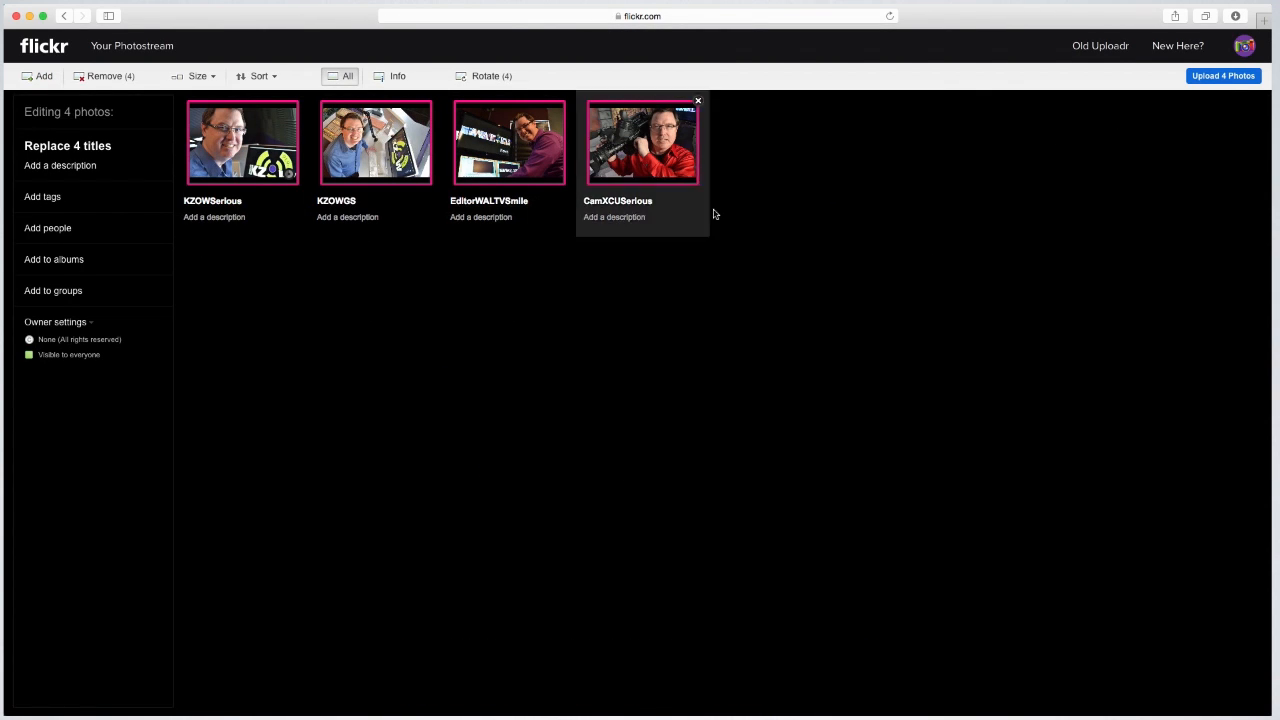
left_click(1224, 76)
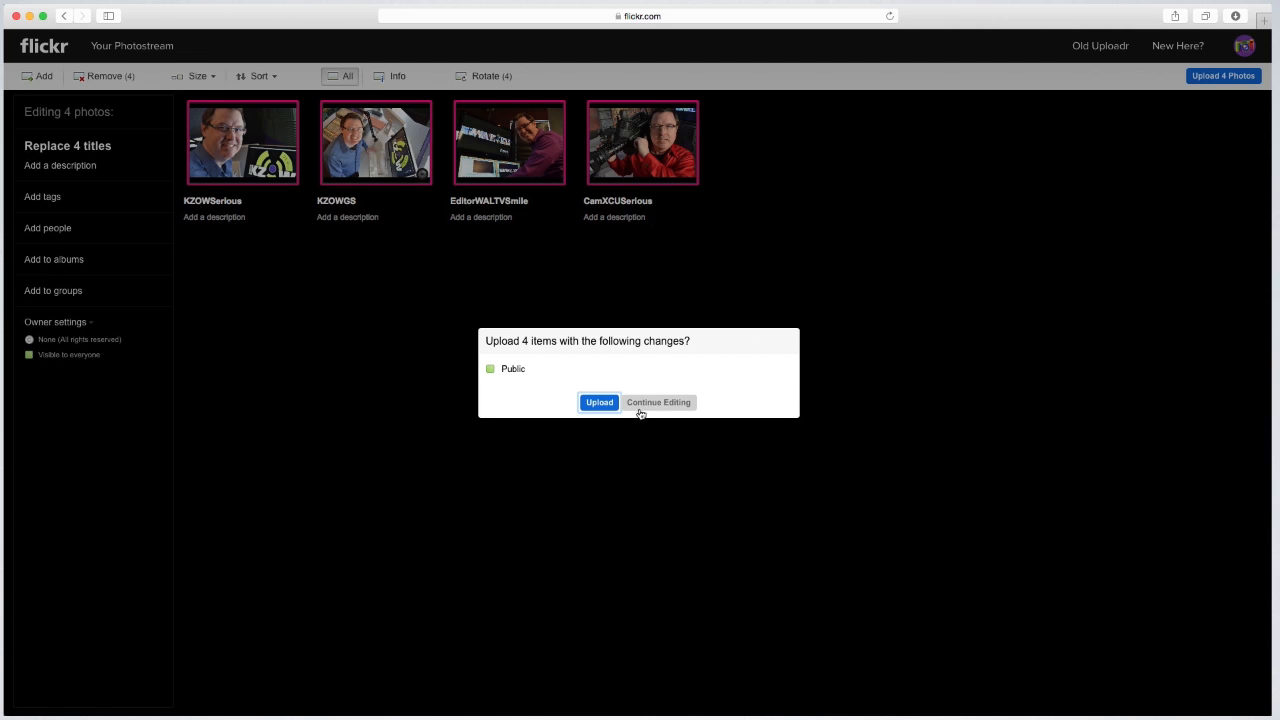
left_click(598, 400)
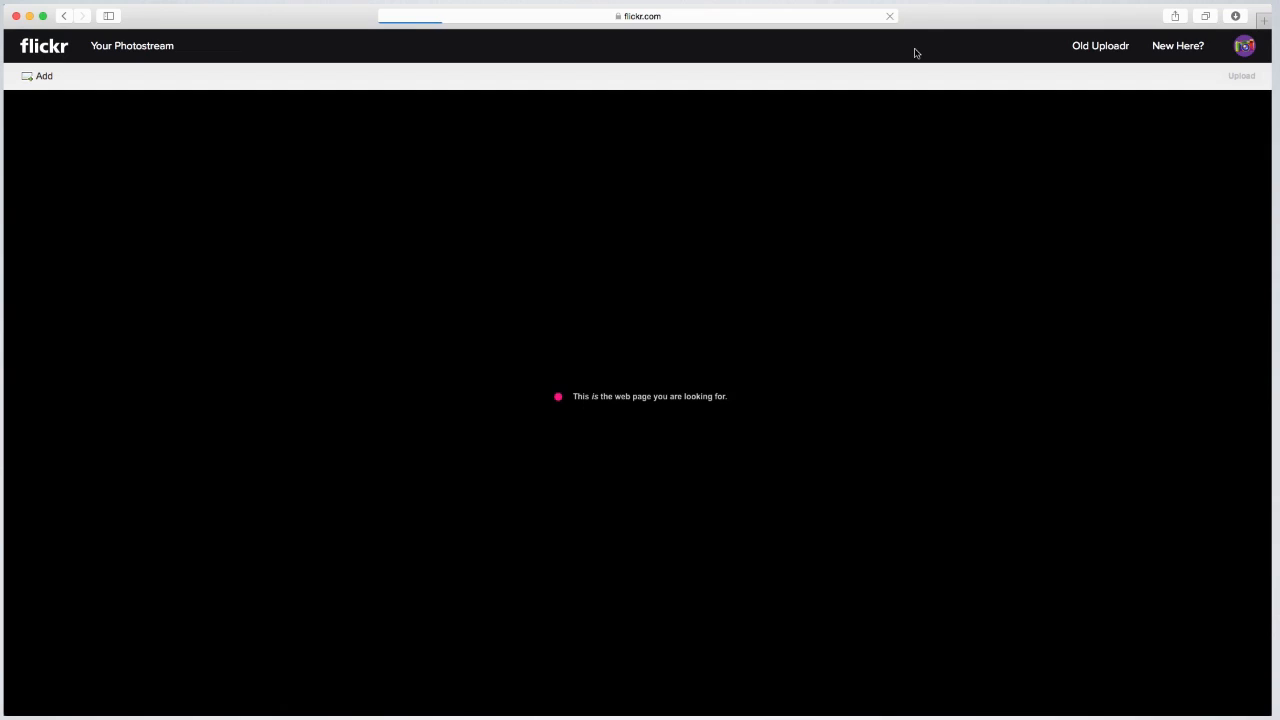
- Select the eight Camera's Choice photos to start uploading them
left_click(636, 400)
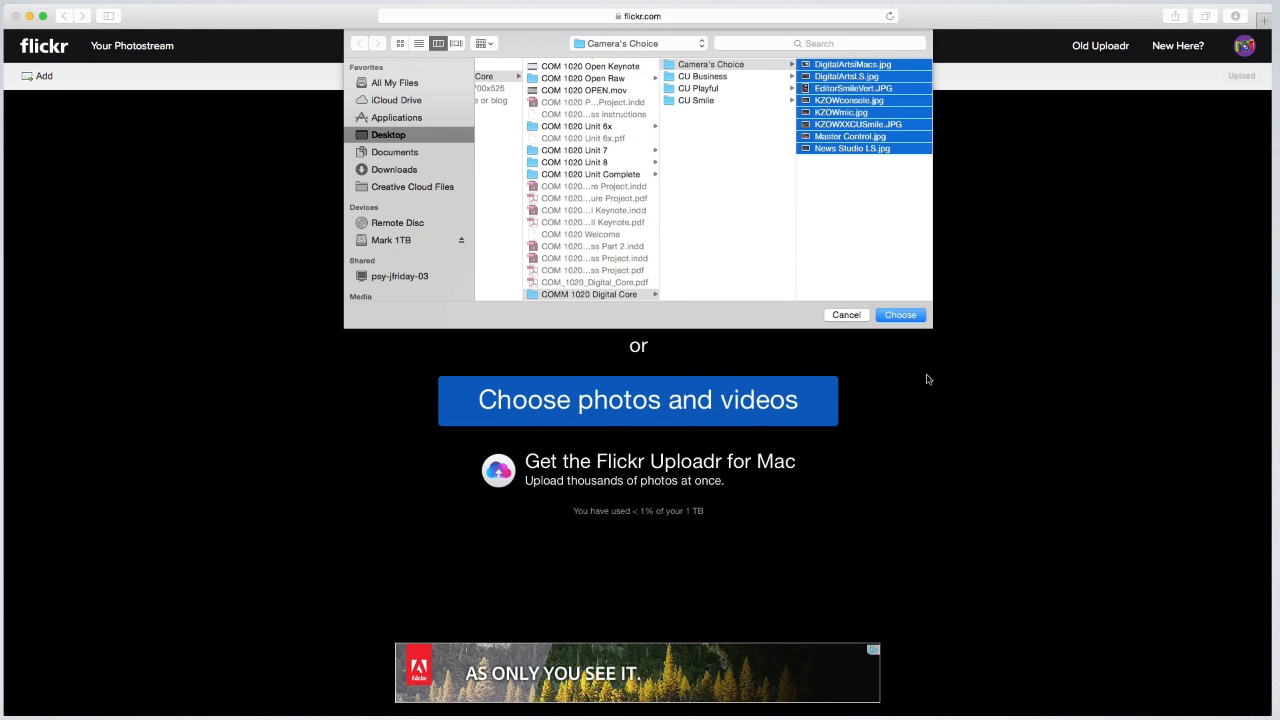
left_click(900, 314)
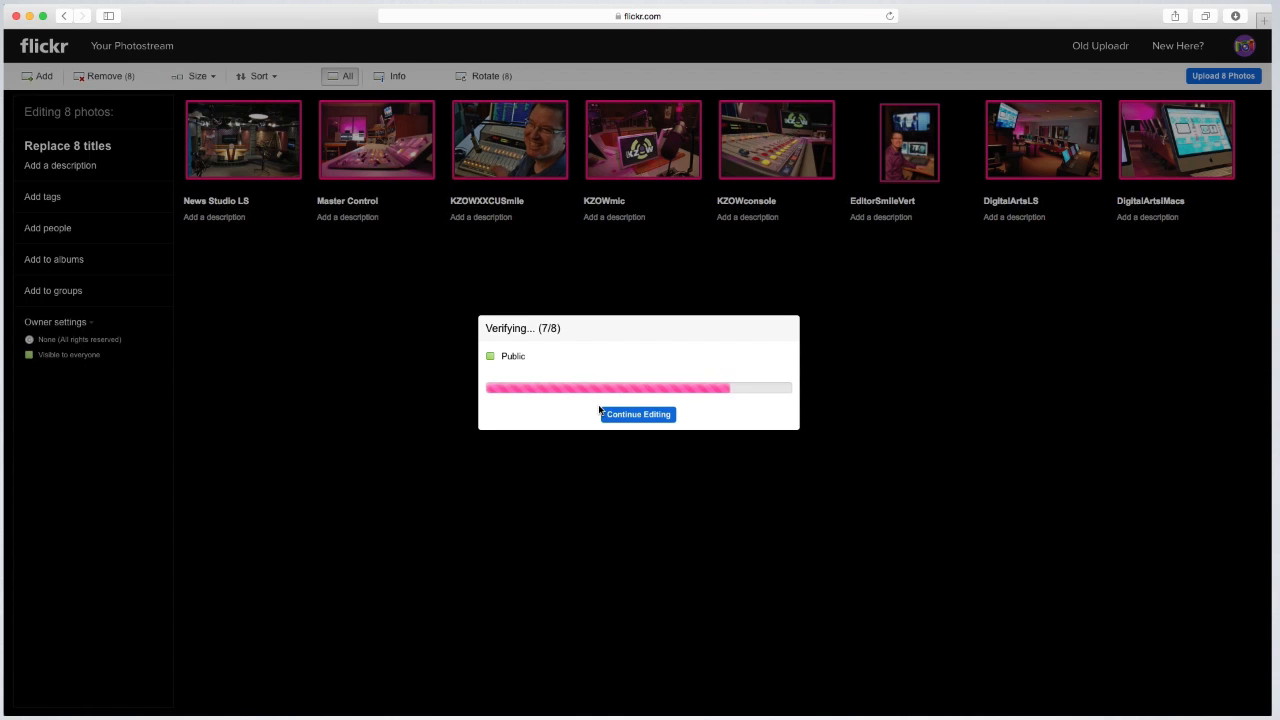
- From the 20-photo photostream chooser, pick the KZOW-logo close-up as the new icon
left_click(638, 414)
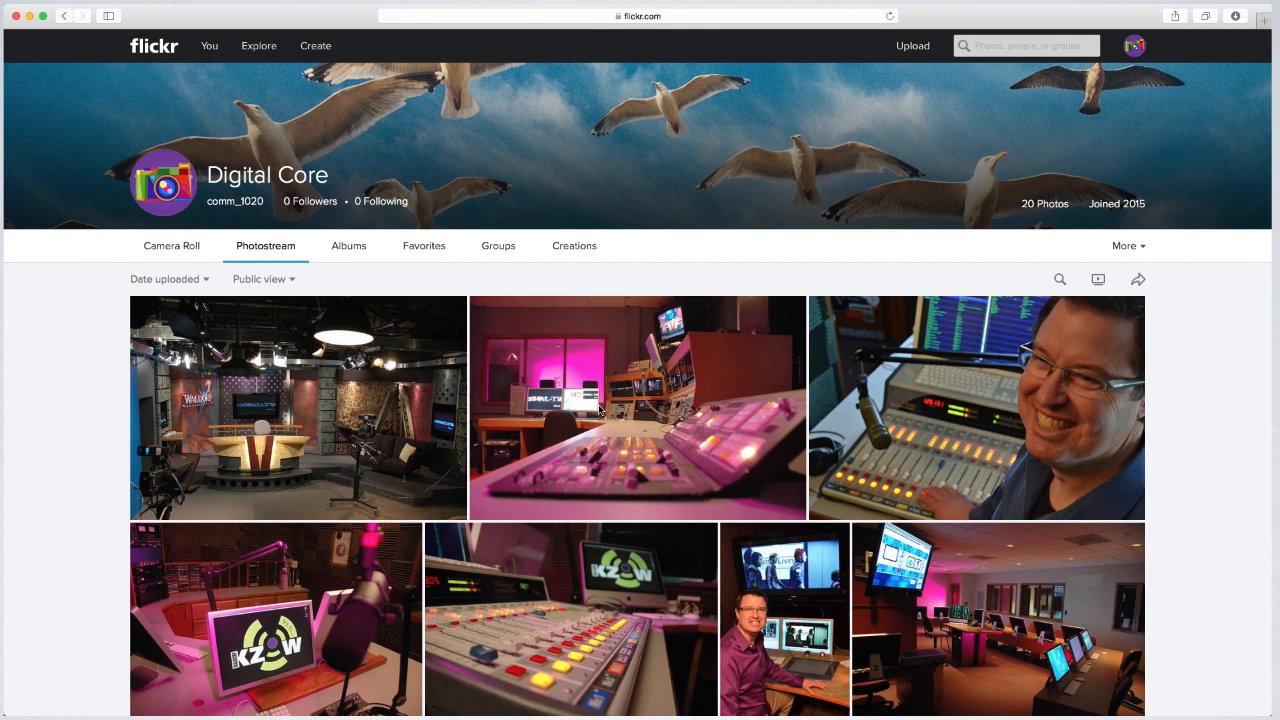
scroll("down", 3)
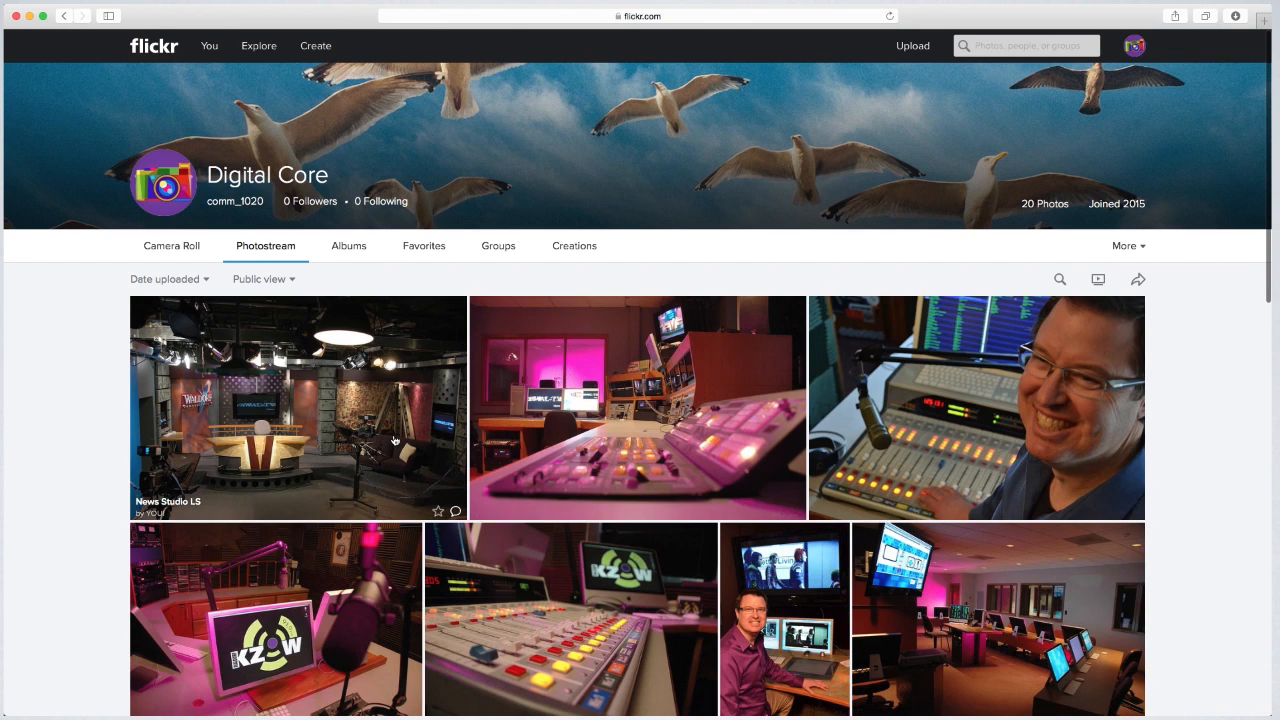
mouse_move(432, 442)
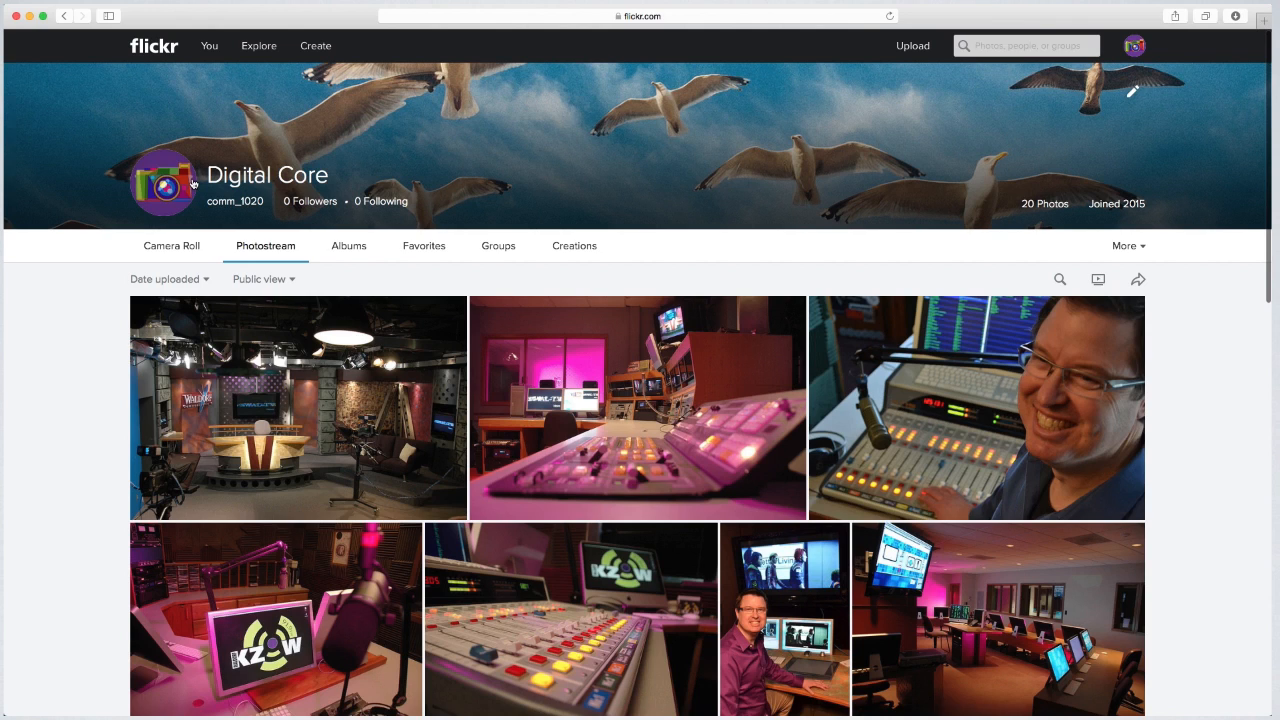
mouse_move(170, 184)
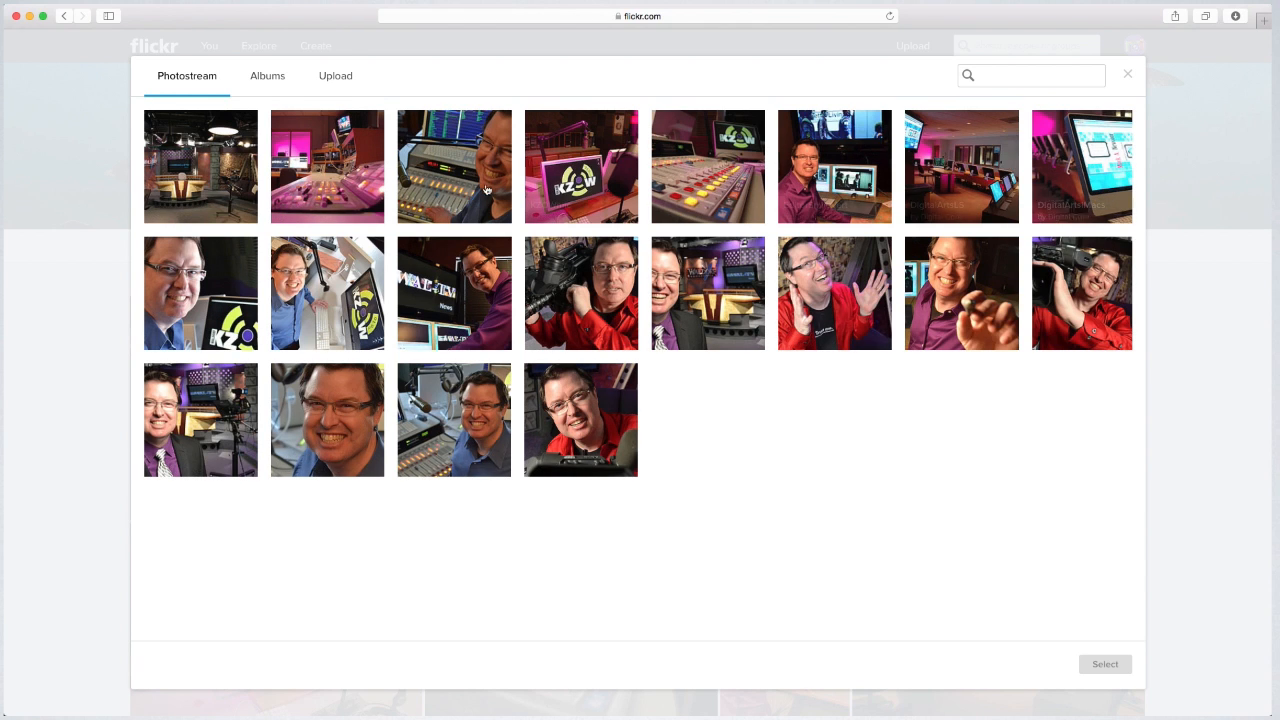
mouse_move(200, 420)
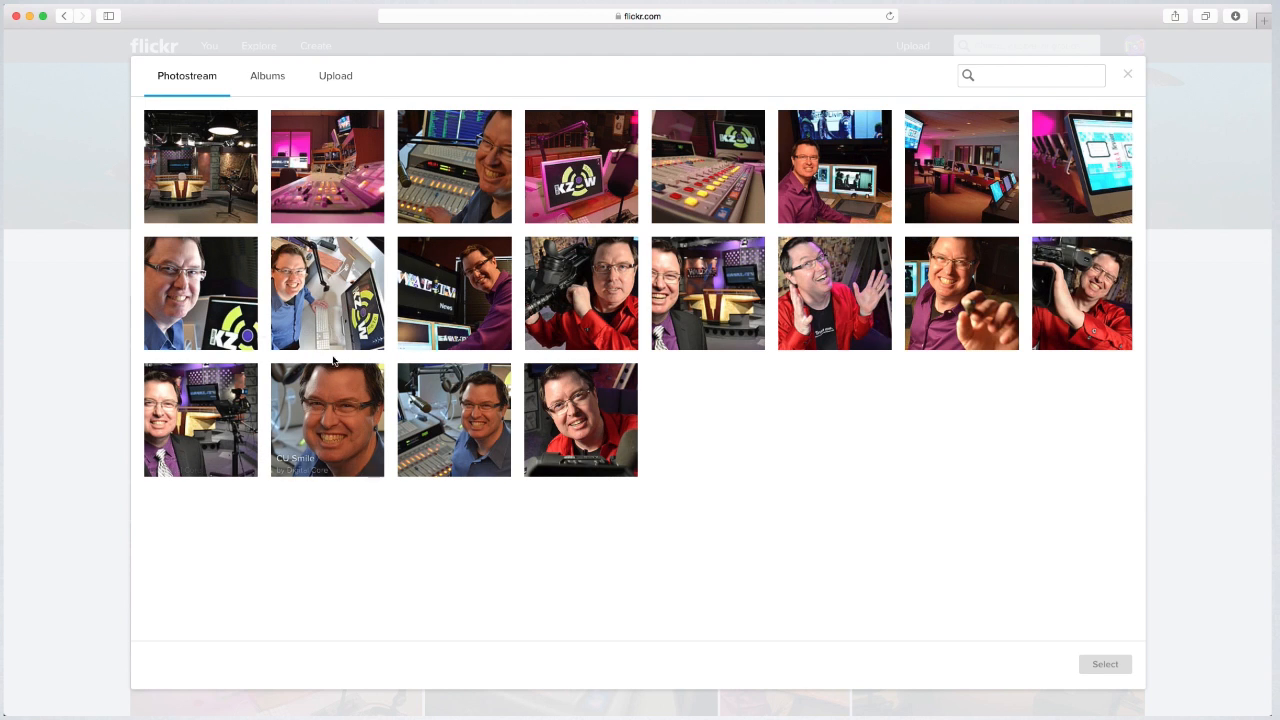
mouse_move(164, 296)
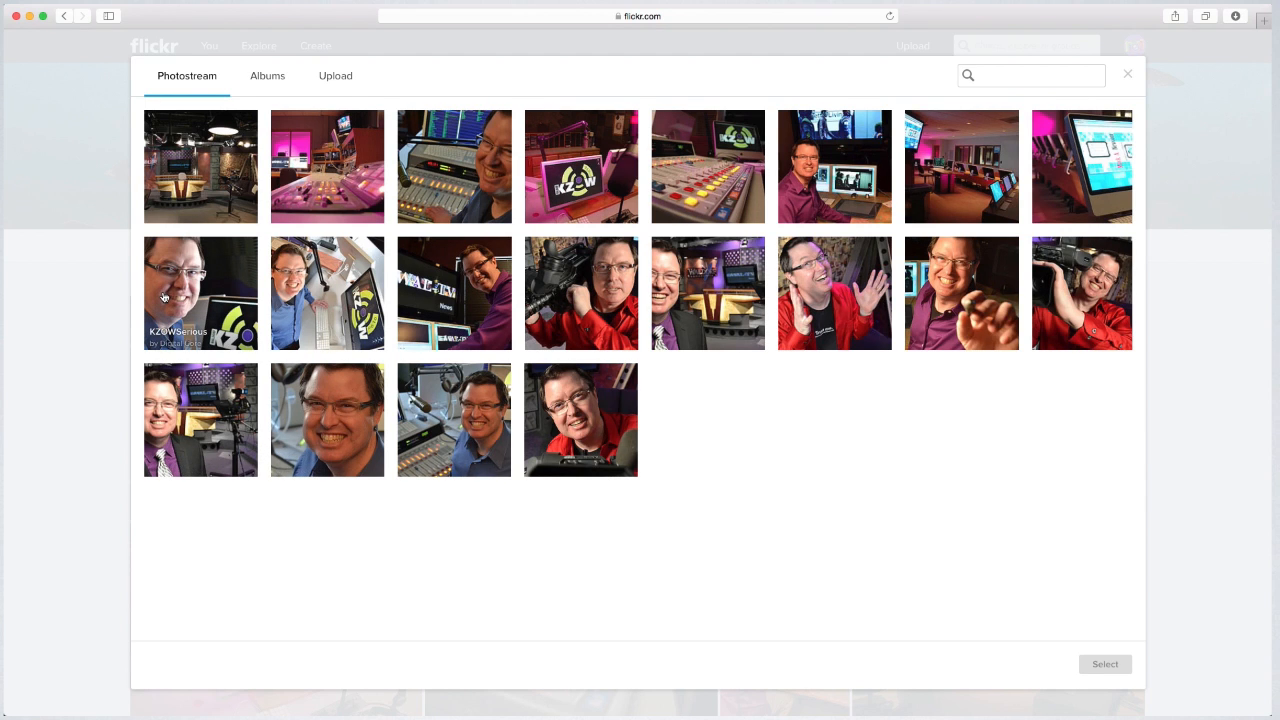
mouse_move(636, 292)
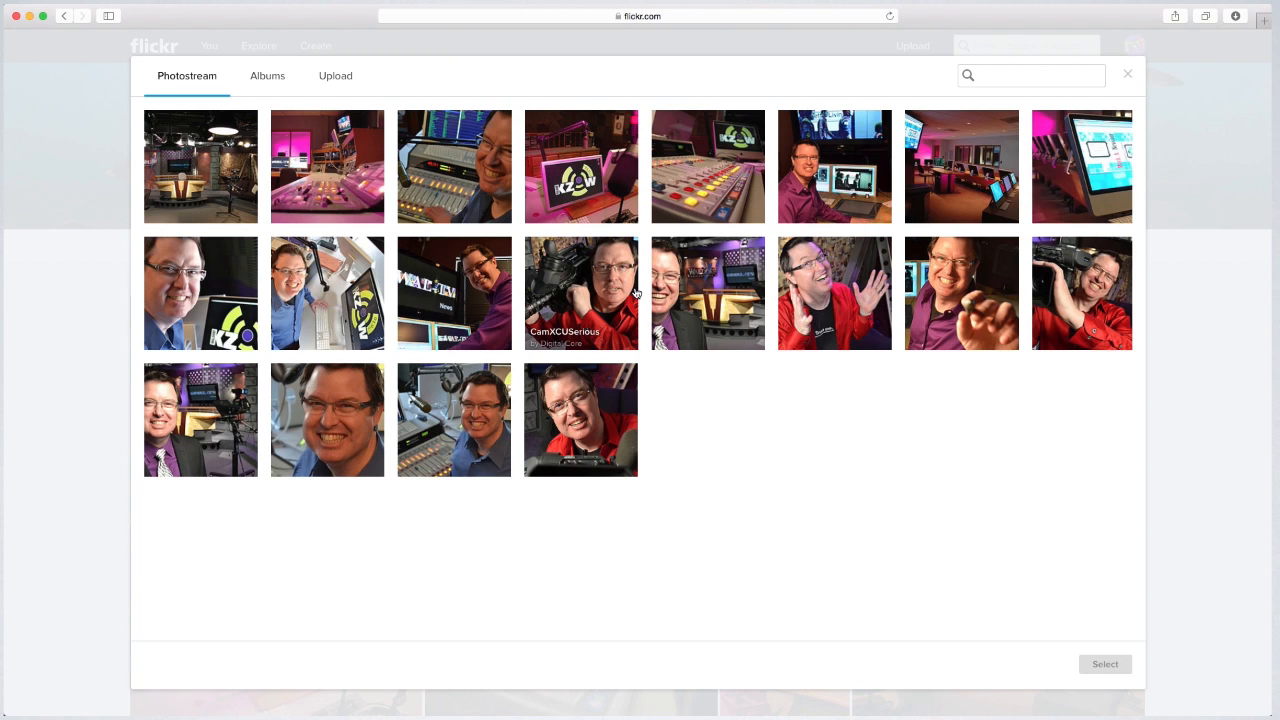
mouse_move(320, 304)
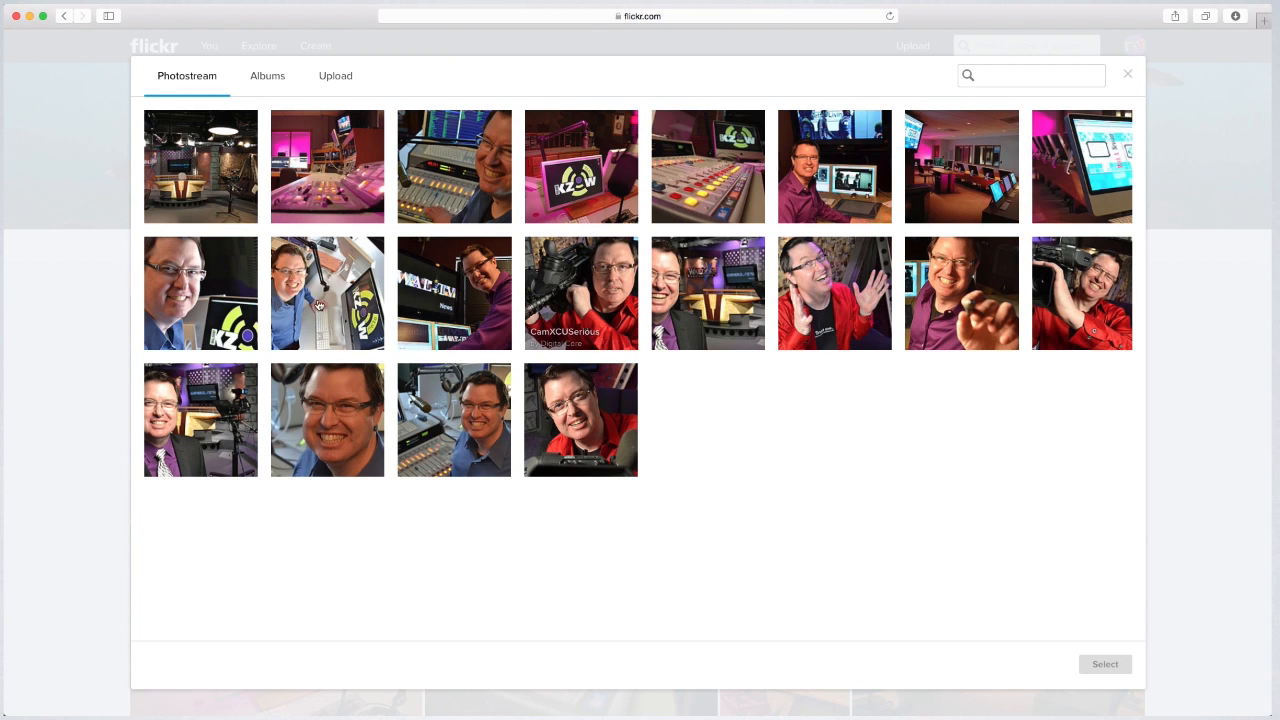
left_click(200, 292)
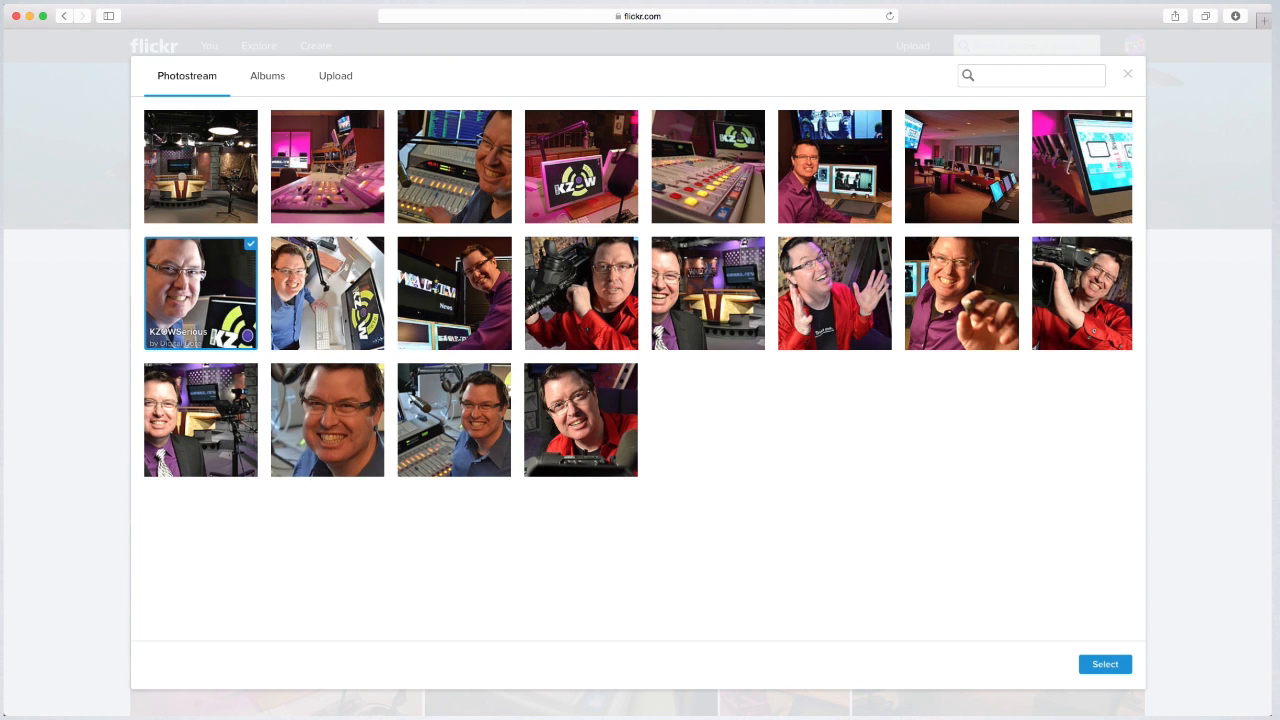
- Zoom out and centre the smiling face in the circular crop, then save it as the buddy icon
left_click(1104, 664)
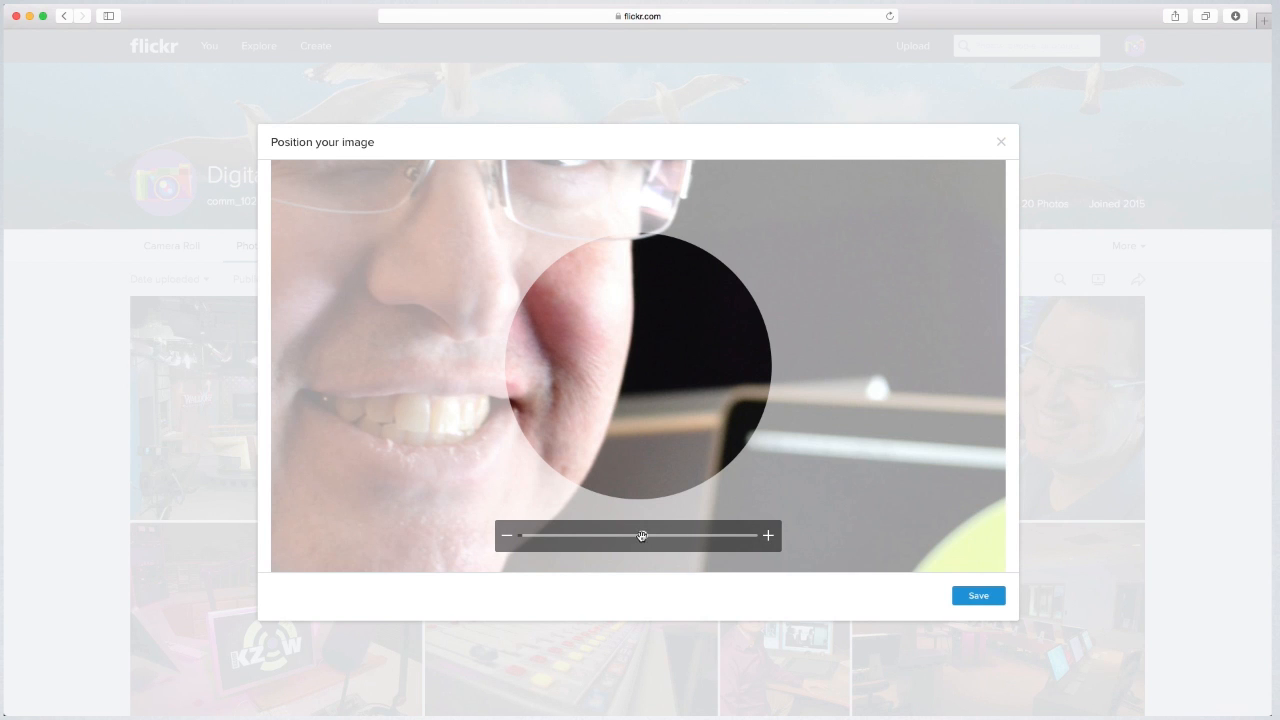
left_click_drag(642, 536, 512, 544)
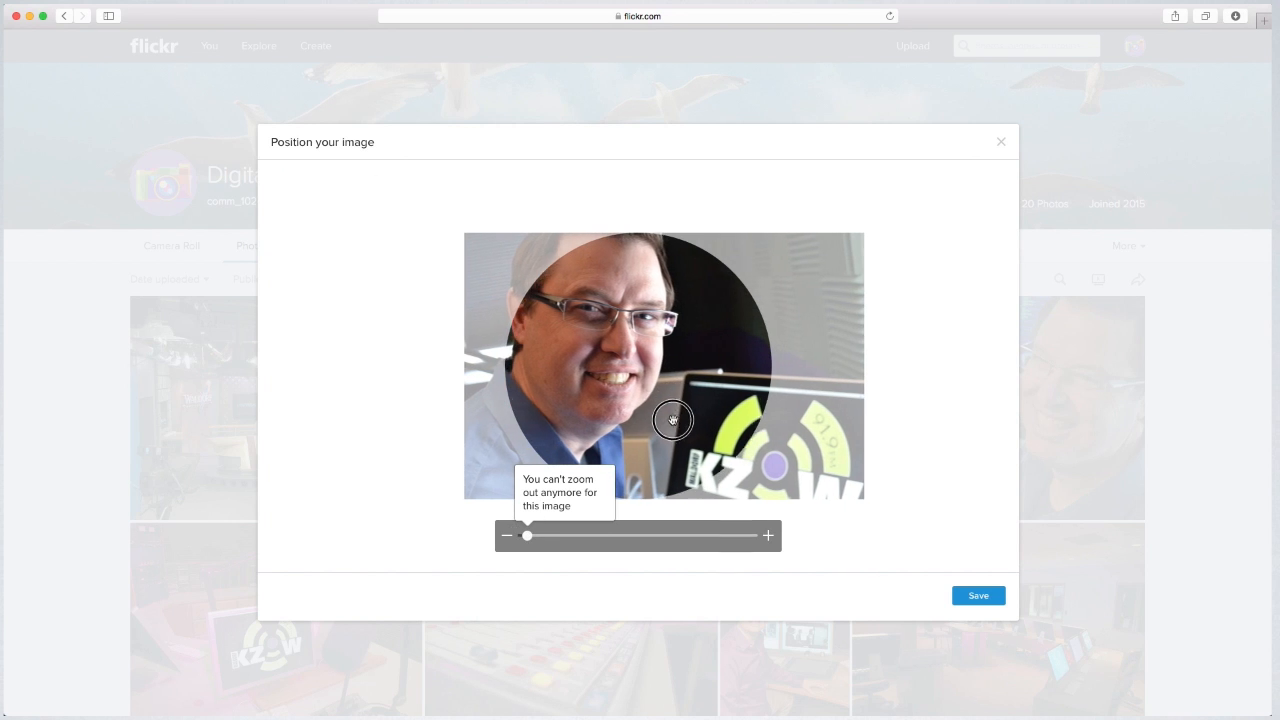
left_click_drag(672, 420, 708, 436)
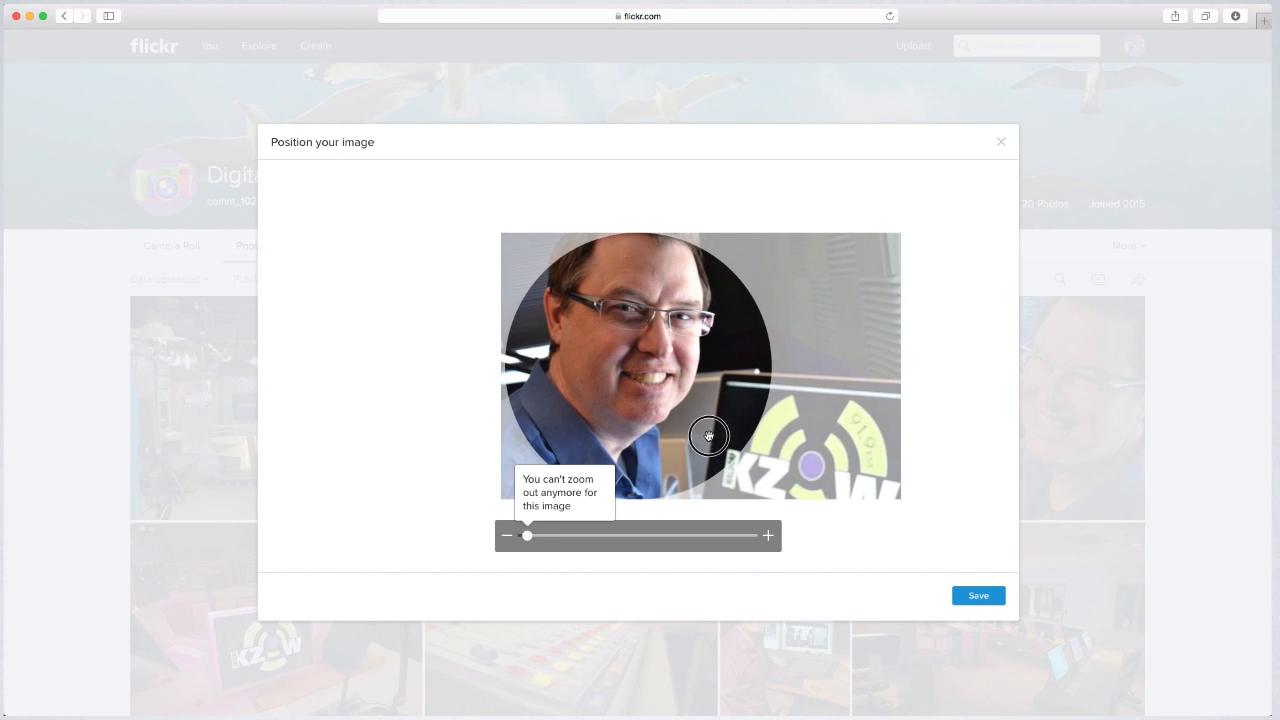
left_click_drag(528, 536, 540, 536)
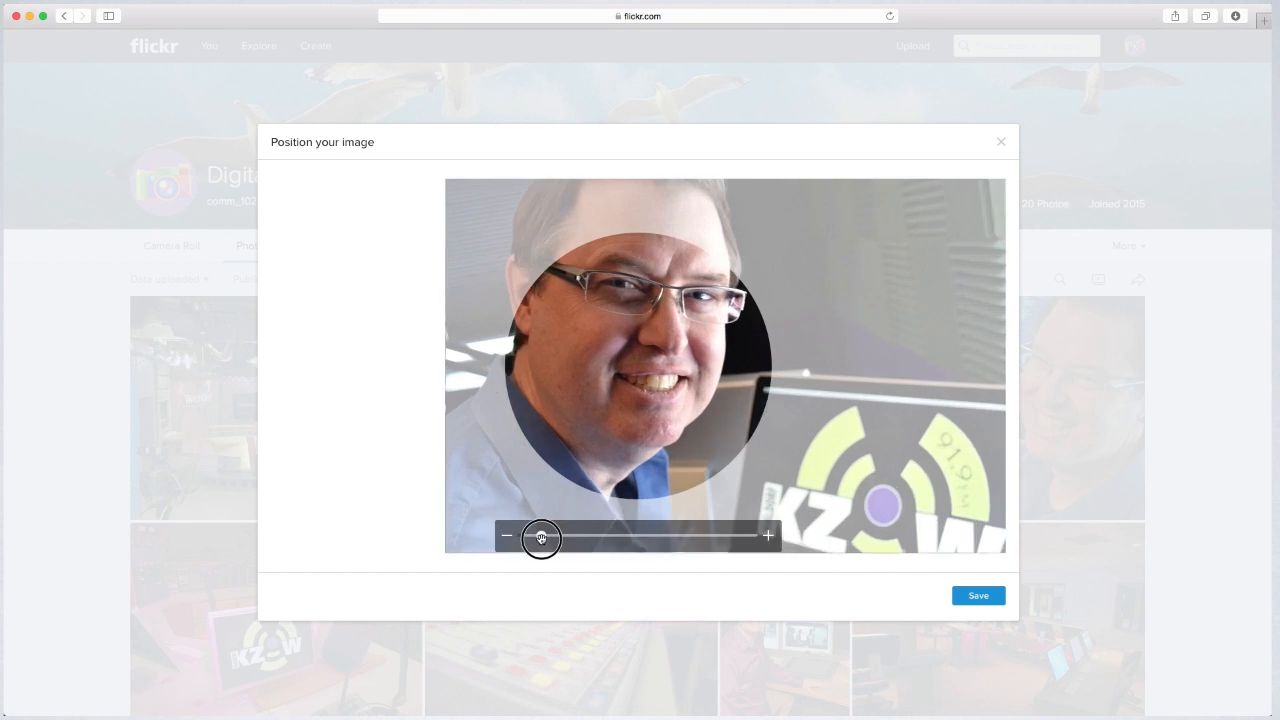
left_click_drag(540, 538, 528, 538)
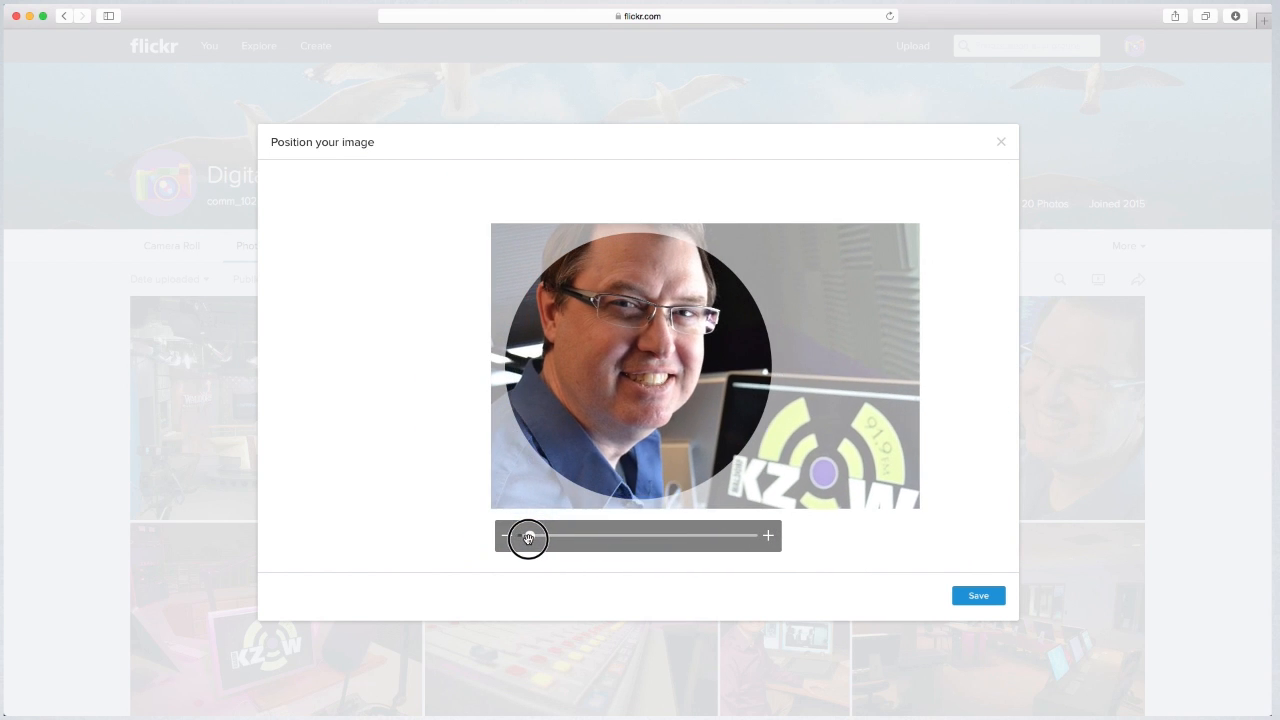
left_click_drag(528, 536, 556, 536)
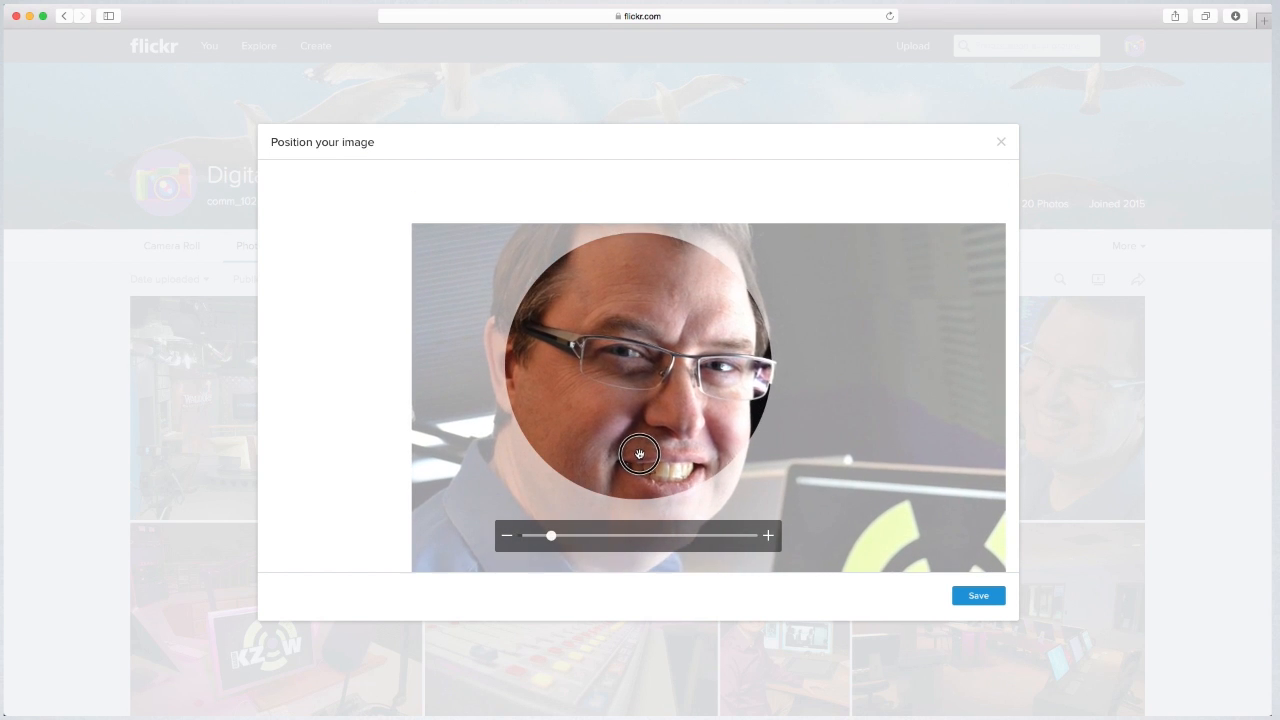
left_click_drag(552, 536, 552, 536)
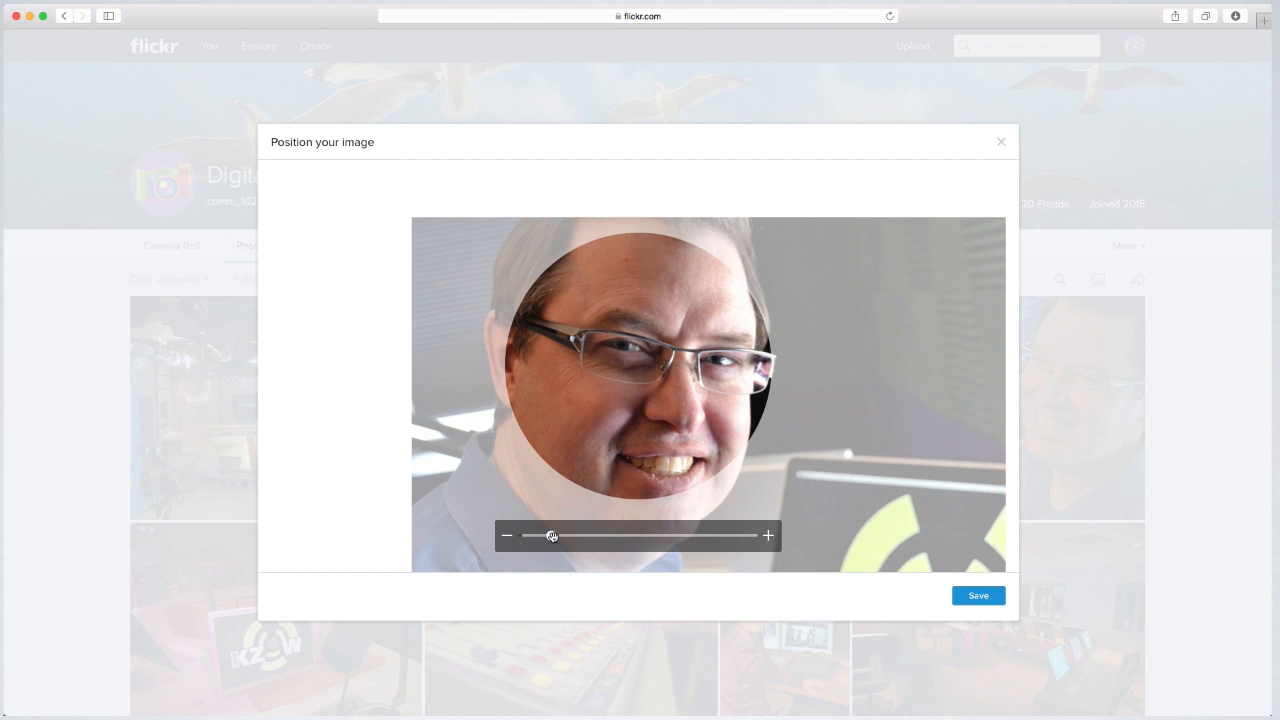
left_click_drag(552, 536, 536, 536)
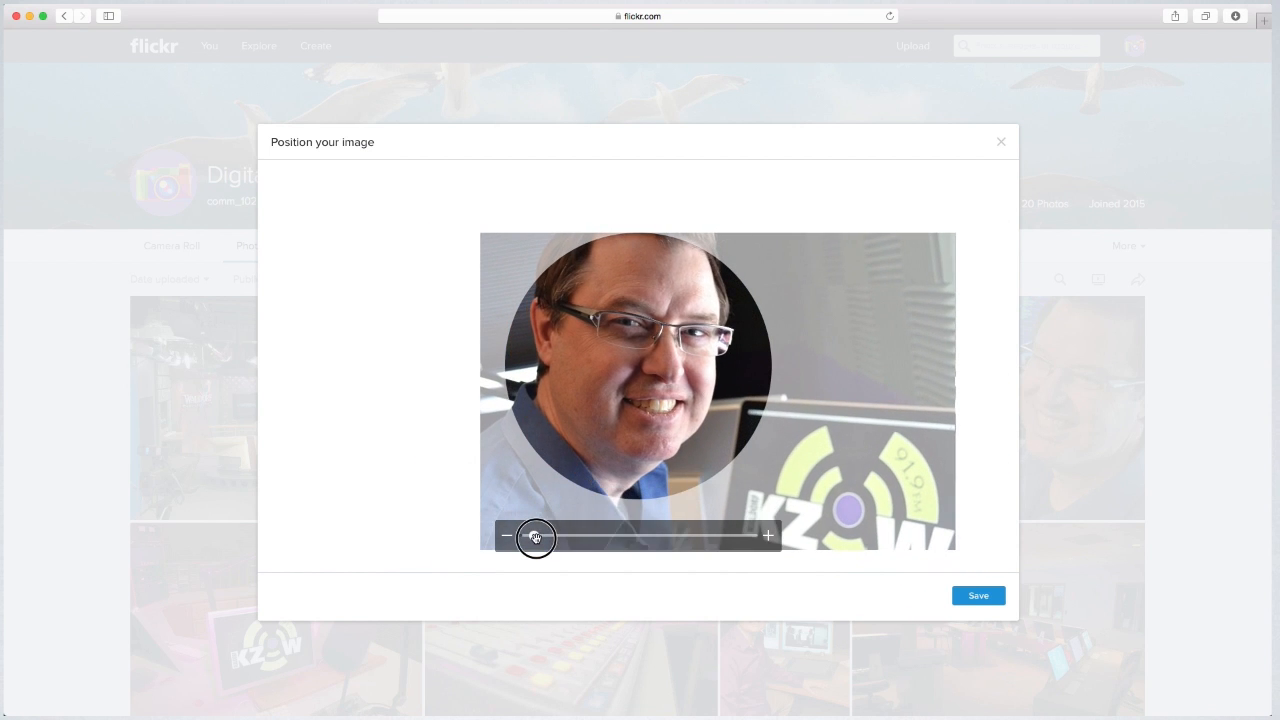
left_click_drag(536, 536, 524, 536)
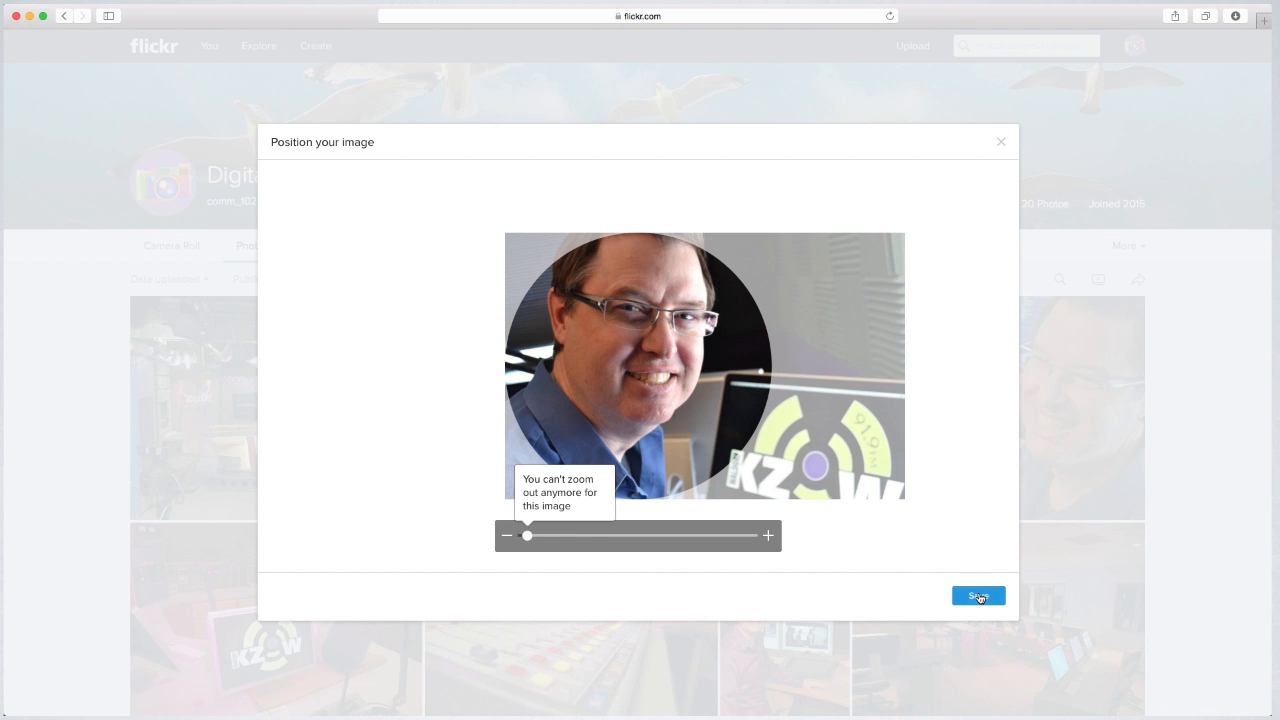
left_click(976, 596)
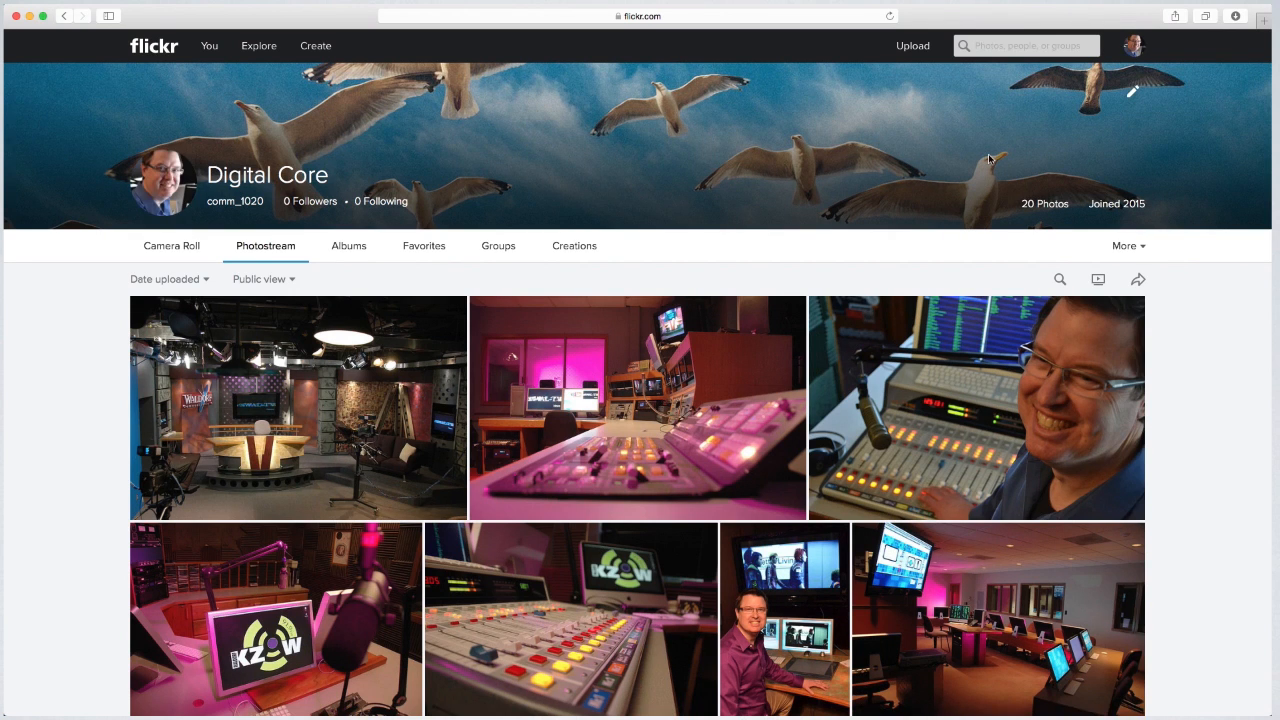
mouse_move(1124, 108)
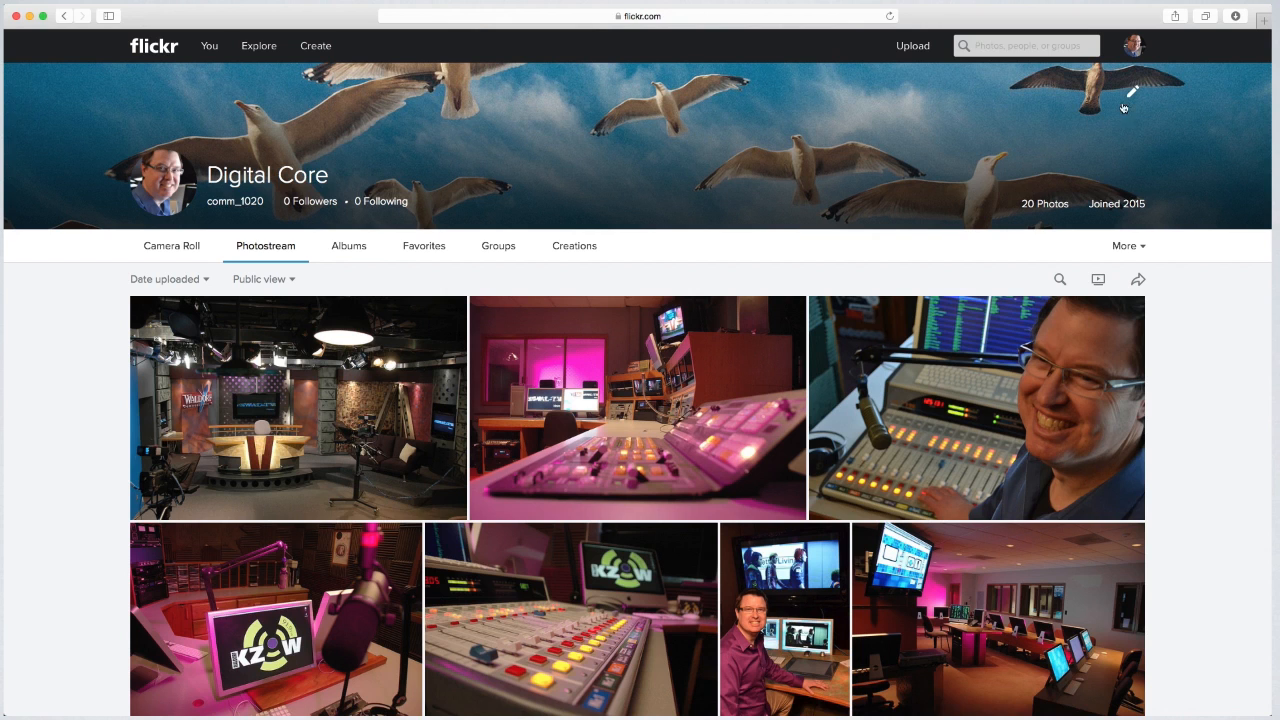
mouse_move(1130, 96)
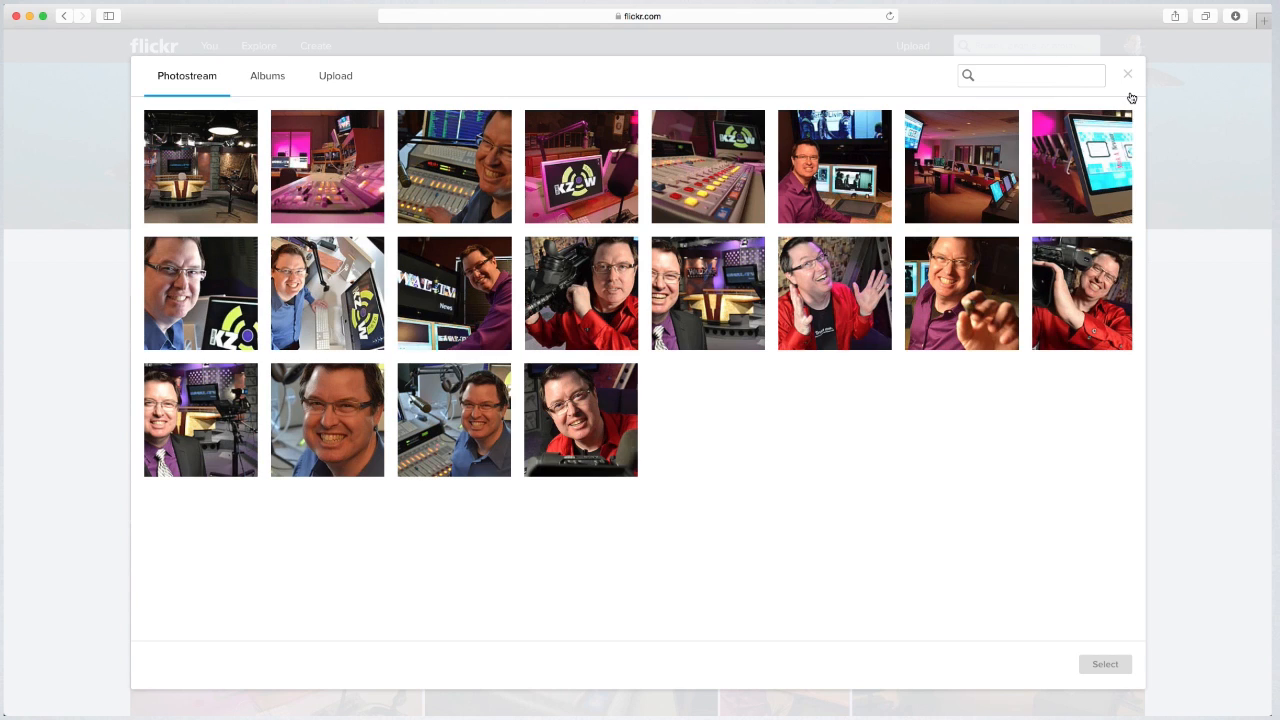
- Set the studio room photo as the cover banner, positioned to show the desks and monitors
left_click(960, 166)
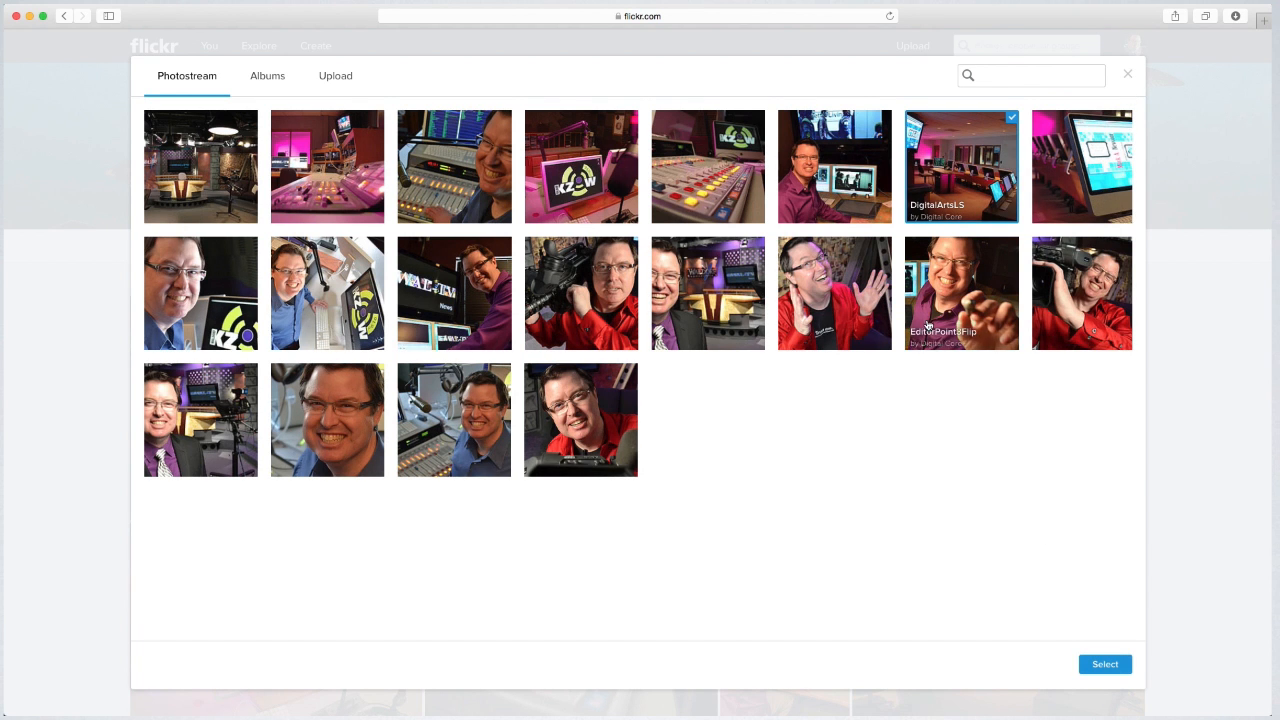
left_click(1104, 664)
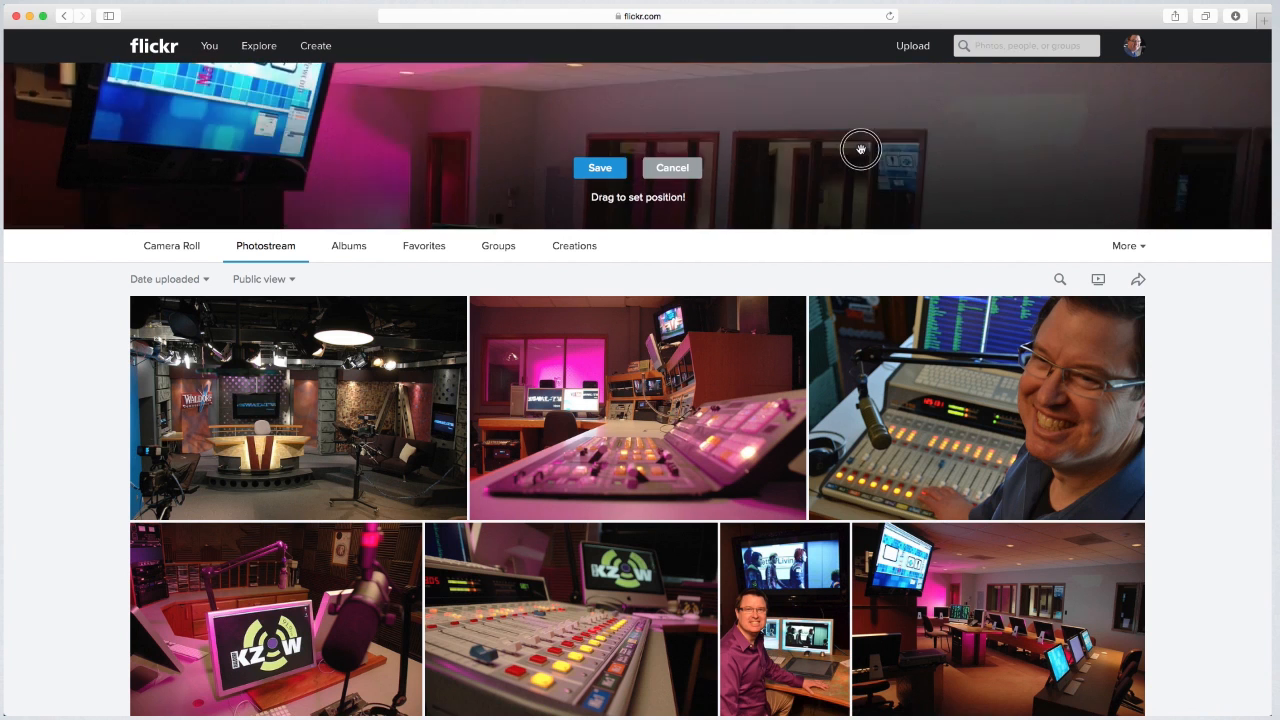
left_click_drag(860, 148, 968, 140)
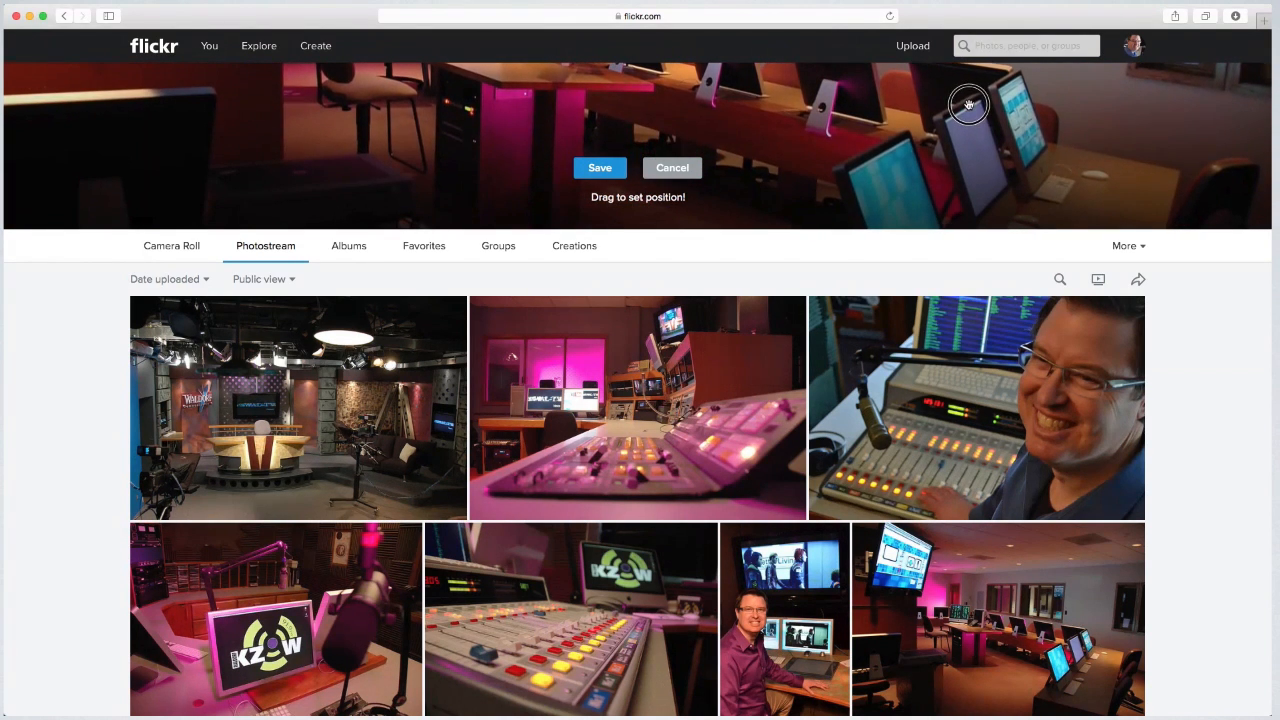
left_click_drag(968, 104, 964, 204)
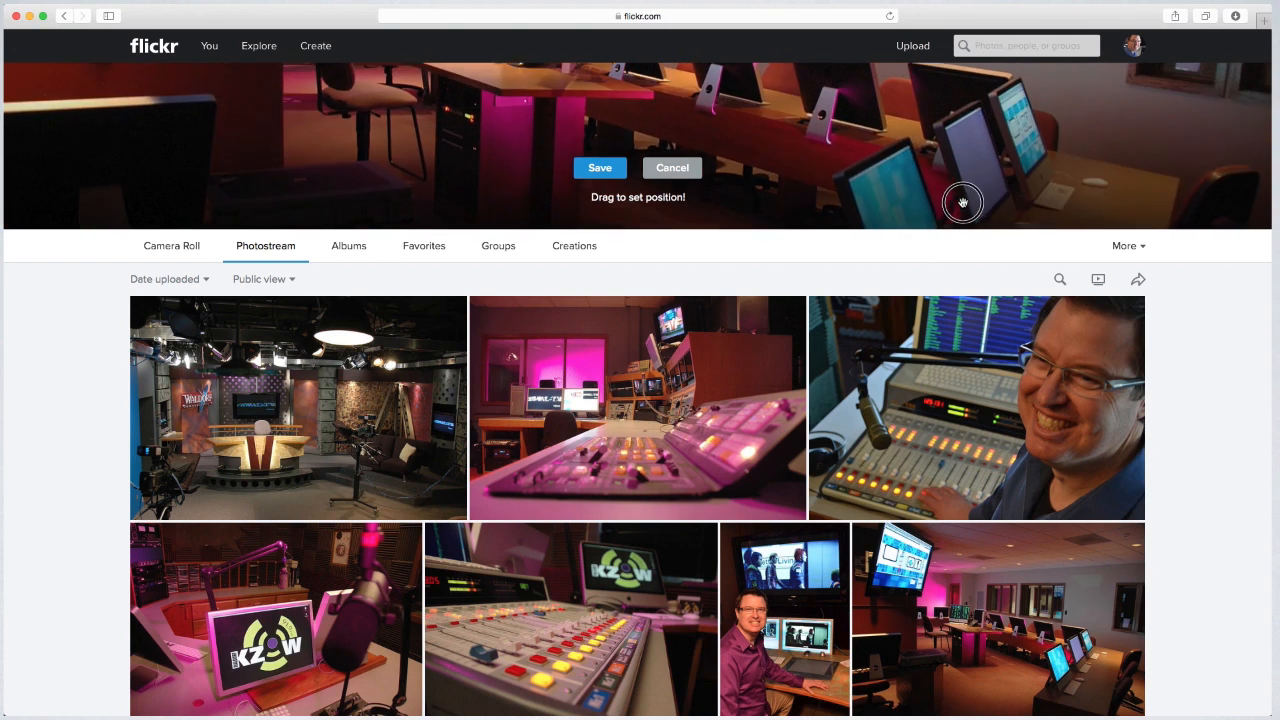
left_click_drag(964, 202, 980, 212)
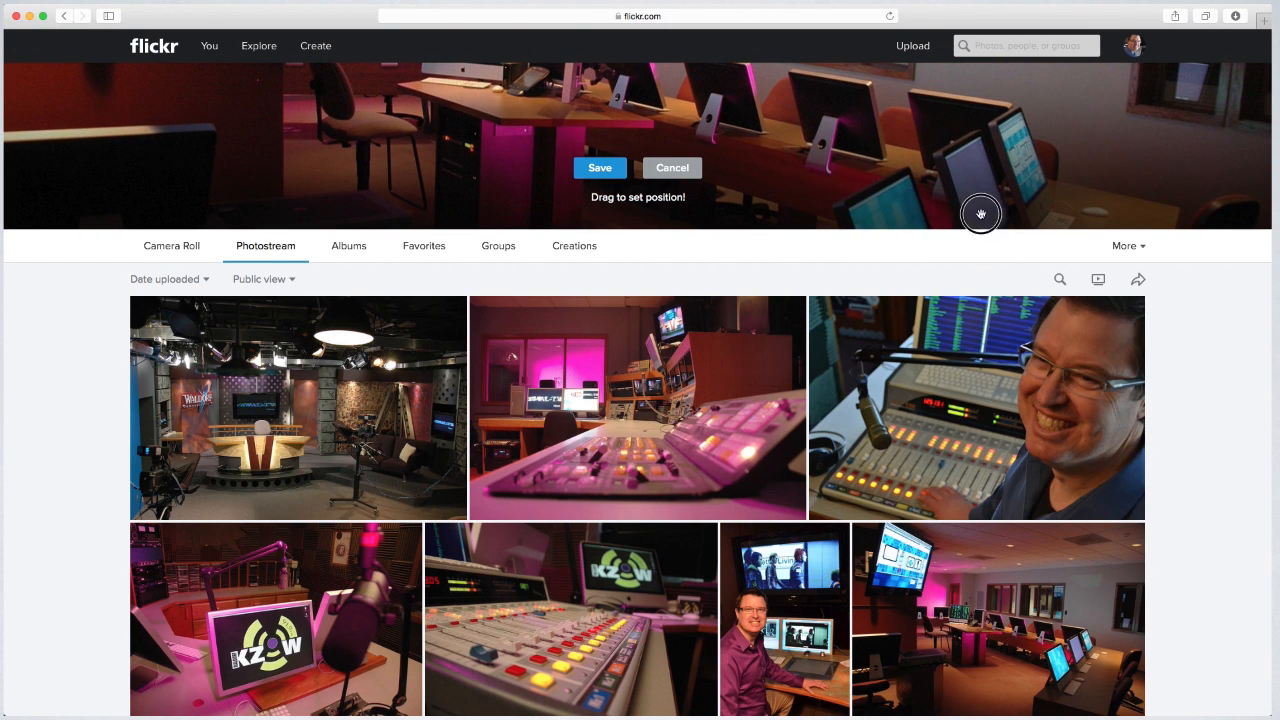
left_click_drag(980, 214, 976, 188)
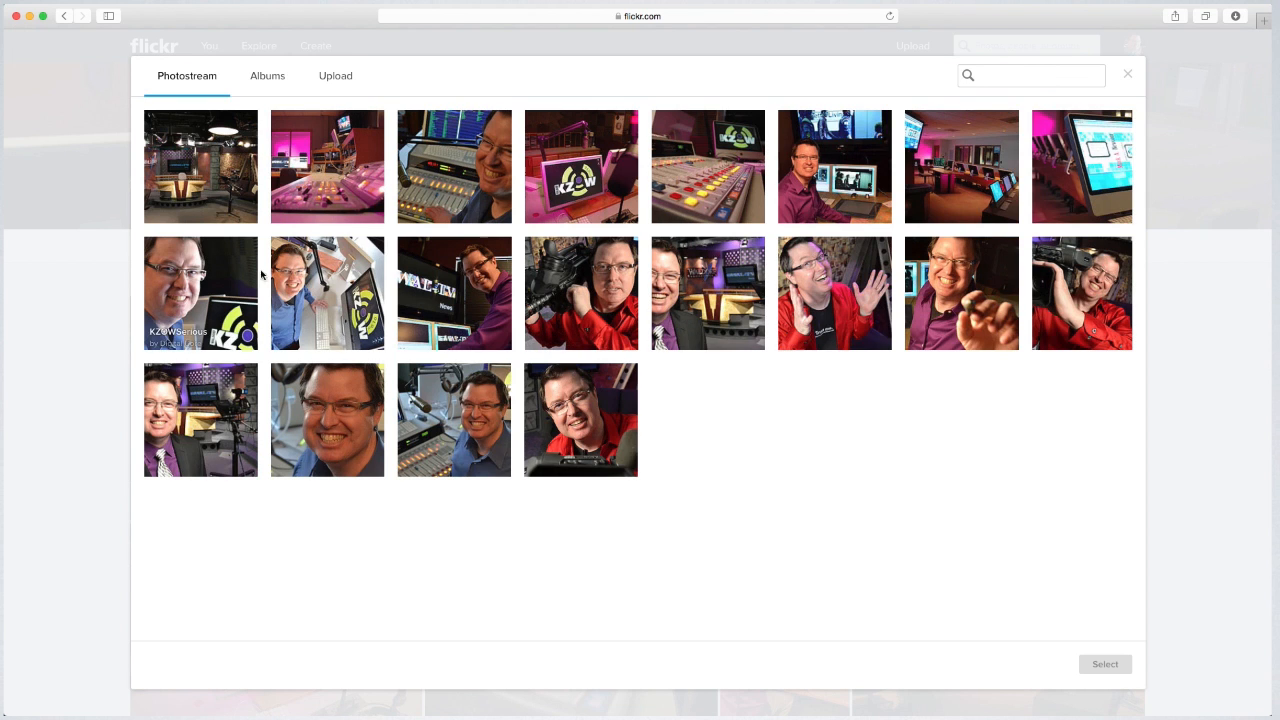
- Save the mixing-desk close-up as the buddy icon, zoomed out with the face centred
left_click(328, 292)
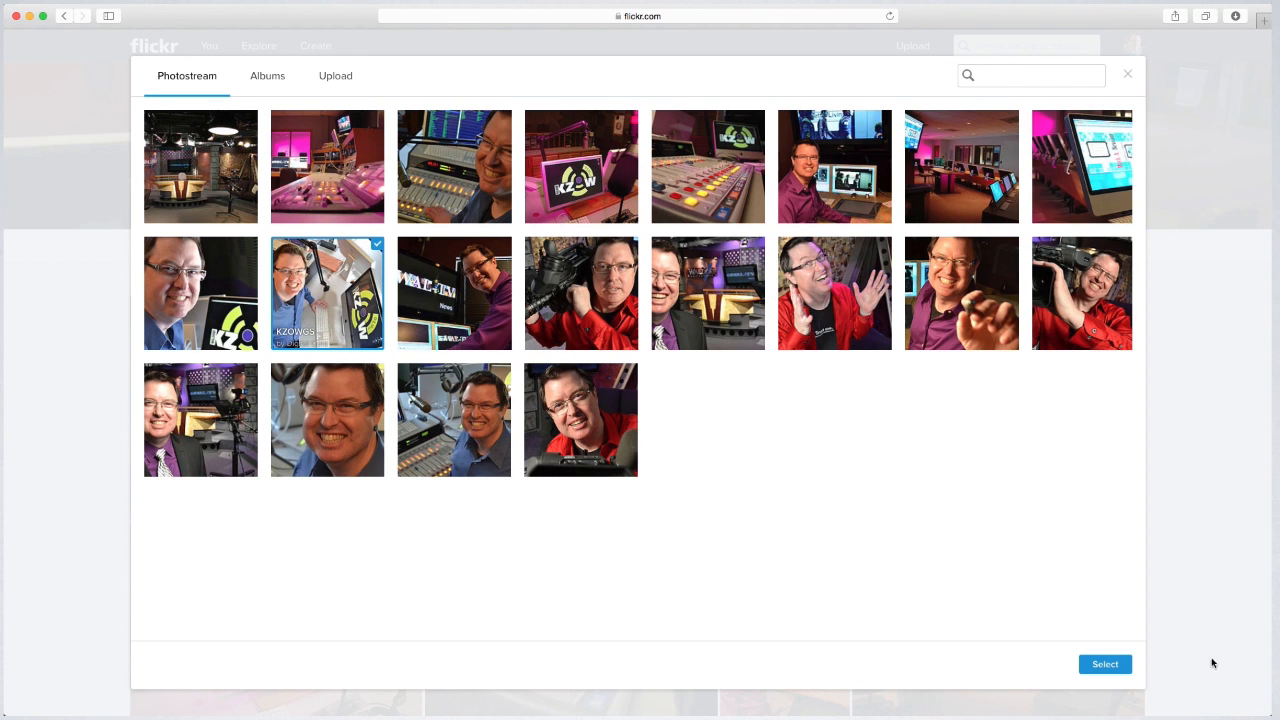
left_click(1104, 664)
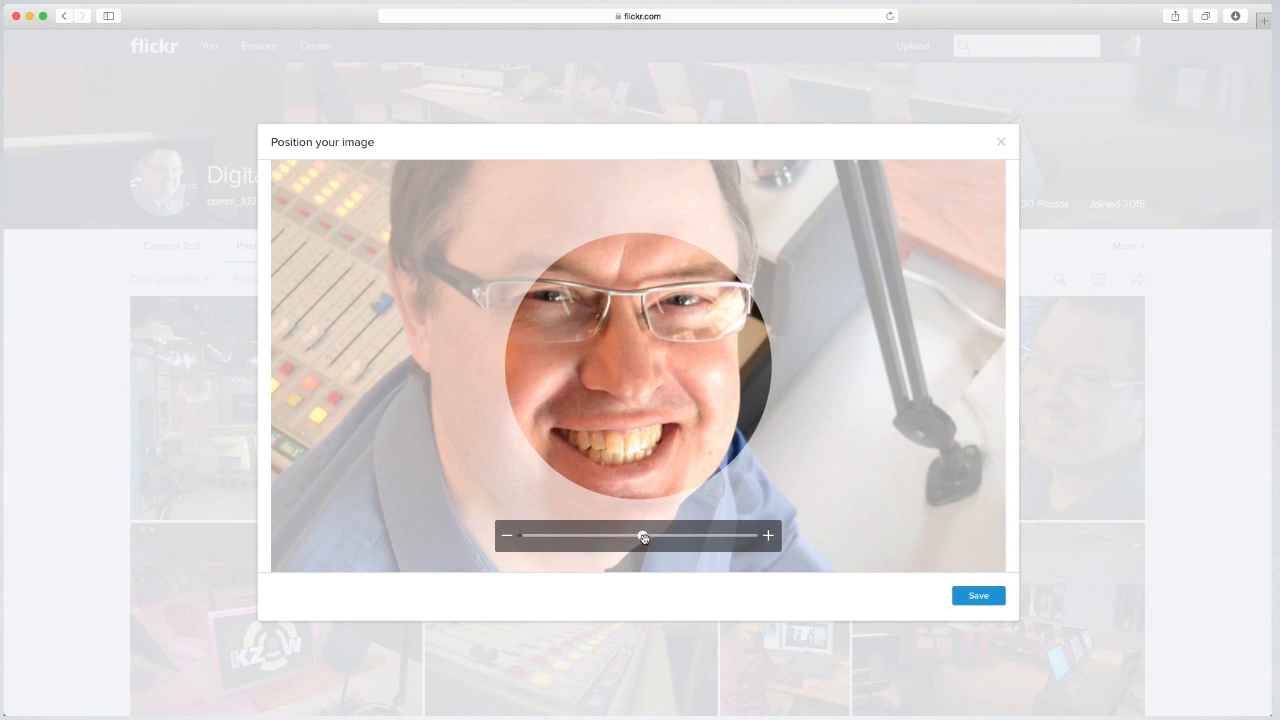
left_click_drag(644, 536, 564, 536)
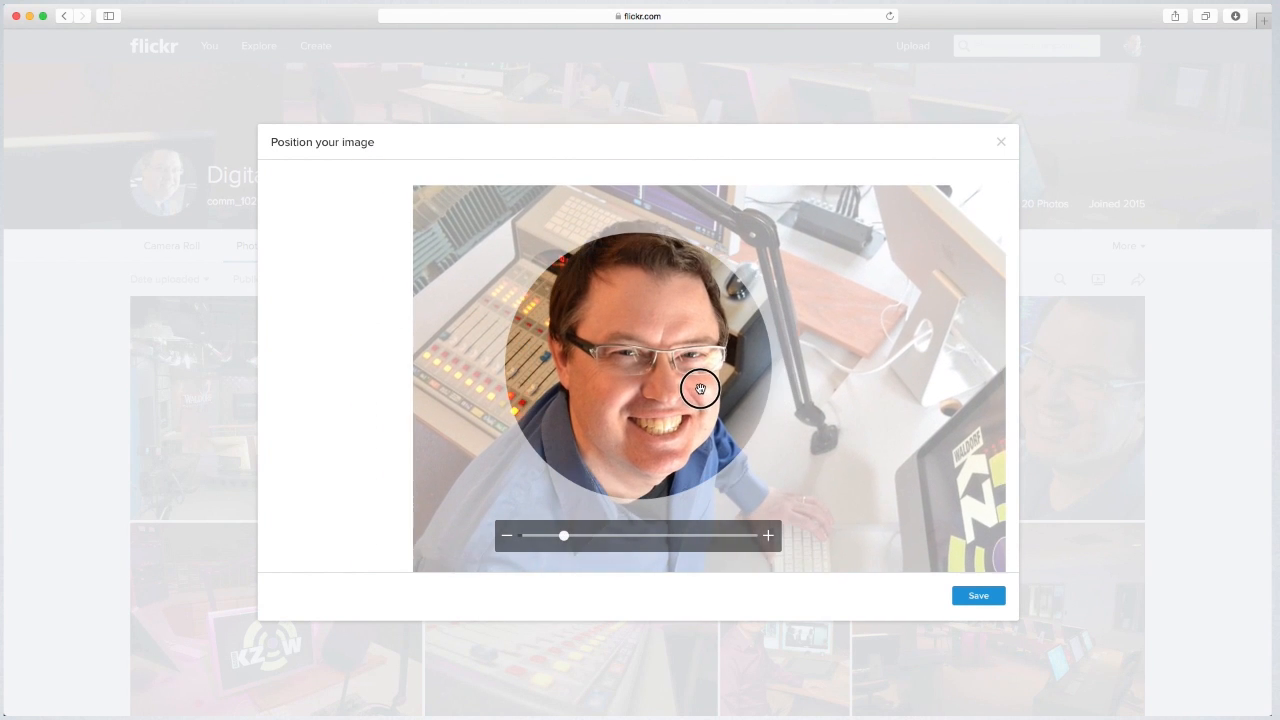
left_click_drag(700, 388, 670, 456)
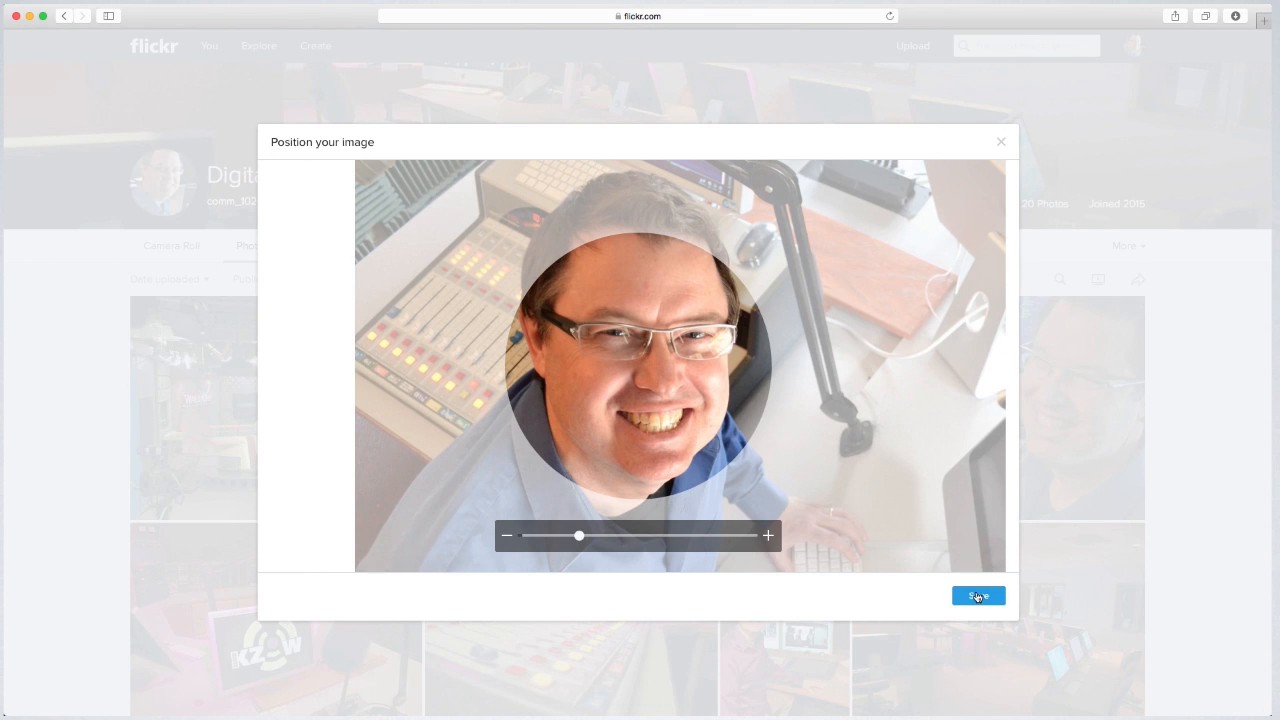
left_click(976, 596)
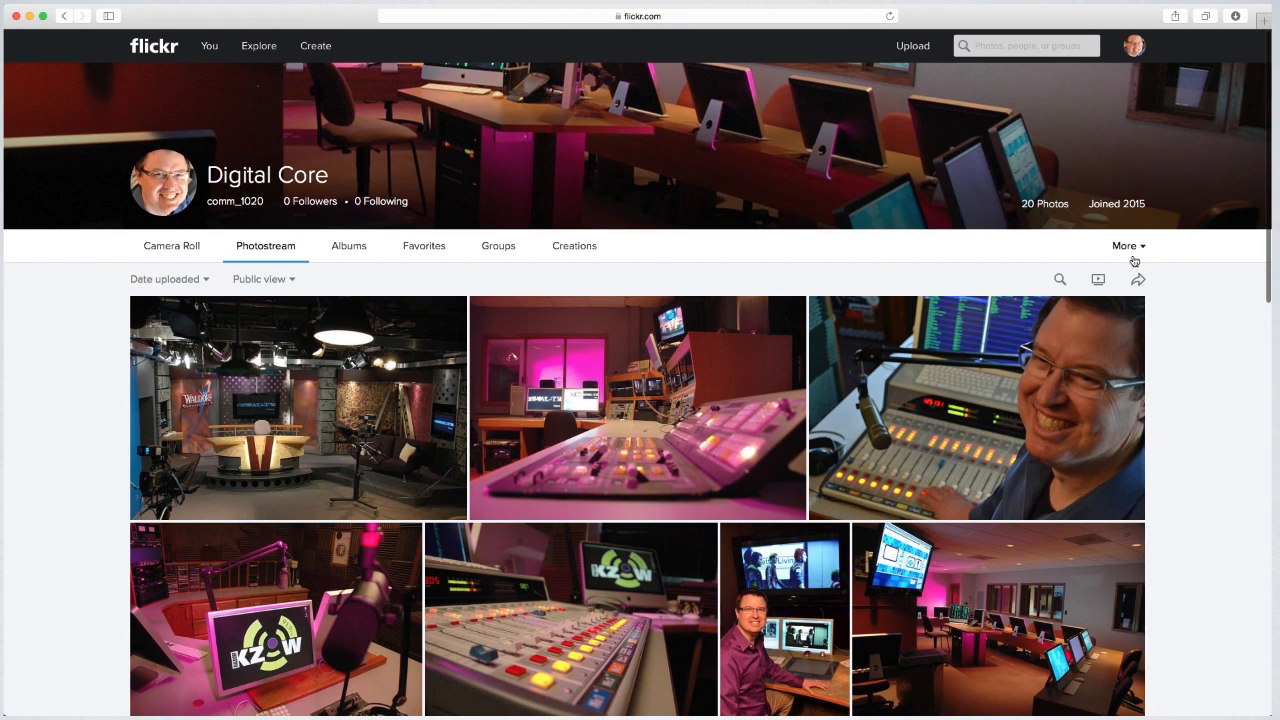
- Scroll down the Photostream to the close-up portrait photos near its end
scroll("down", 3)
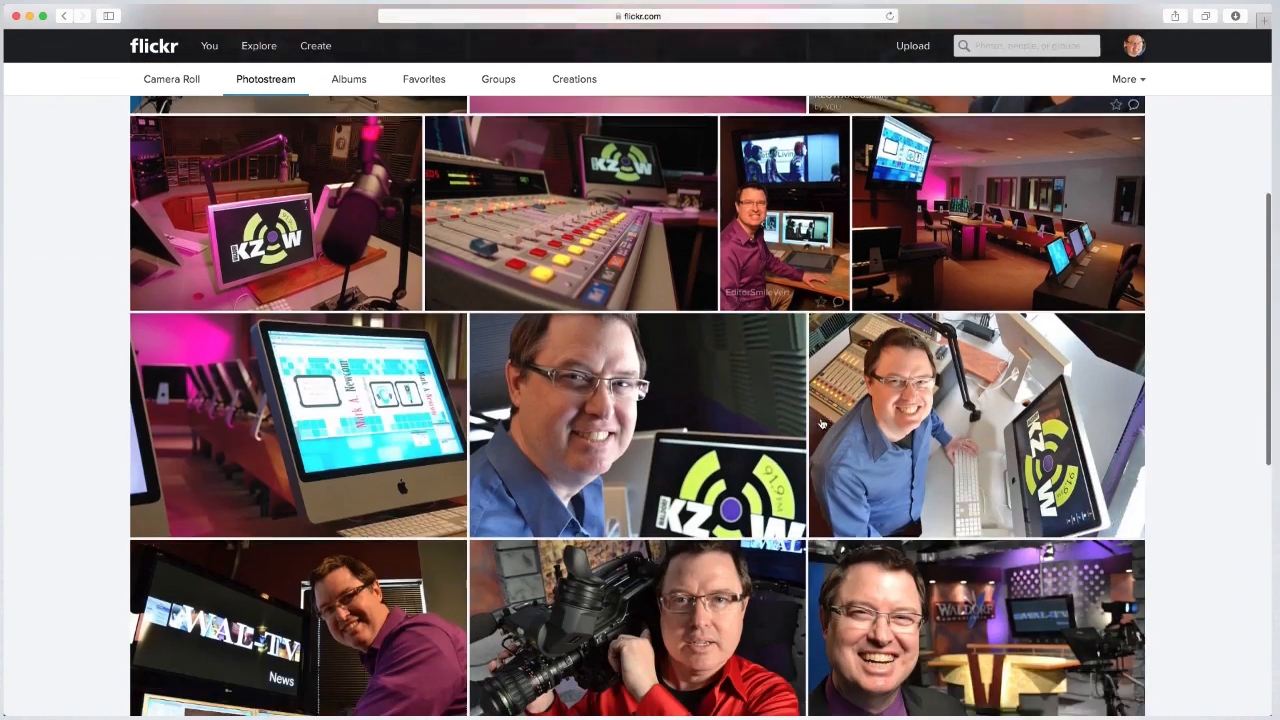
scroll("down", 3)
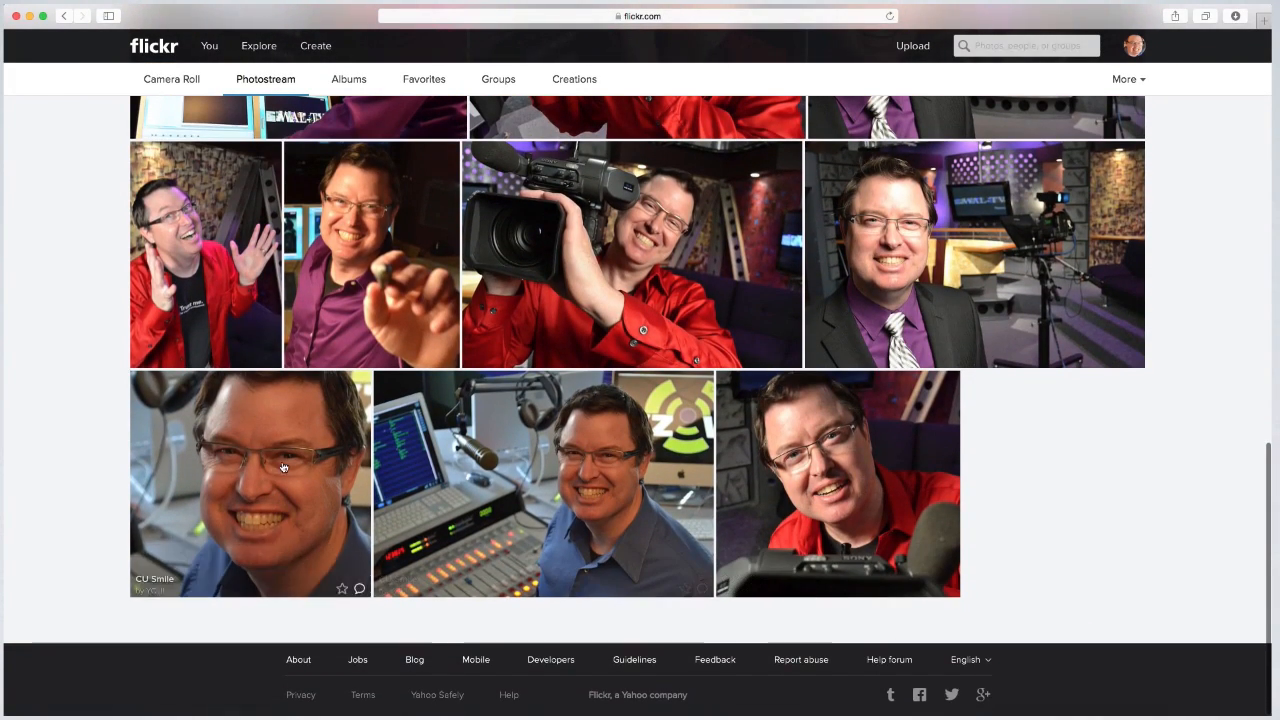
mouse_move(904, 264)
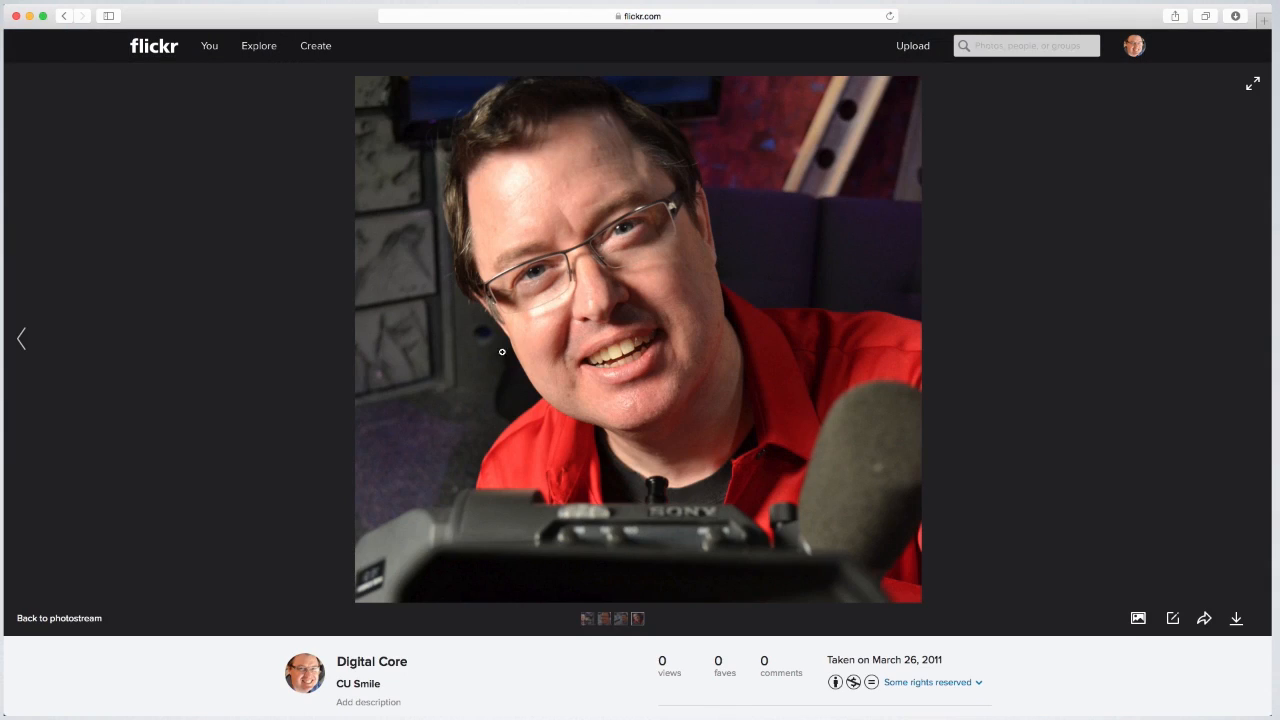
mouse_move(1066, 424)
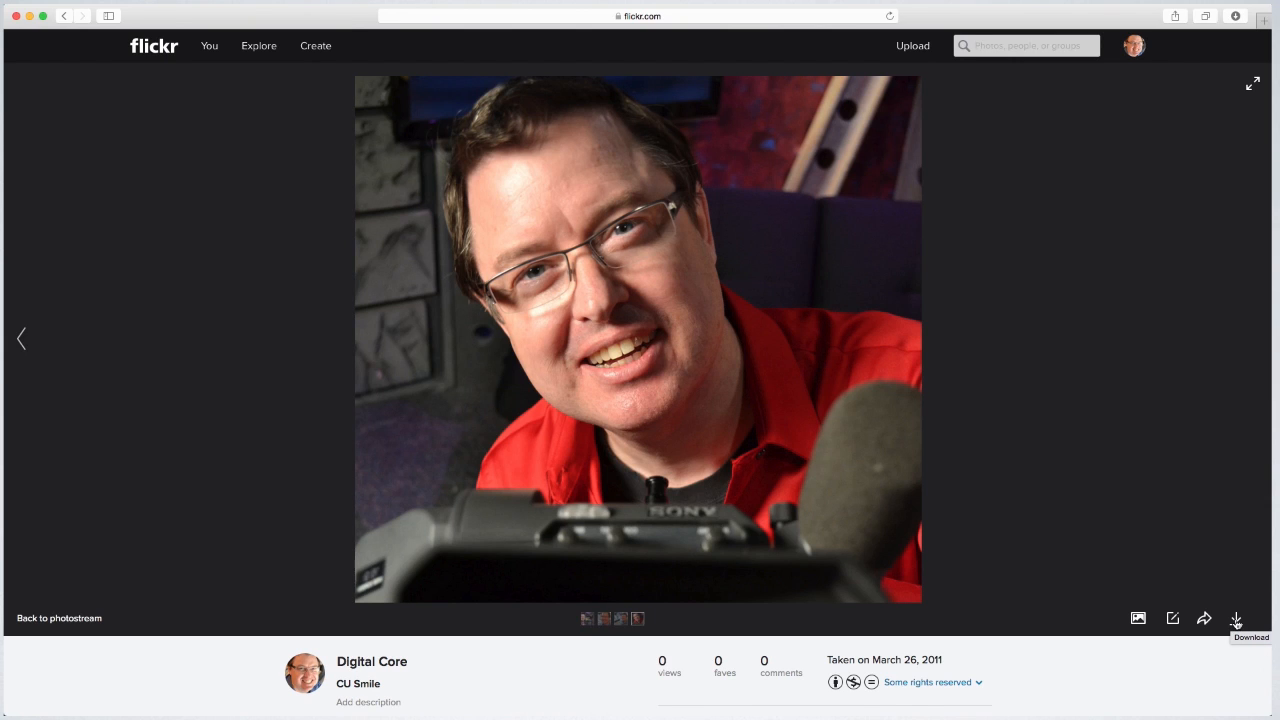
left_click(1236, 616)
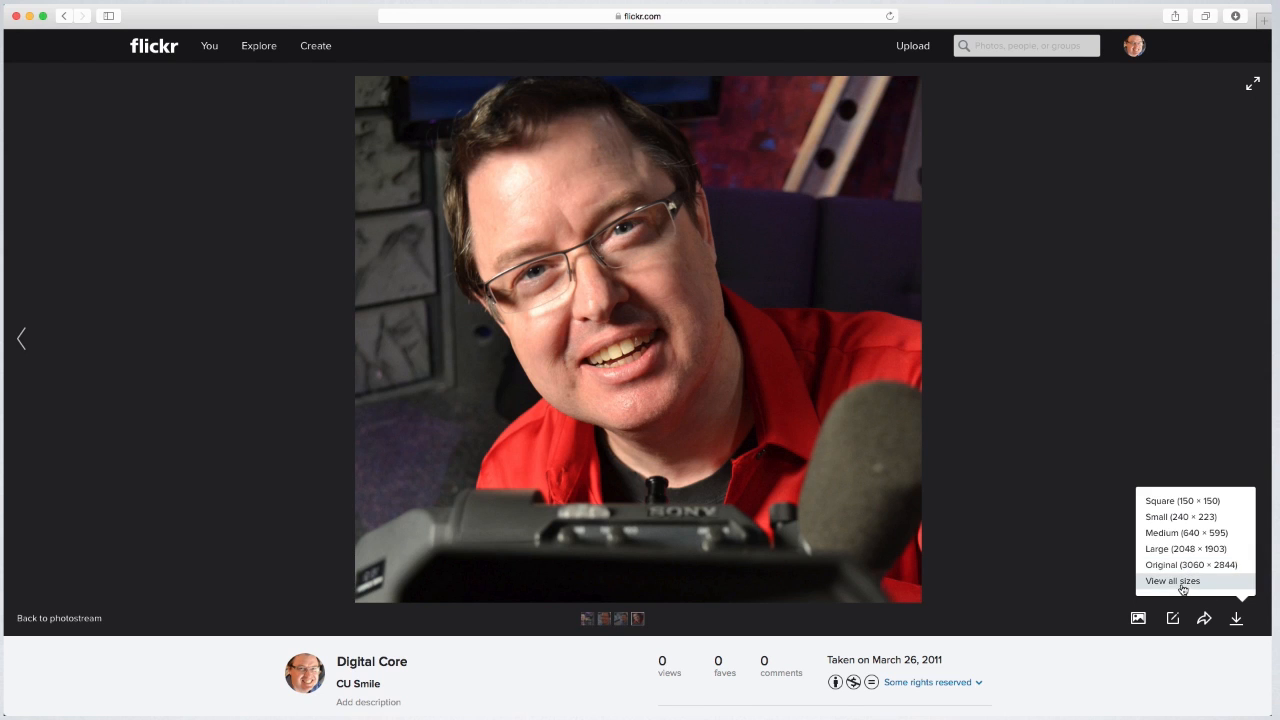
left_click(1172, 580)
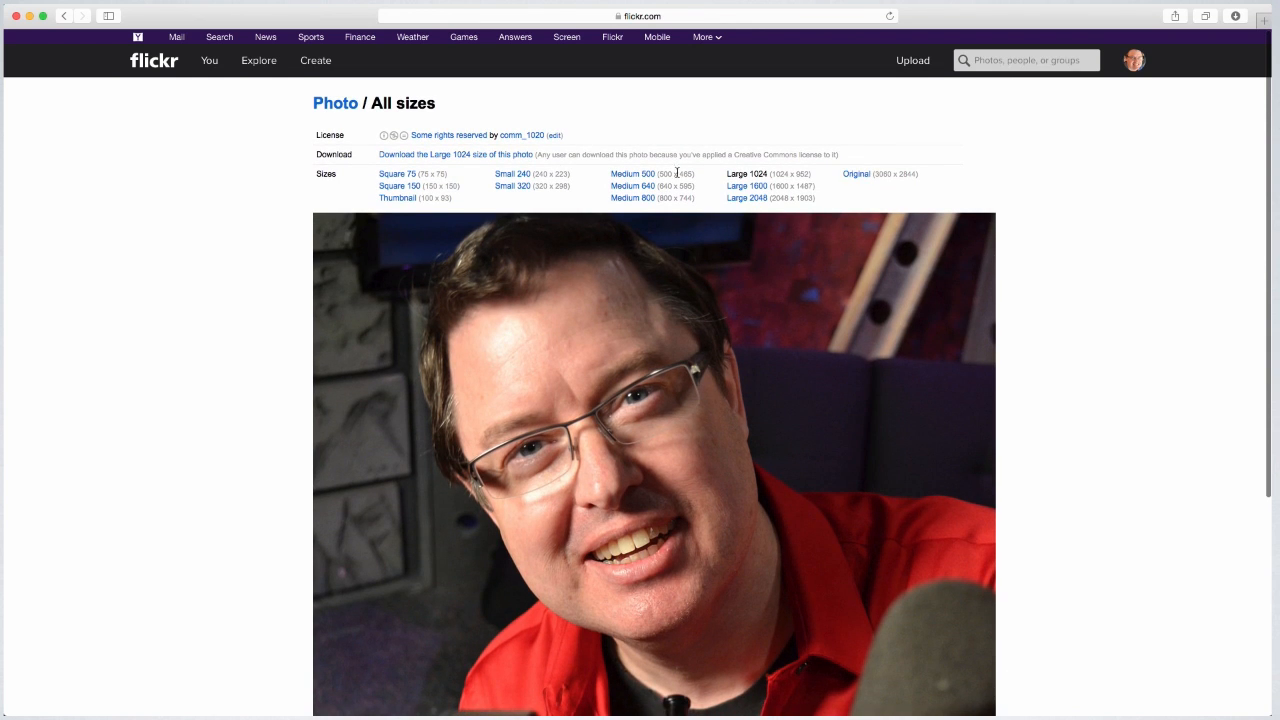
left_click(396, 172)
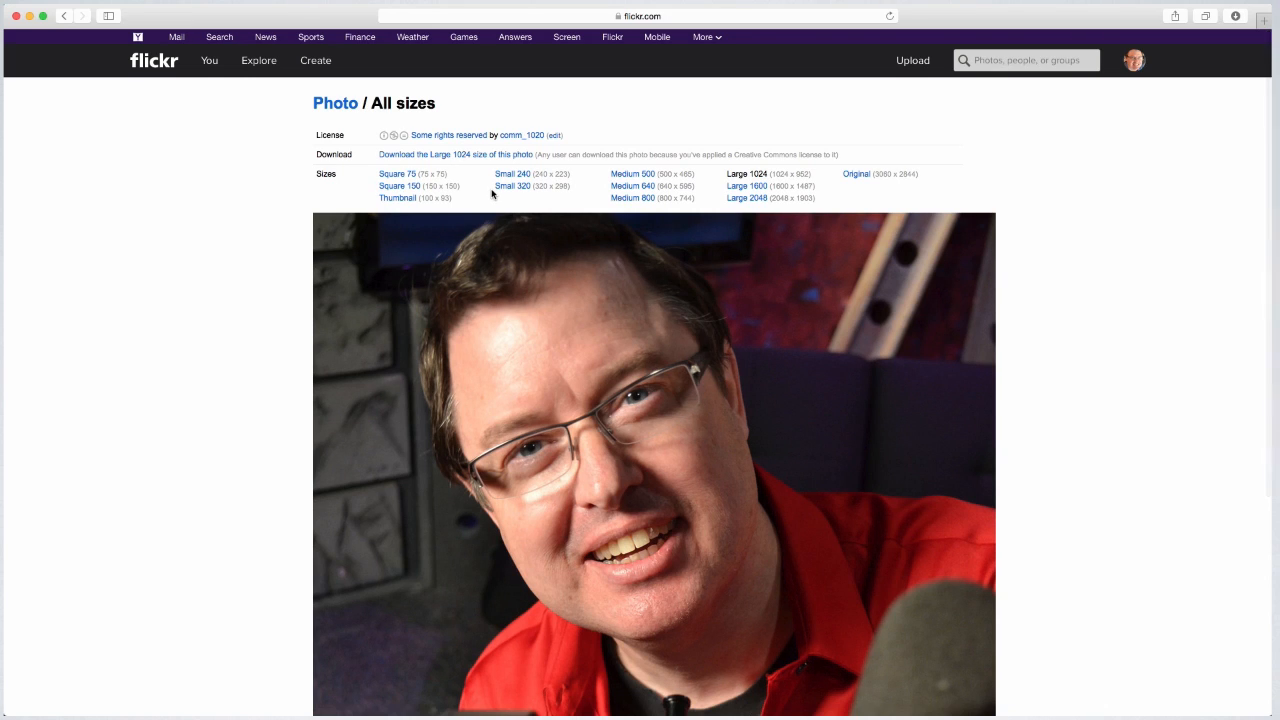
double_click(456, 154)
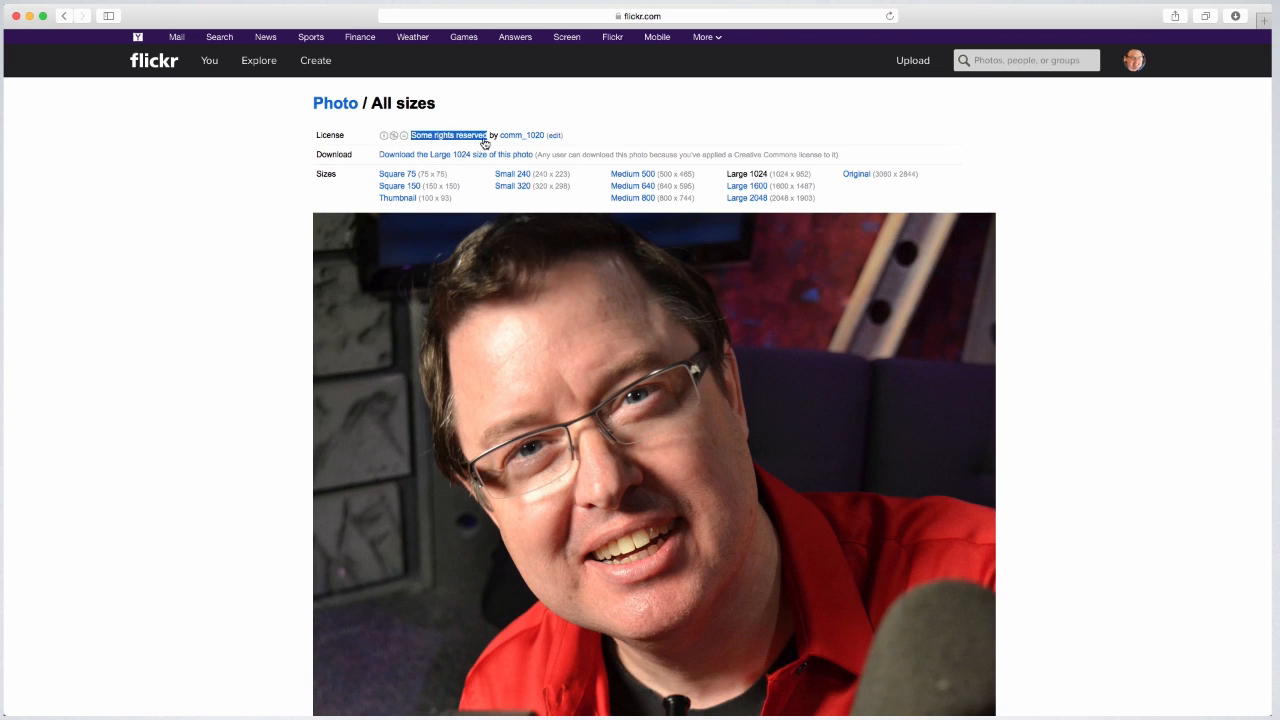
mouse_move(468, 142)
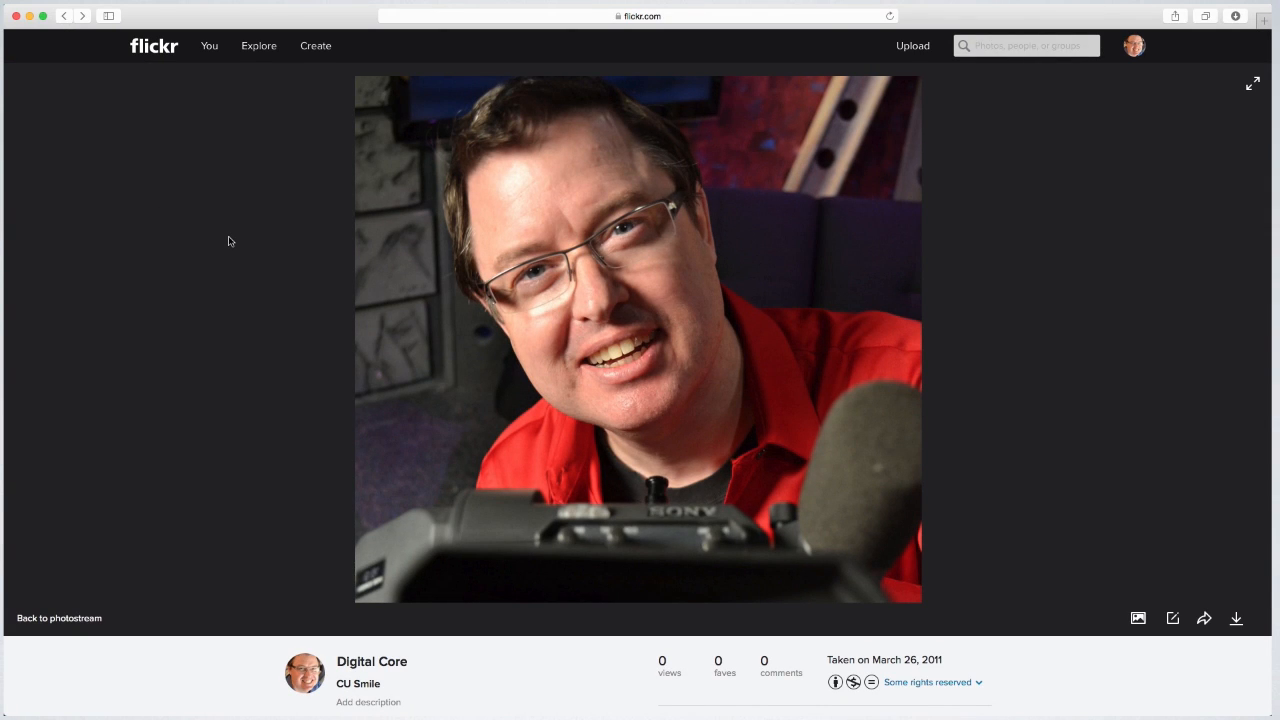
- Return to the Digital Core photostream and scroll through the photo grid
left_click(60, 618)
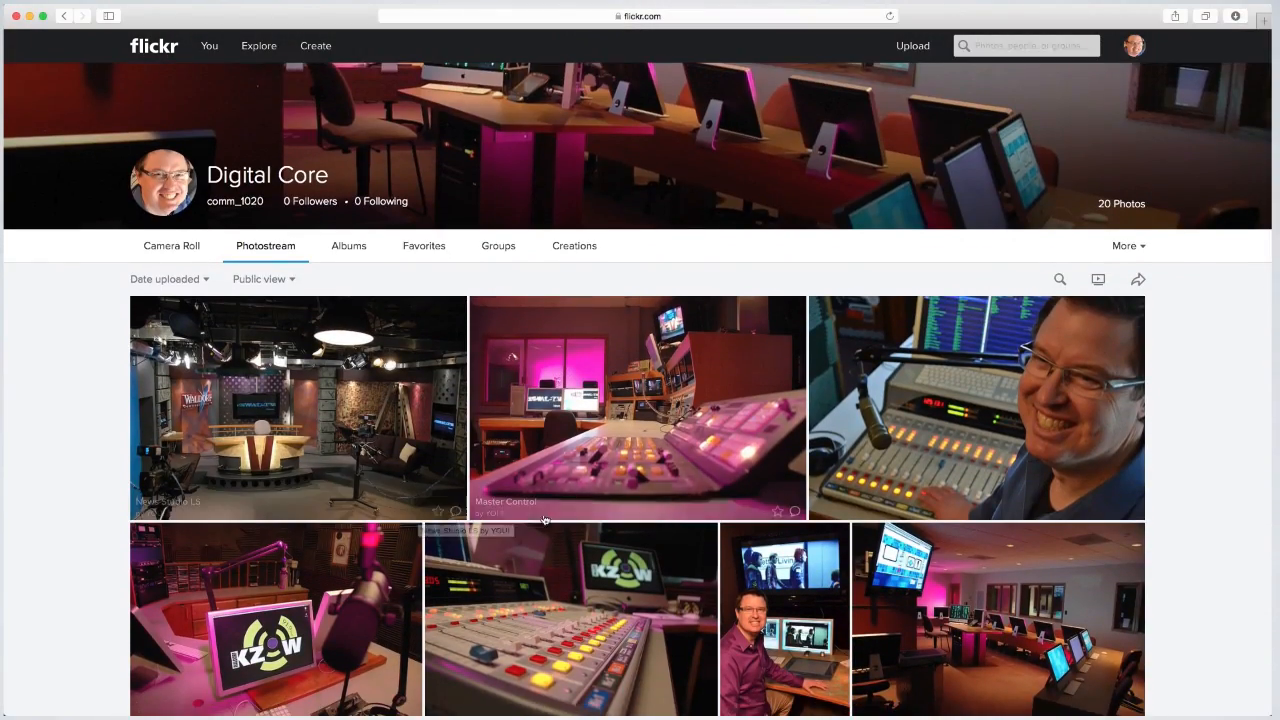
scroll("down", 3)
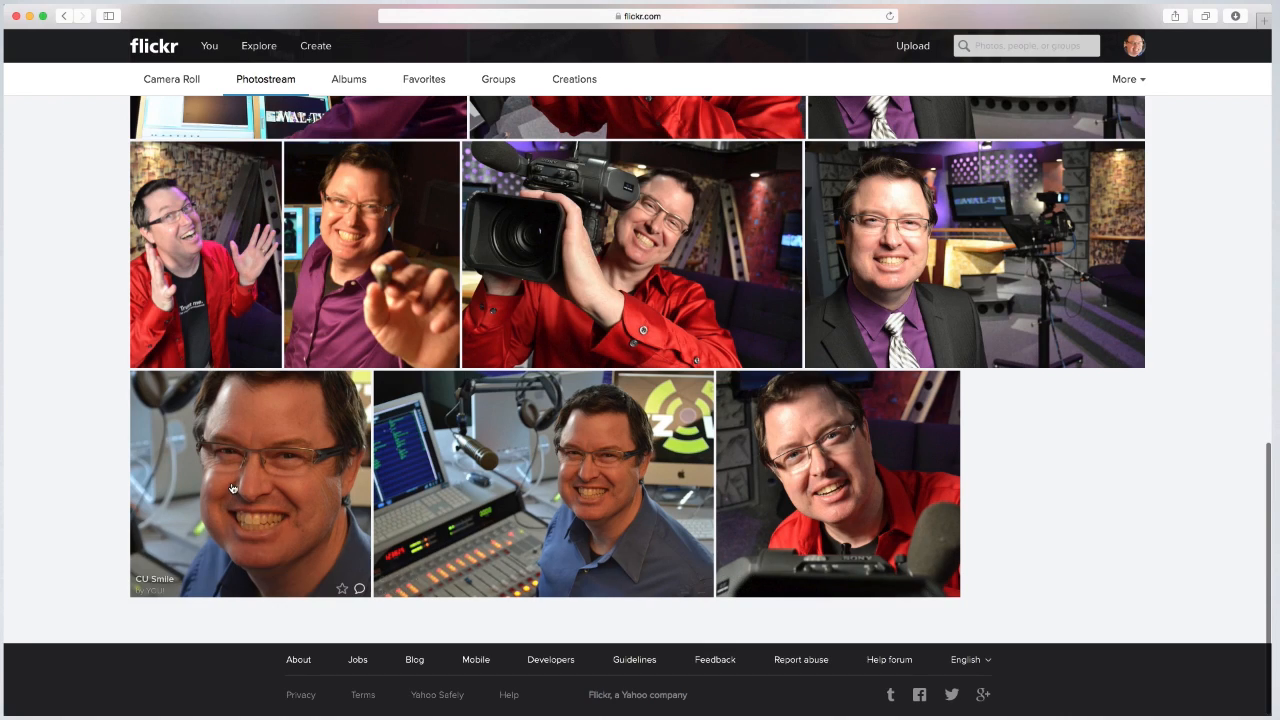
scroll("down", 3)
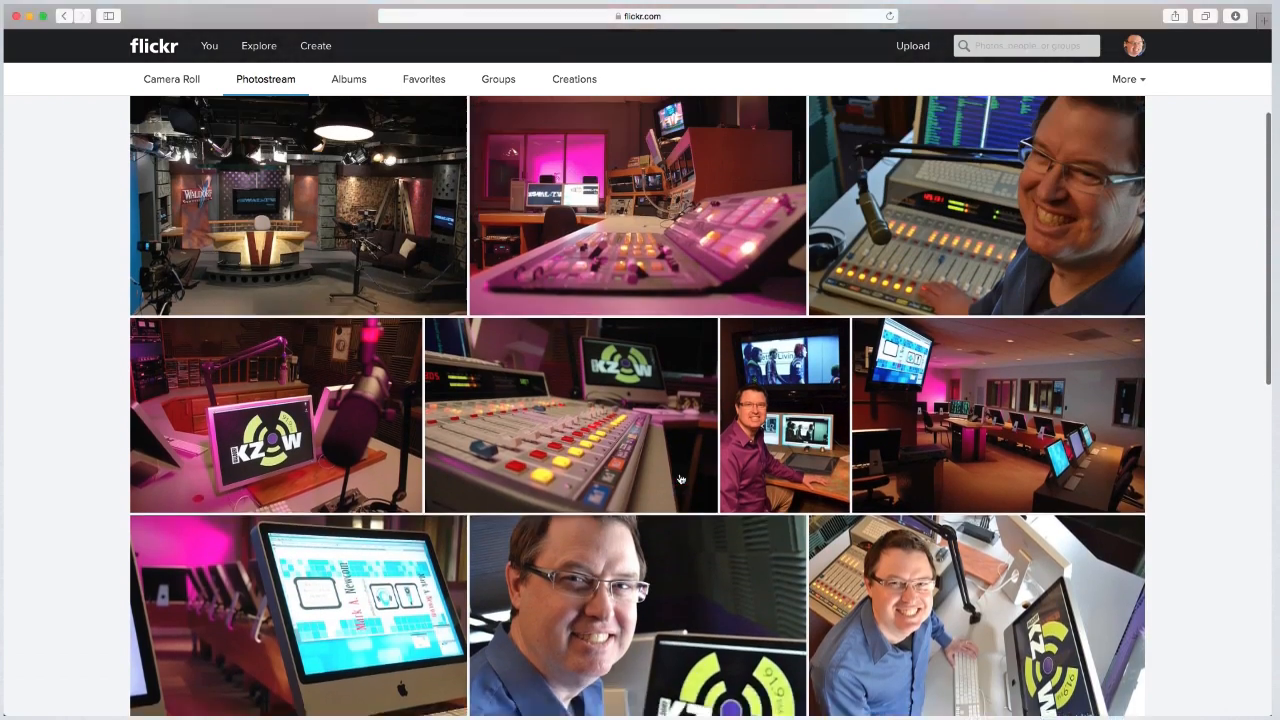